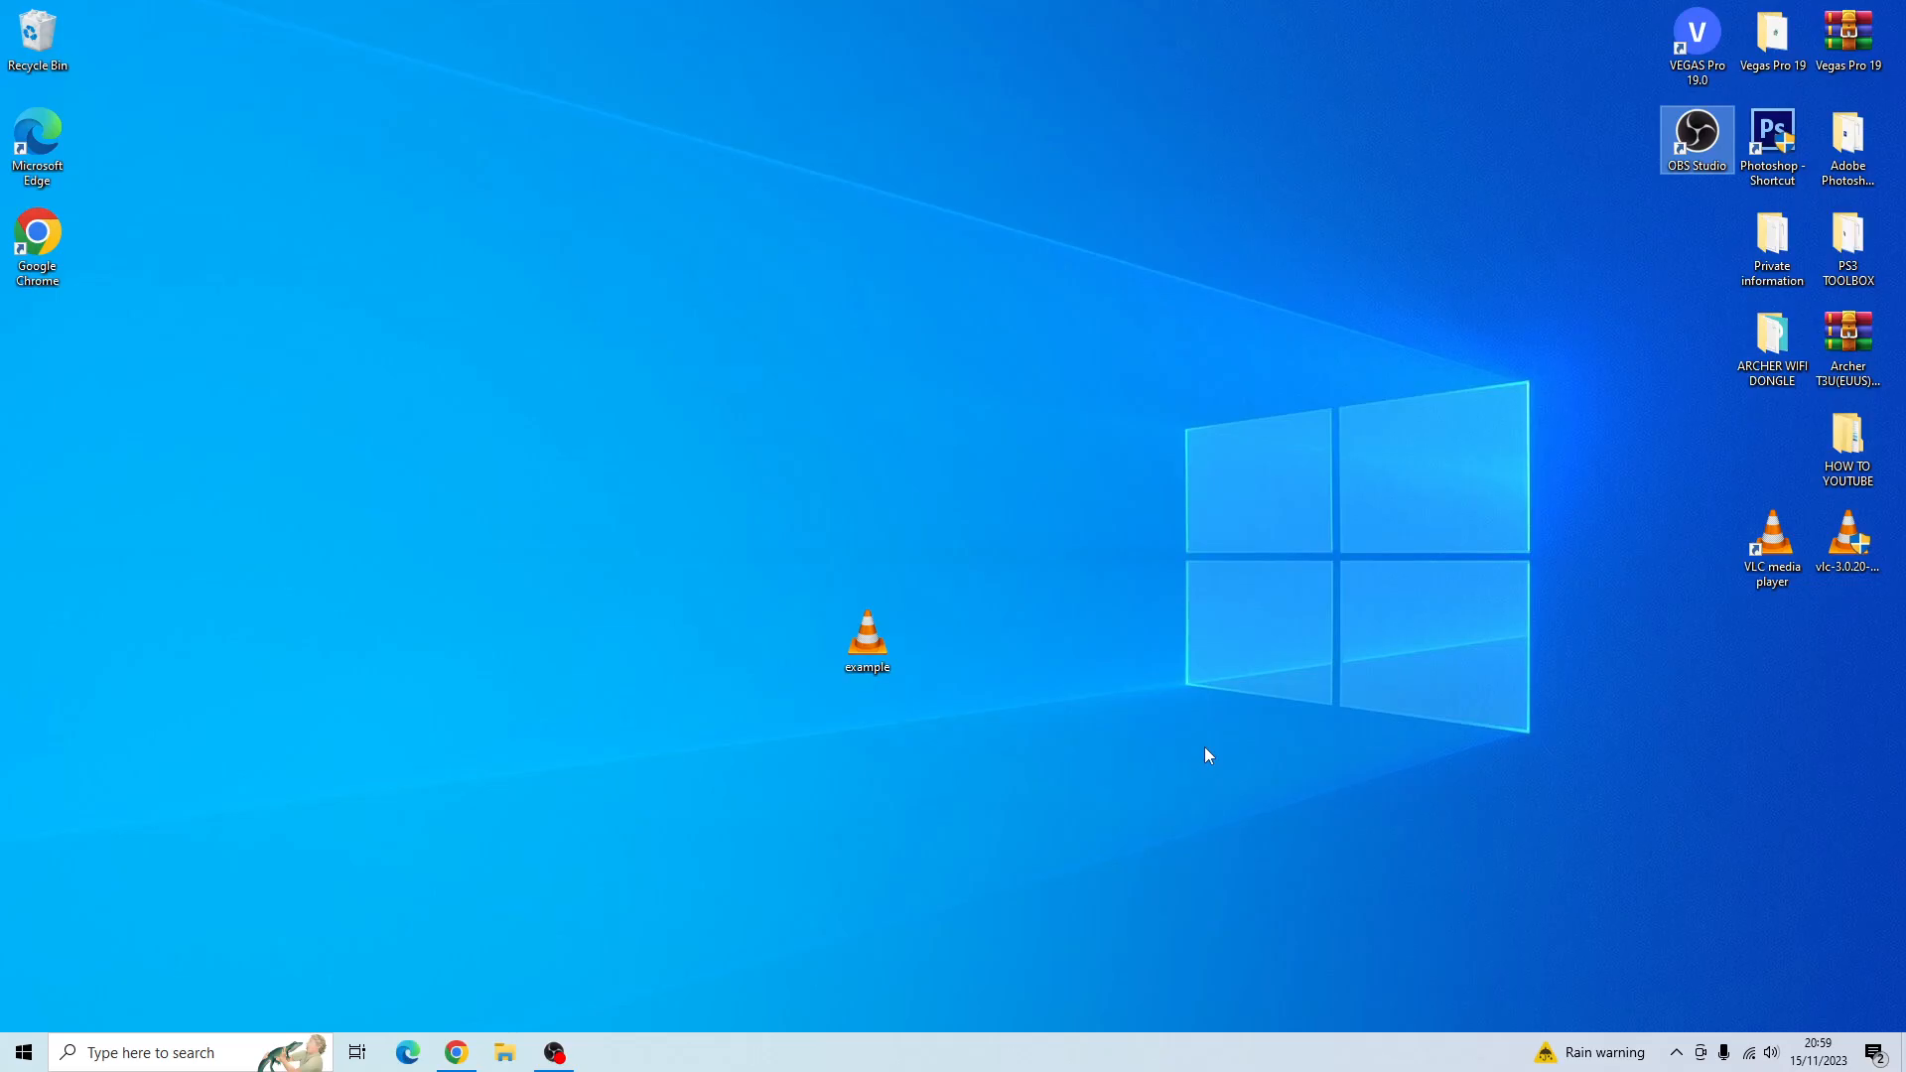
# - Launch VLC media player from its desktop shortcut
pyautogui.click(1771, 541)
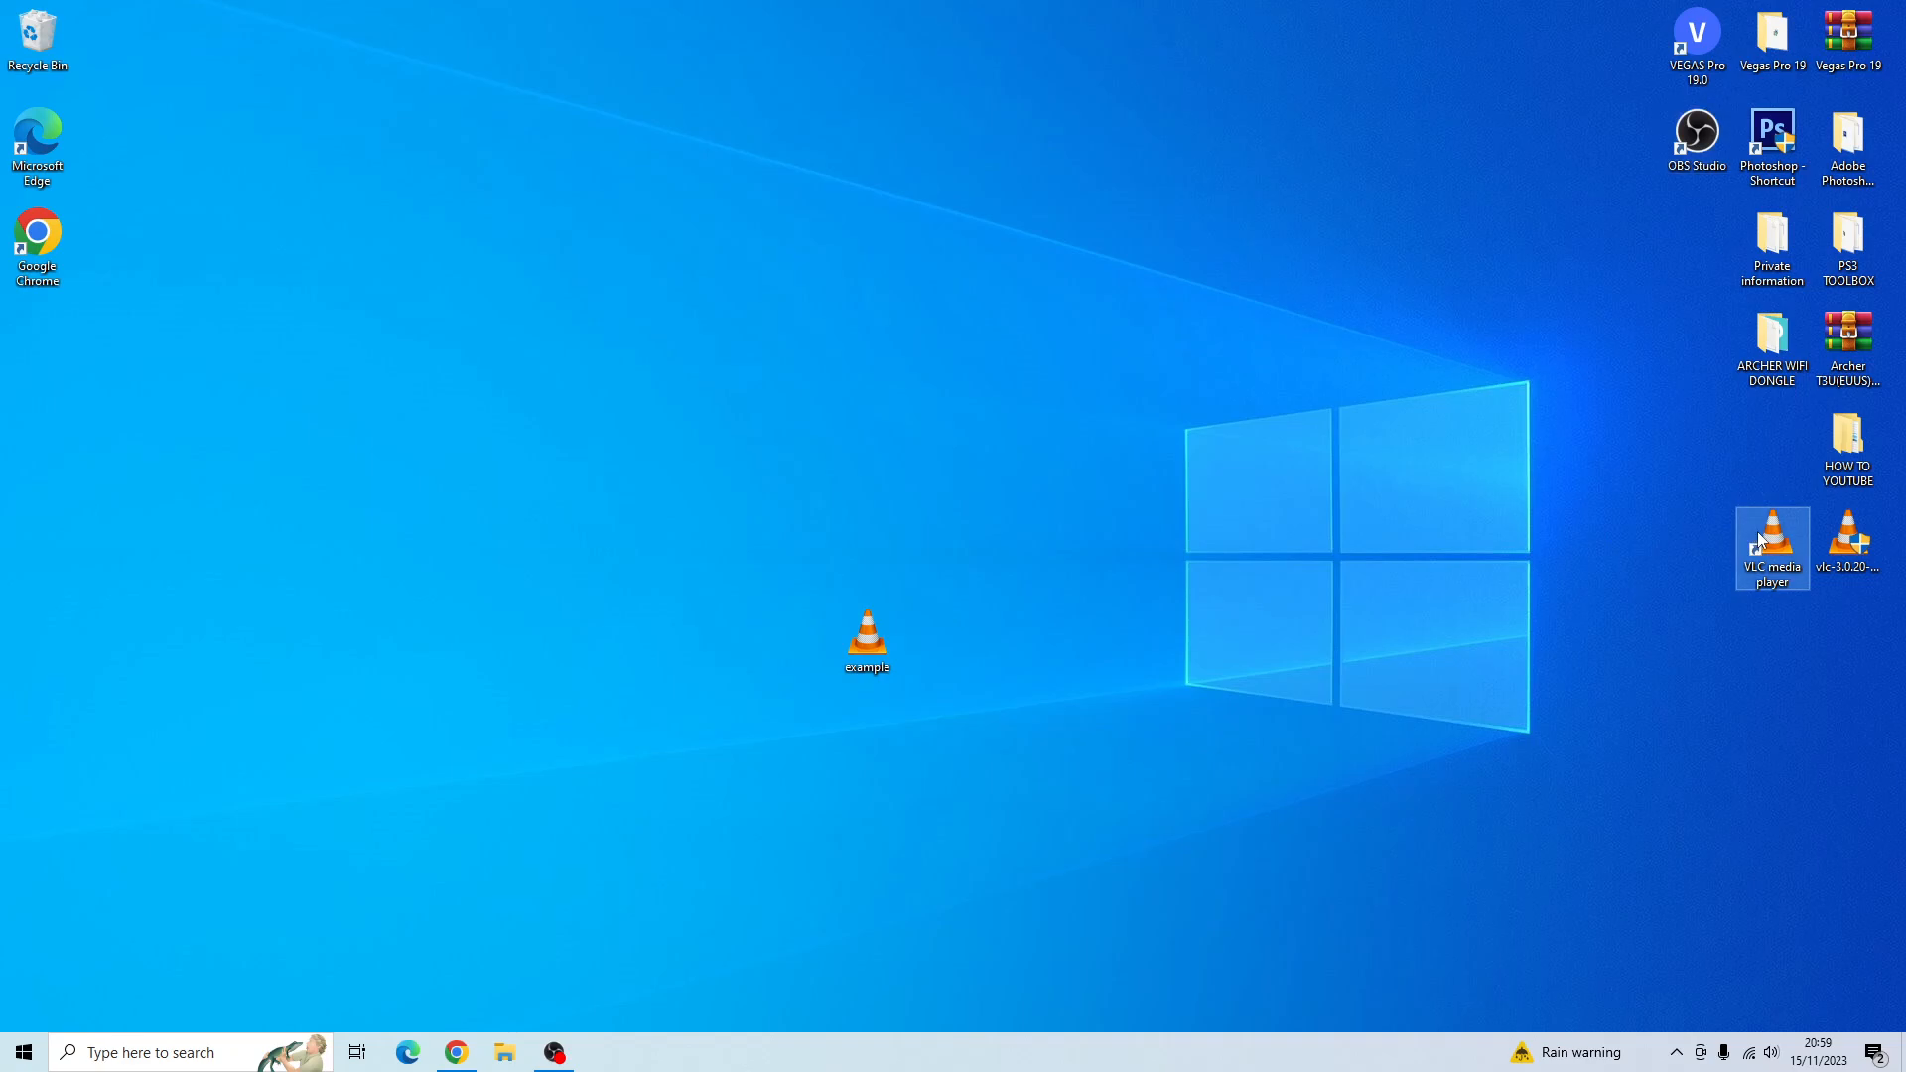
pyautogui.doubleClick(1771, 534)
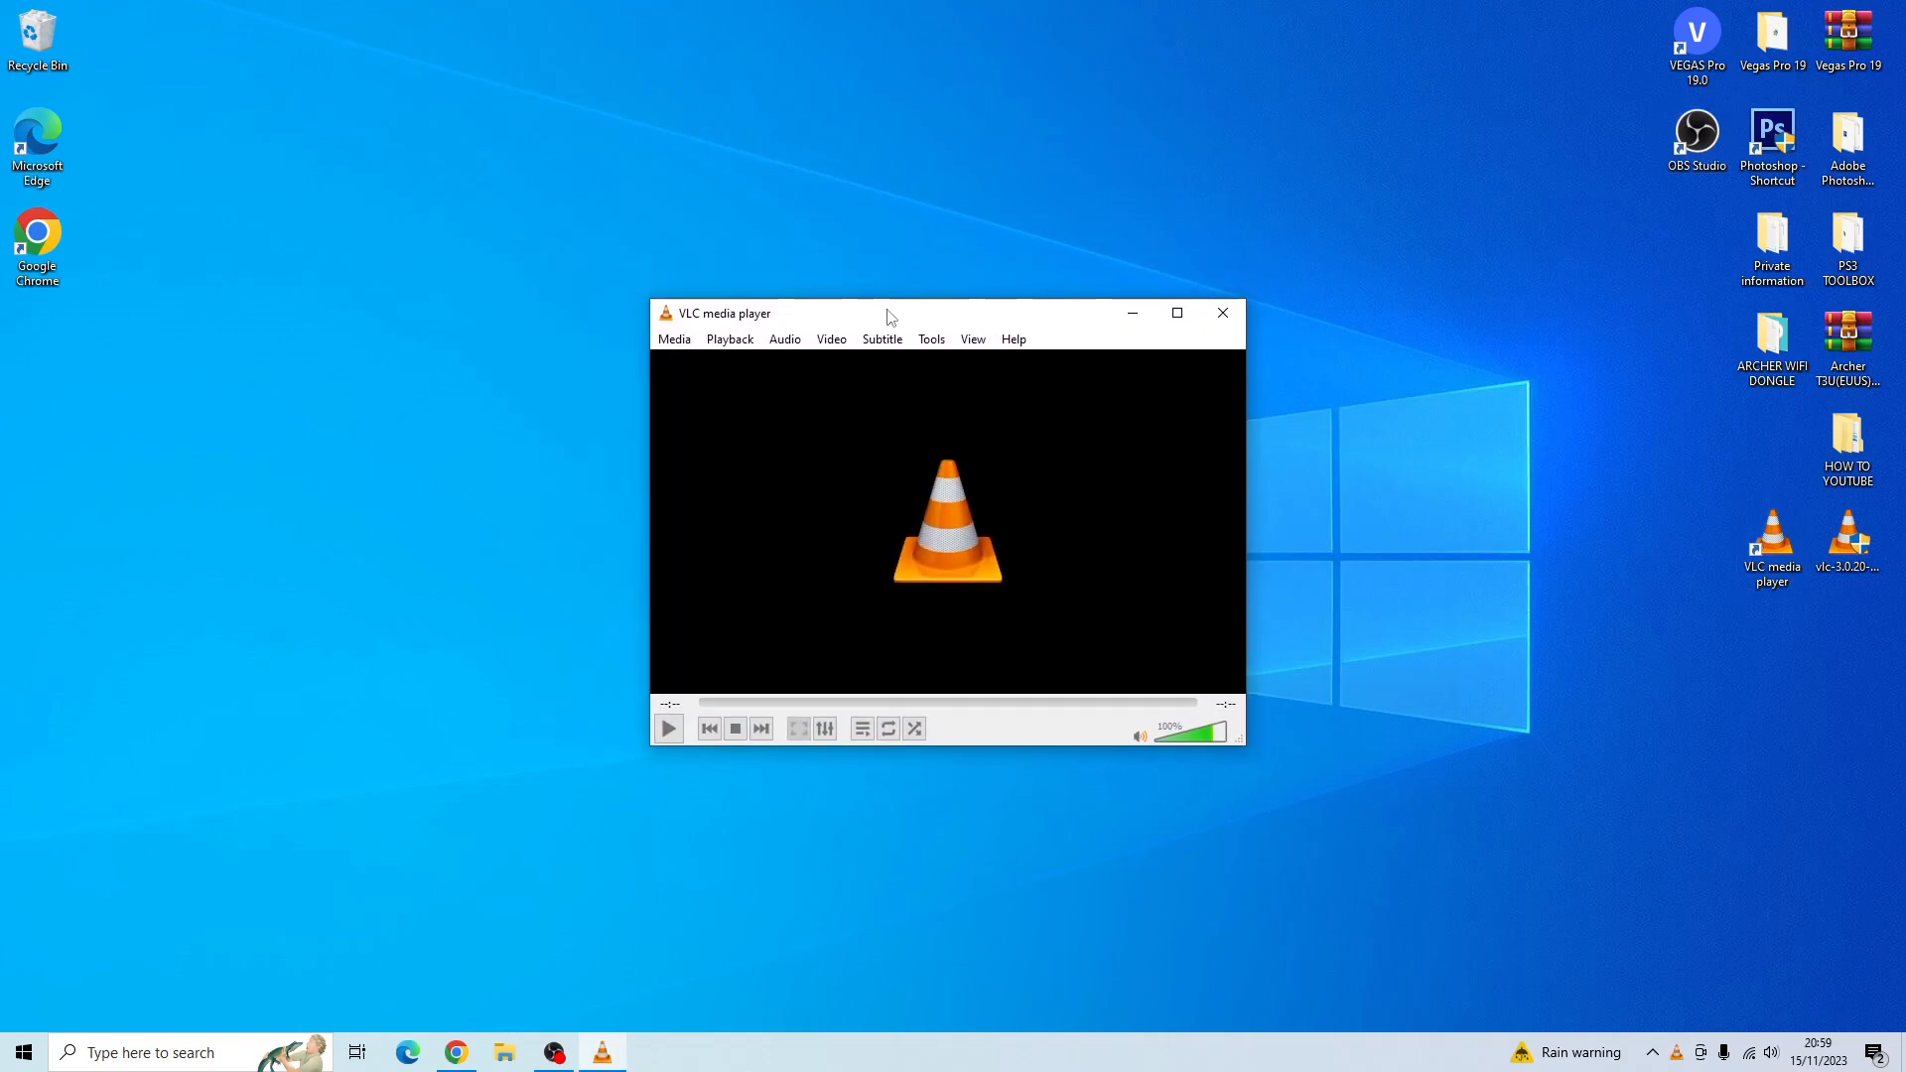
# - In Media > Convert / Save, add example.webm from the Desktop to the file list
pyautogui.click(675, 337)
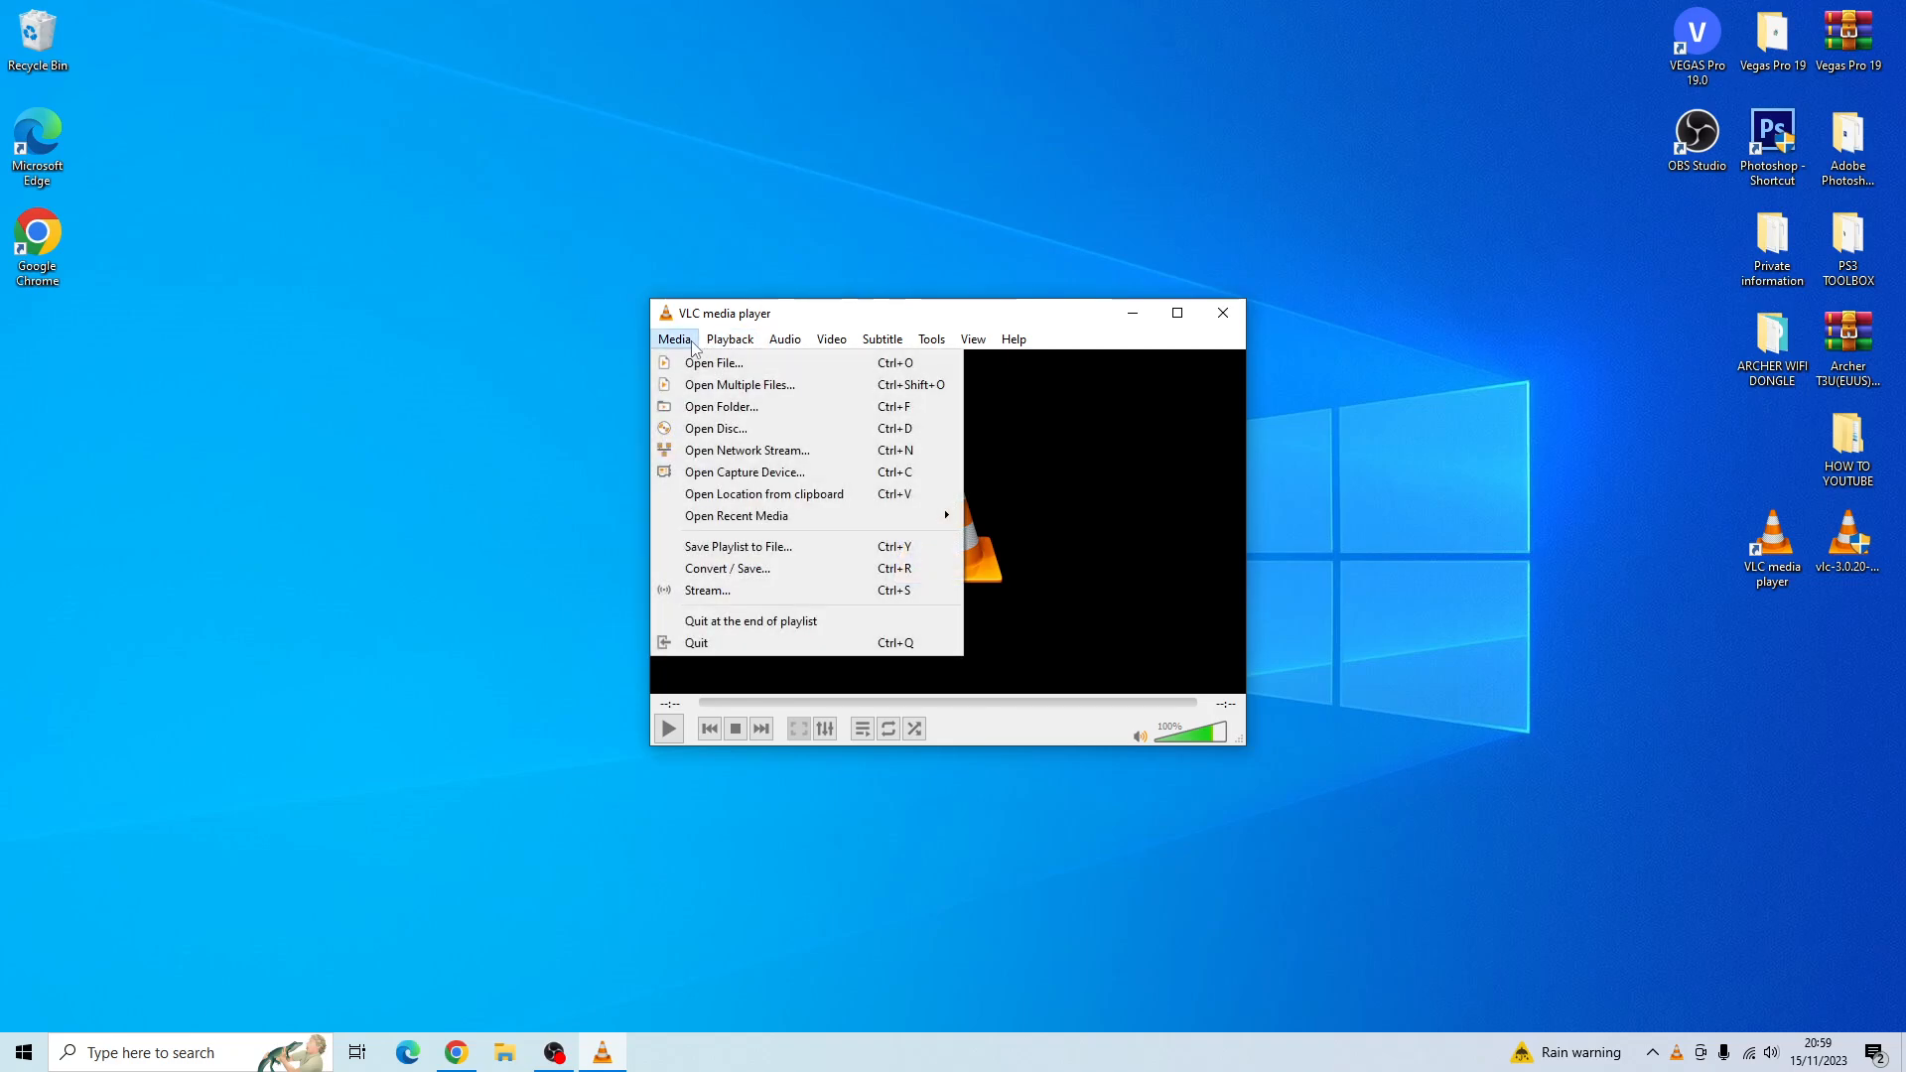
pyautogui.moveTo(715, 460)
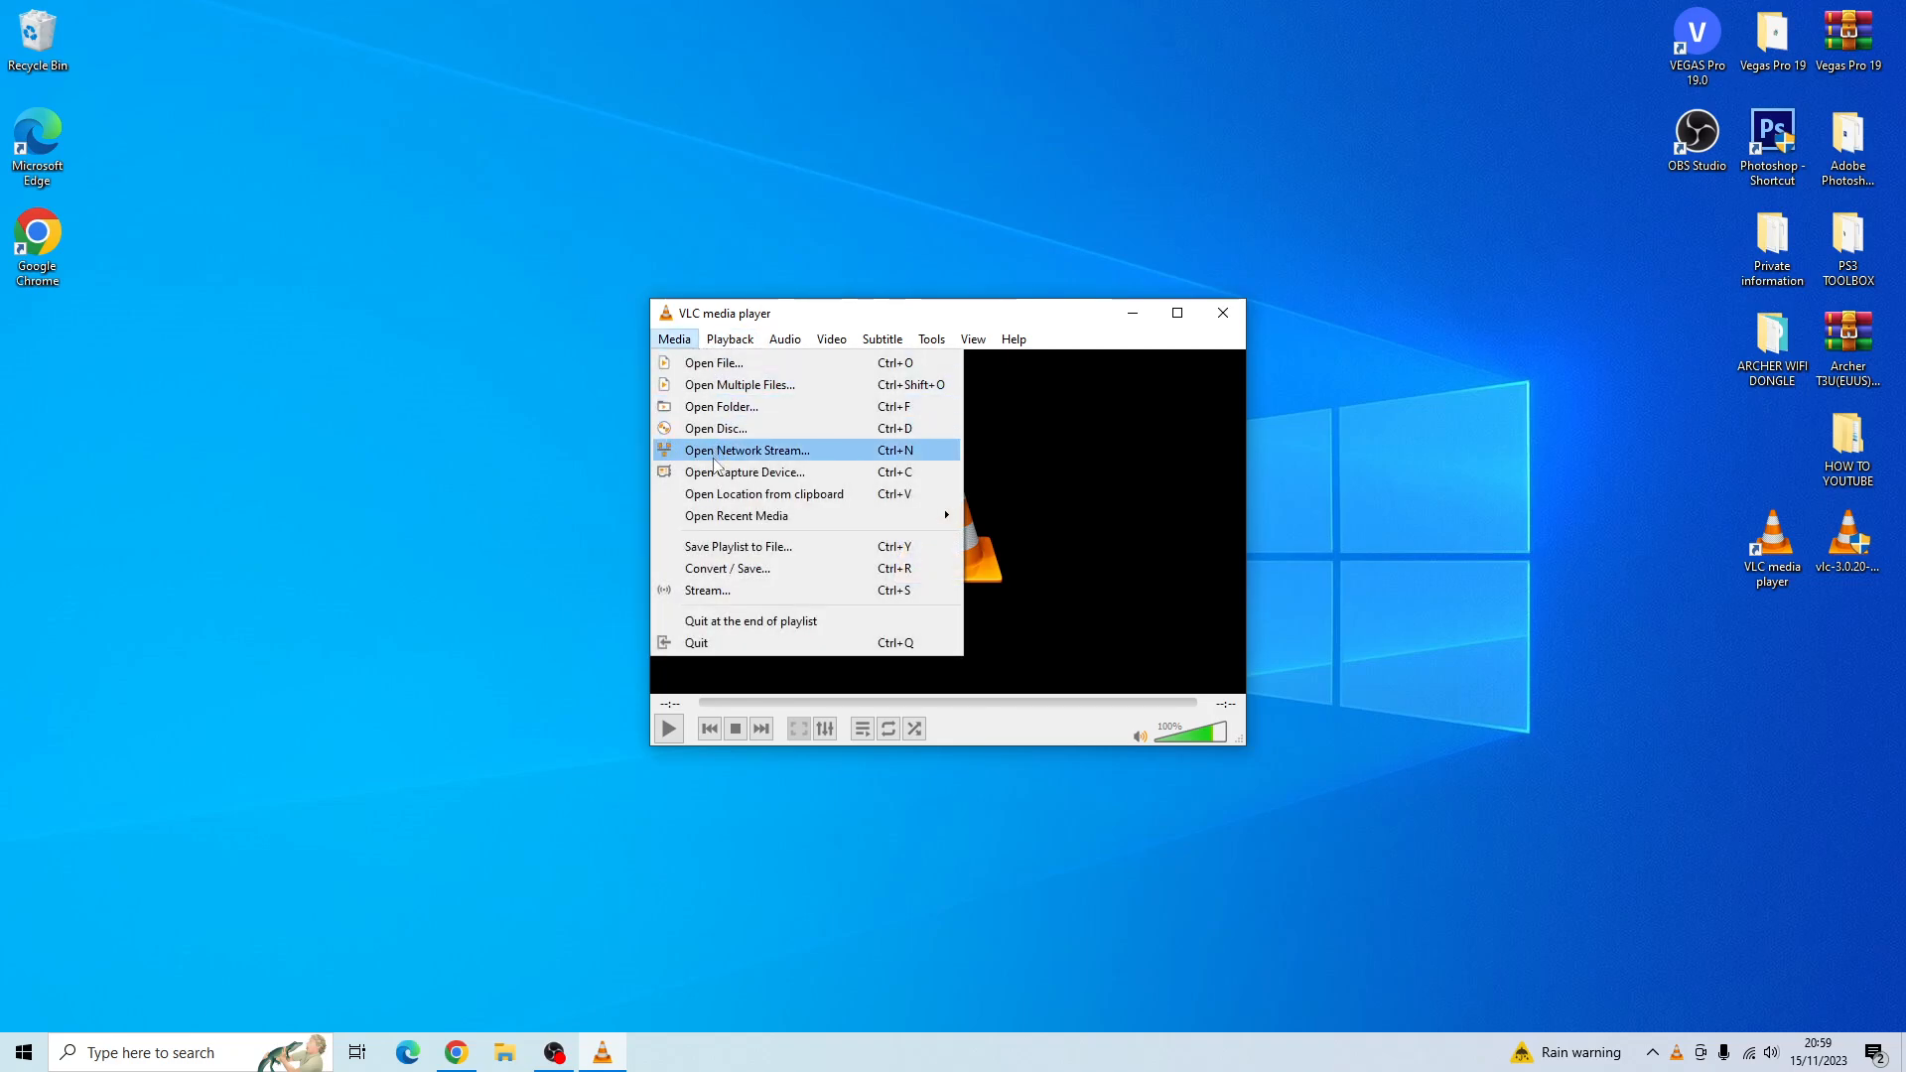
pyautogui.moveTo(716, 574)
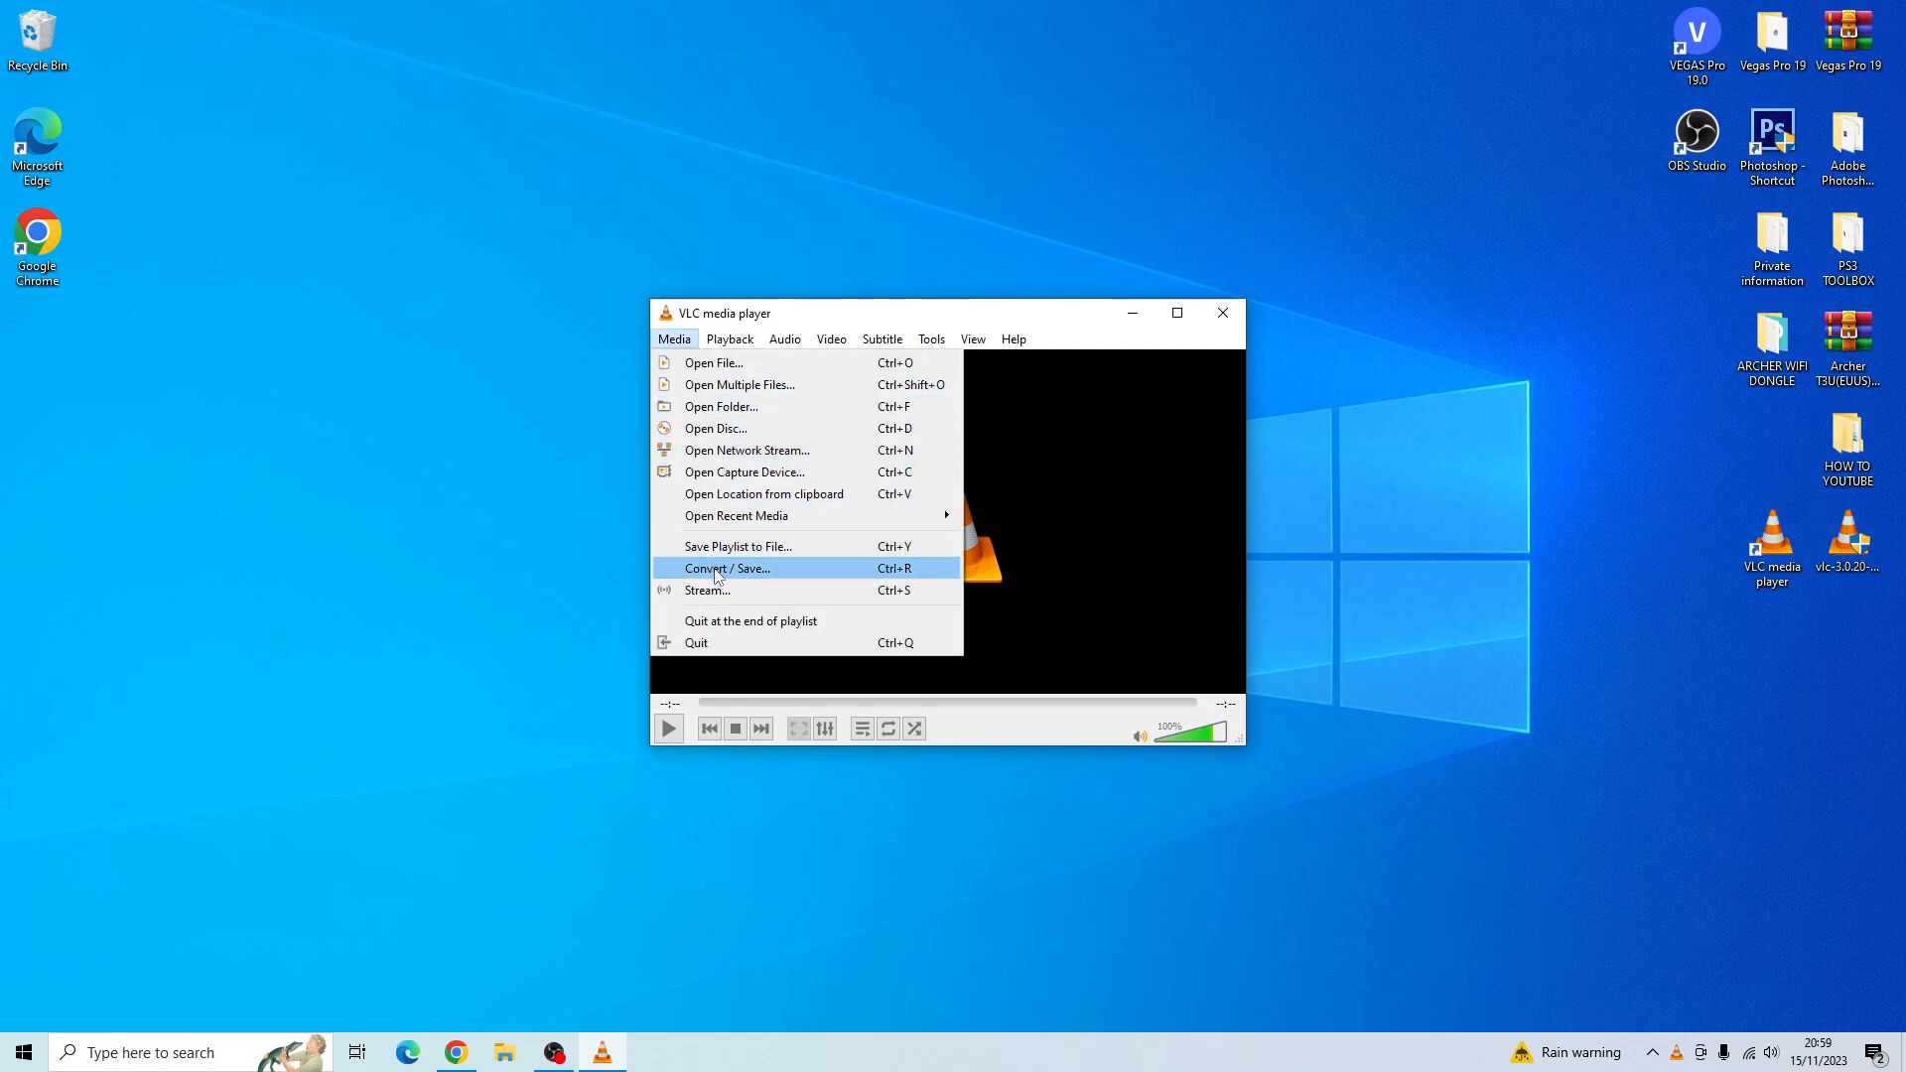
pyautogui.click(727, 568)
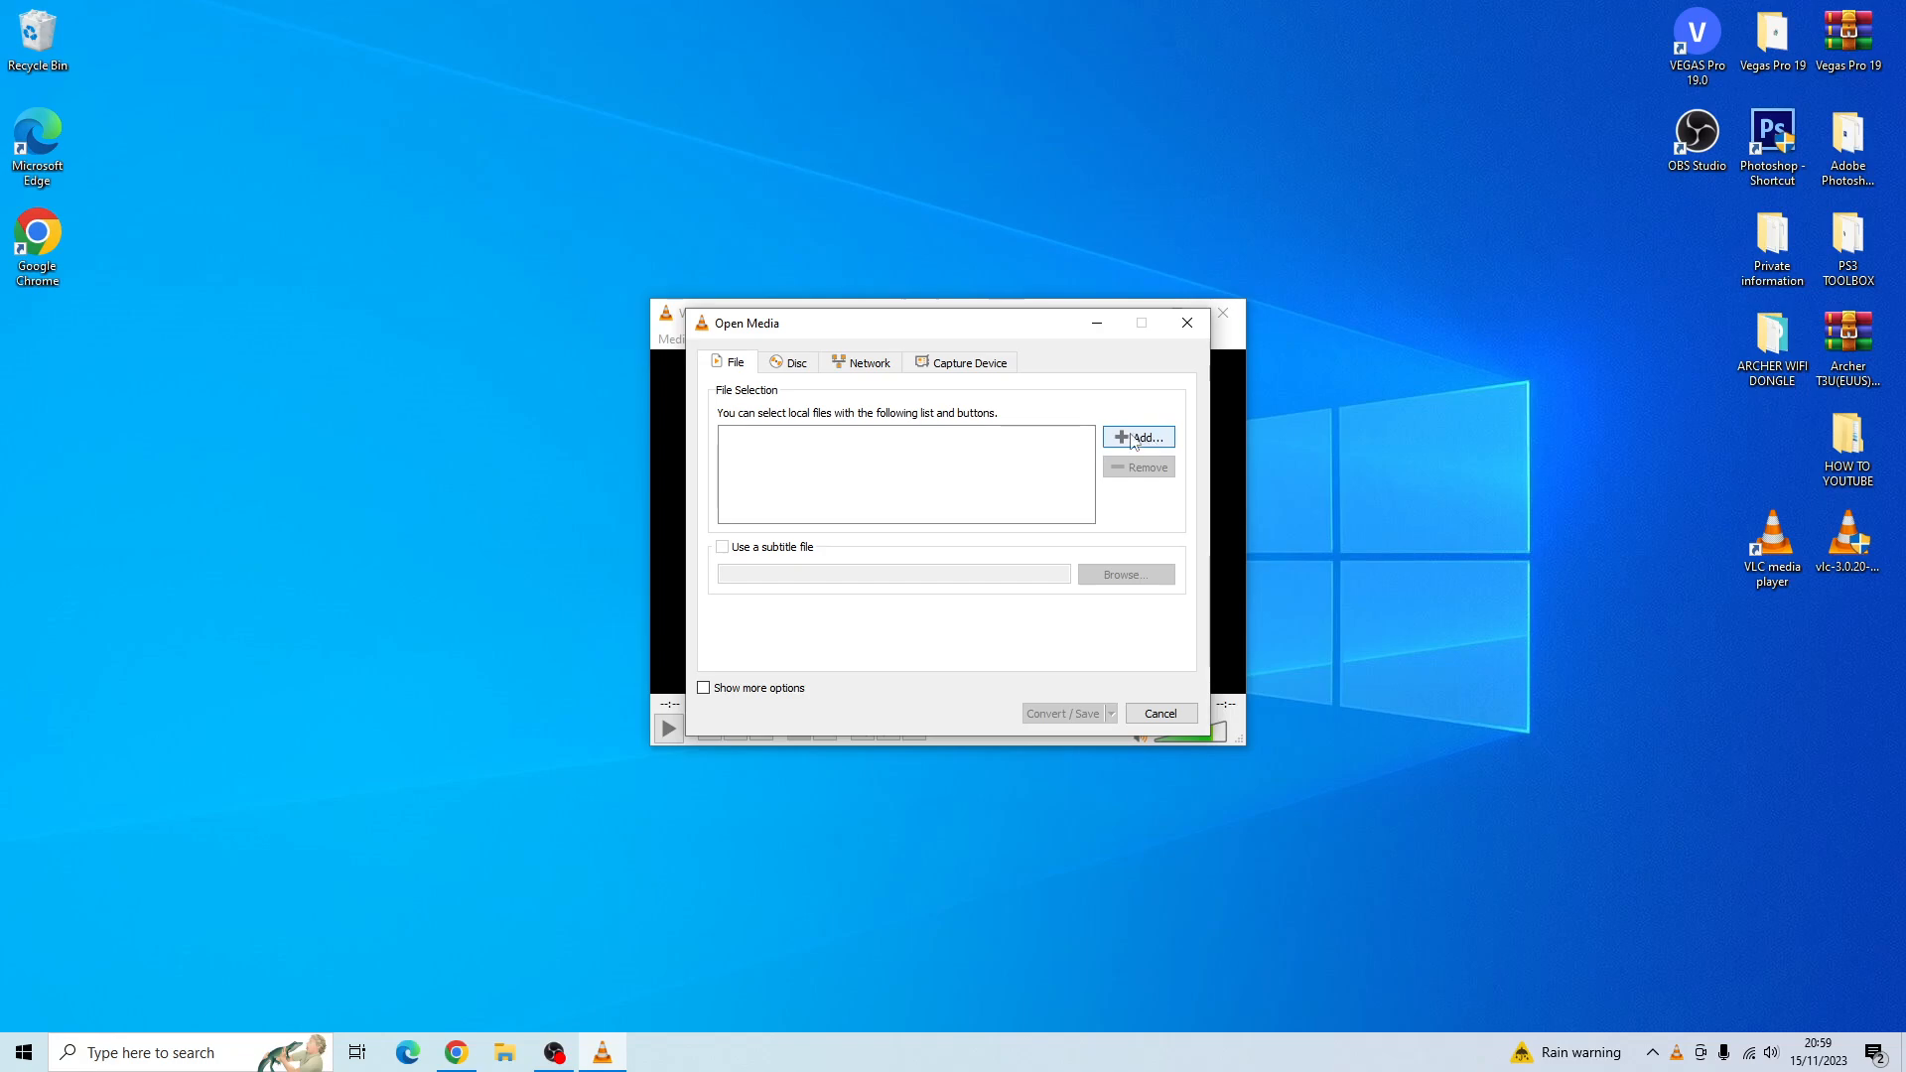
pyautogui.moveTo(1150, 449)
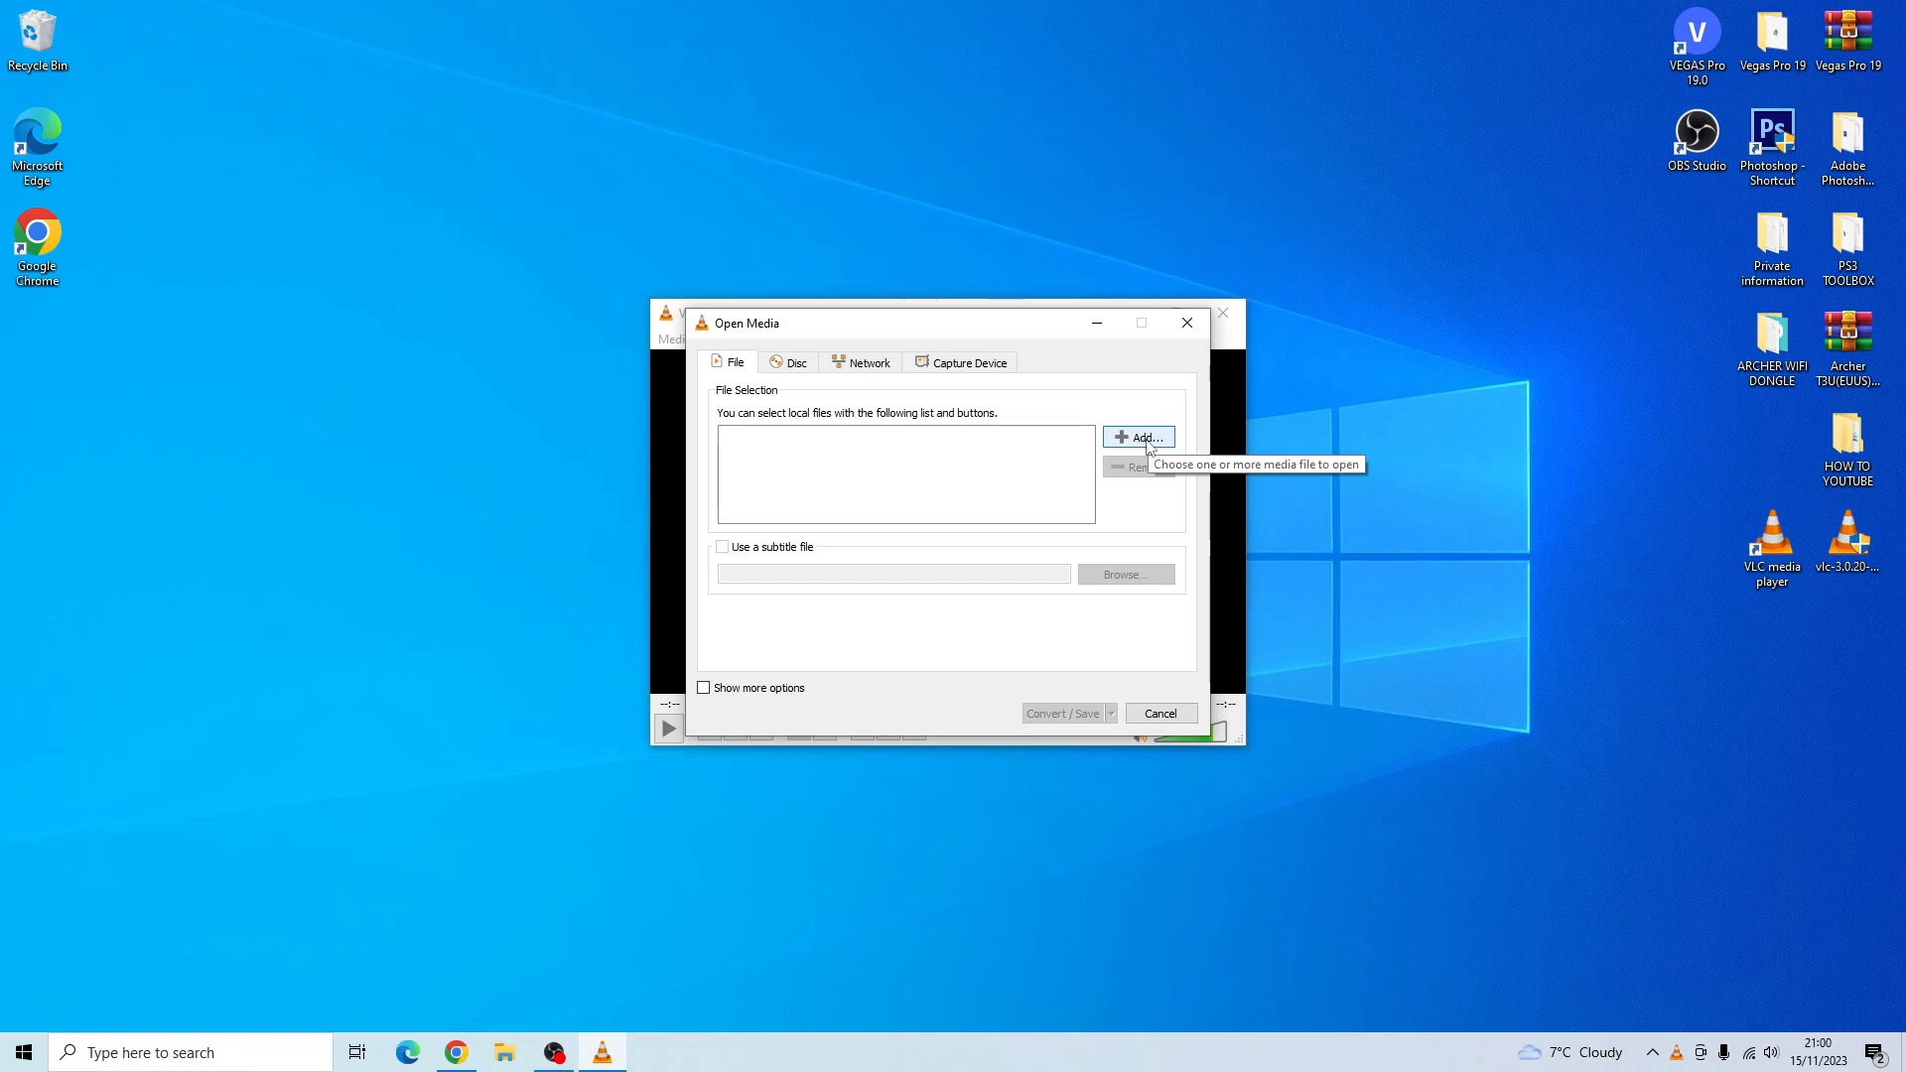
pyautogui.click(1137, 437)
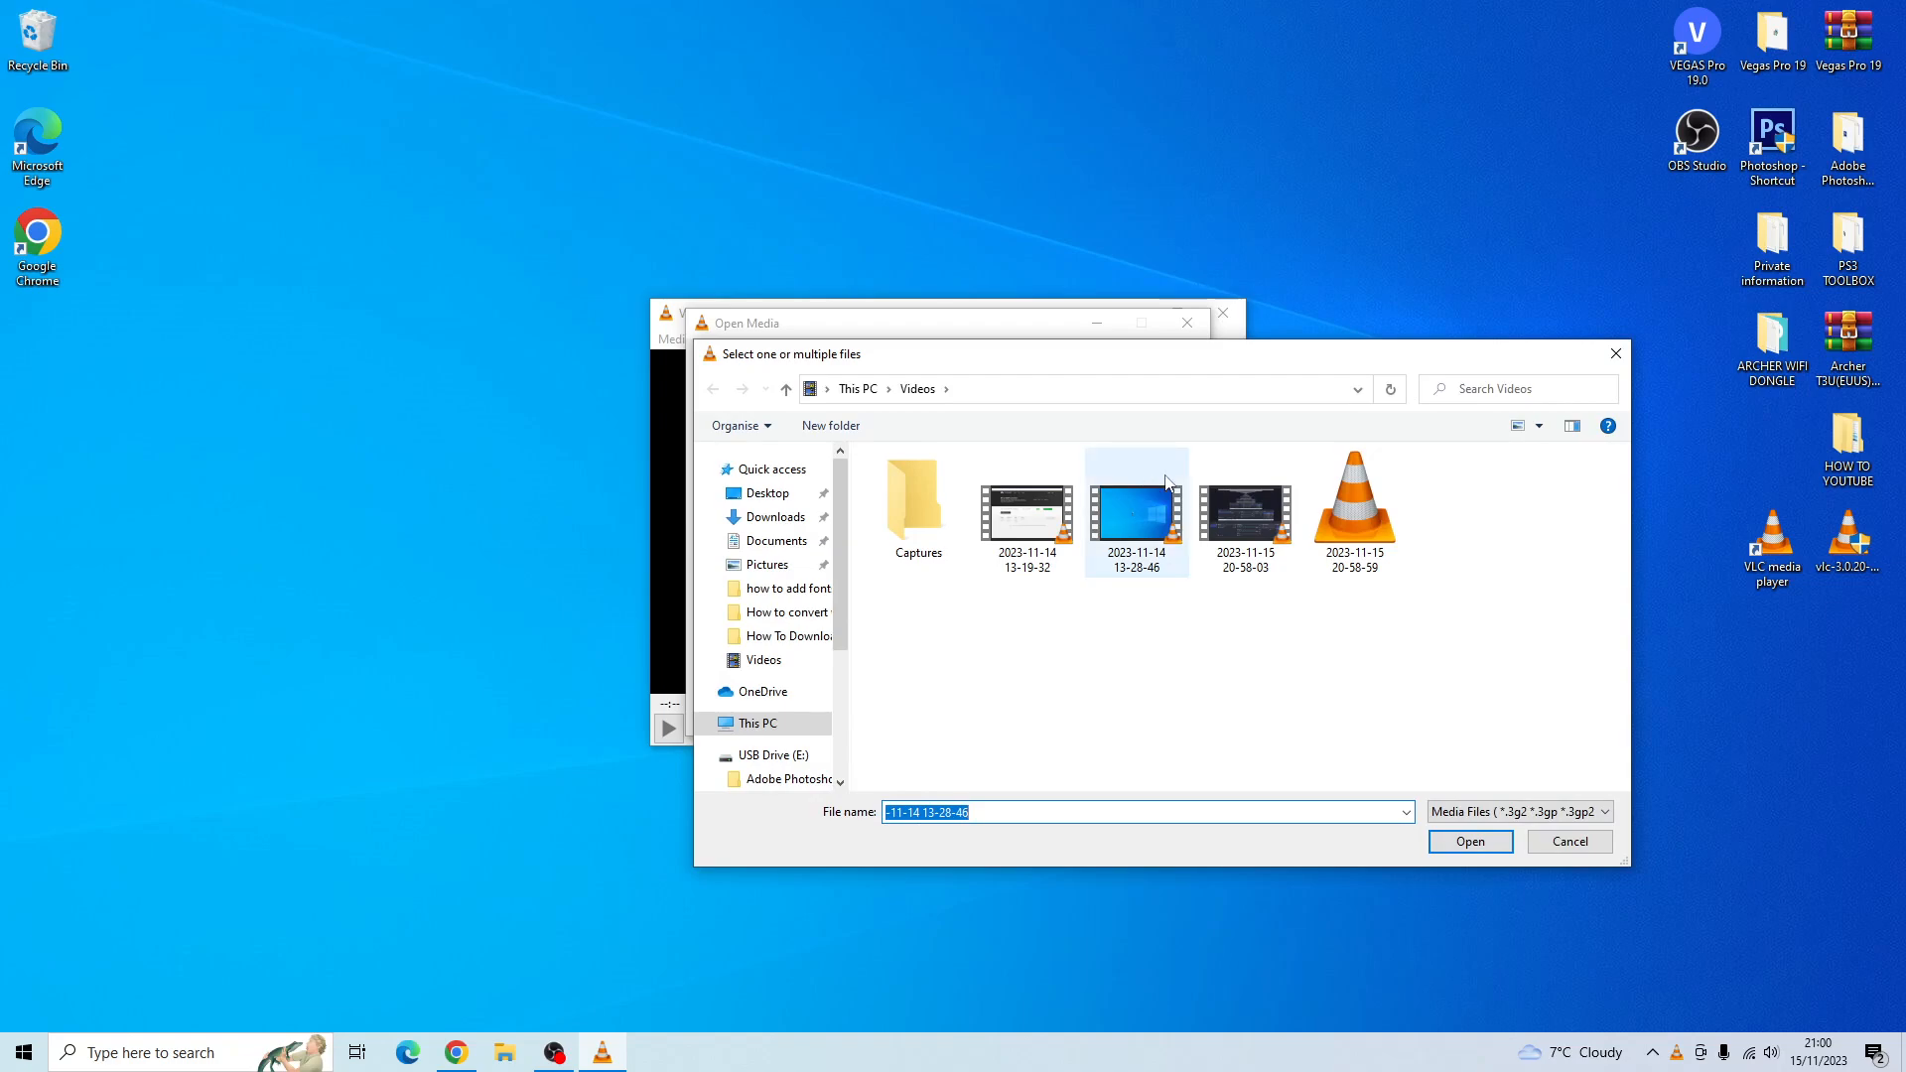
pyautogui.click(766, 492)
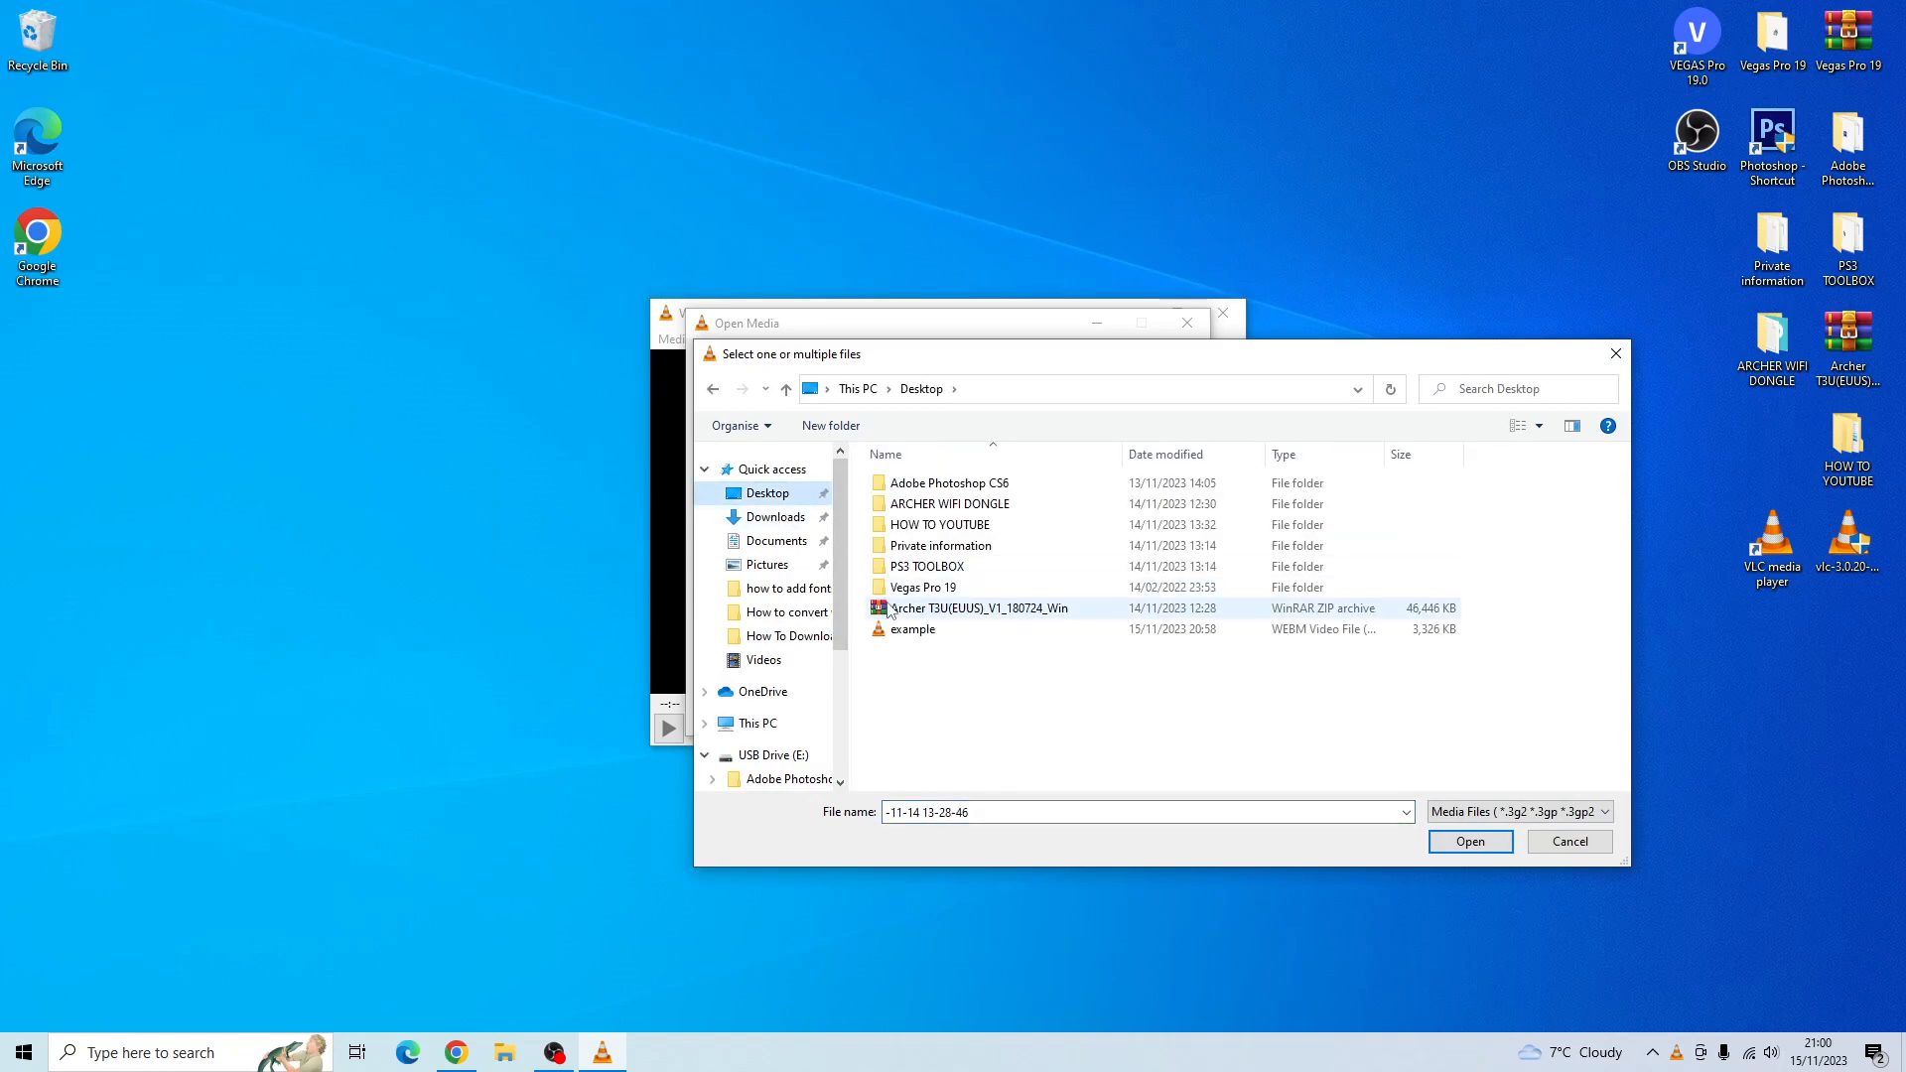
pyautogui.moveTo(913, 629)
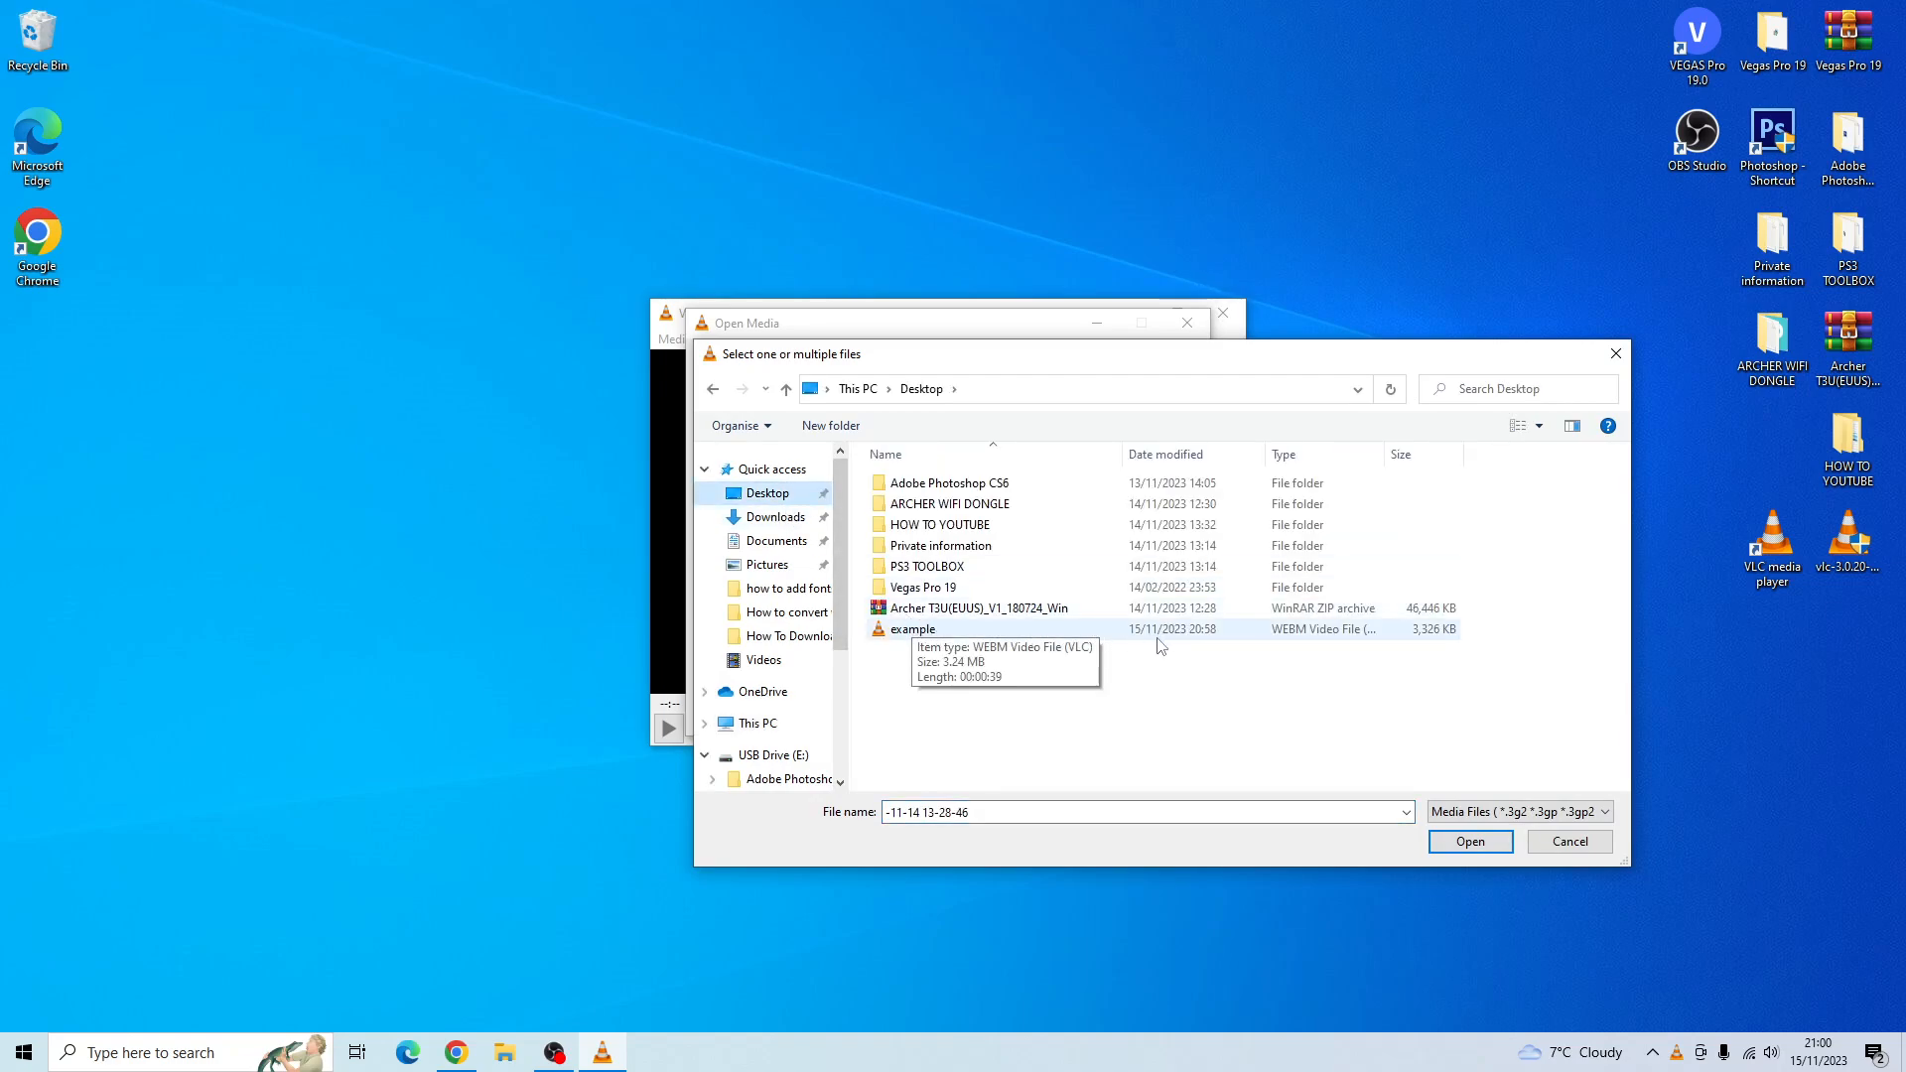
pyautogui.moveTo(1084, 639)
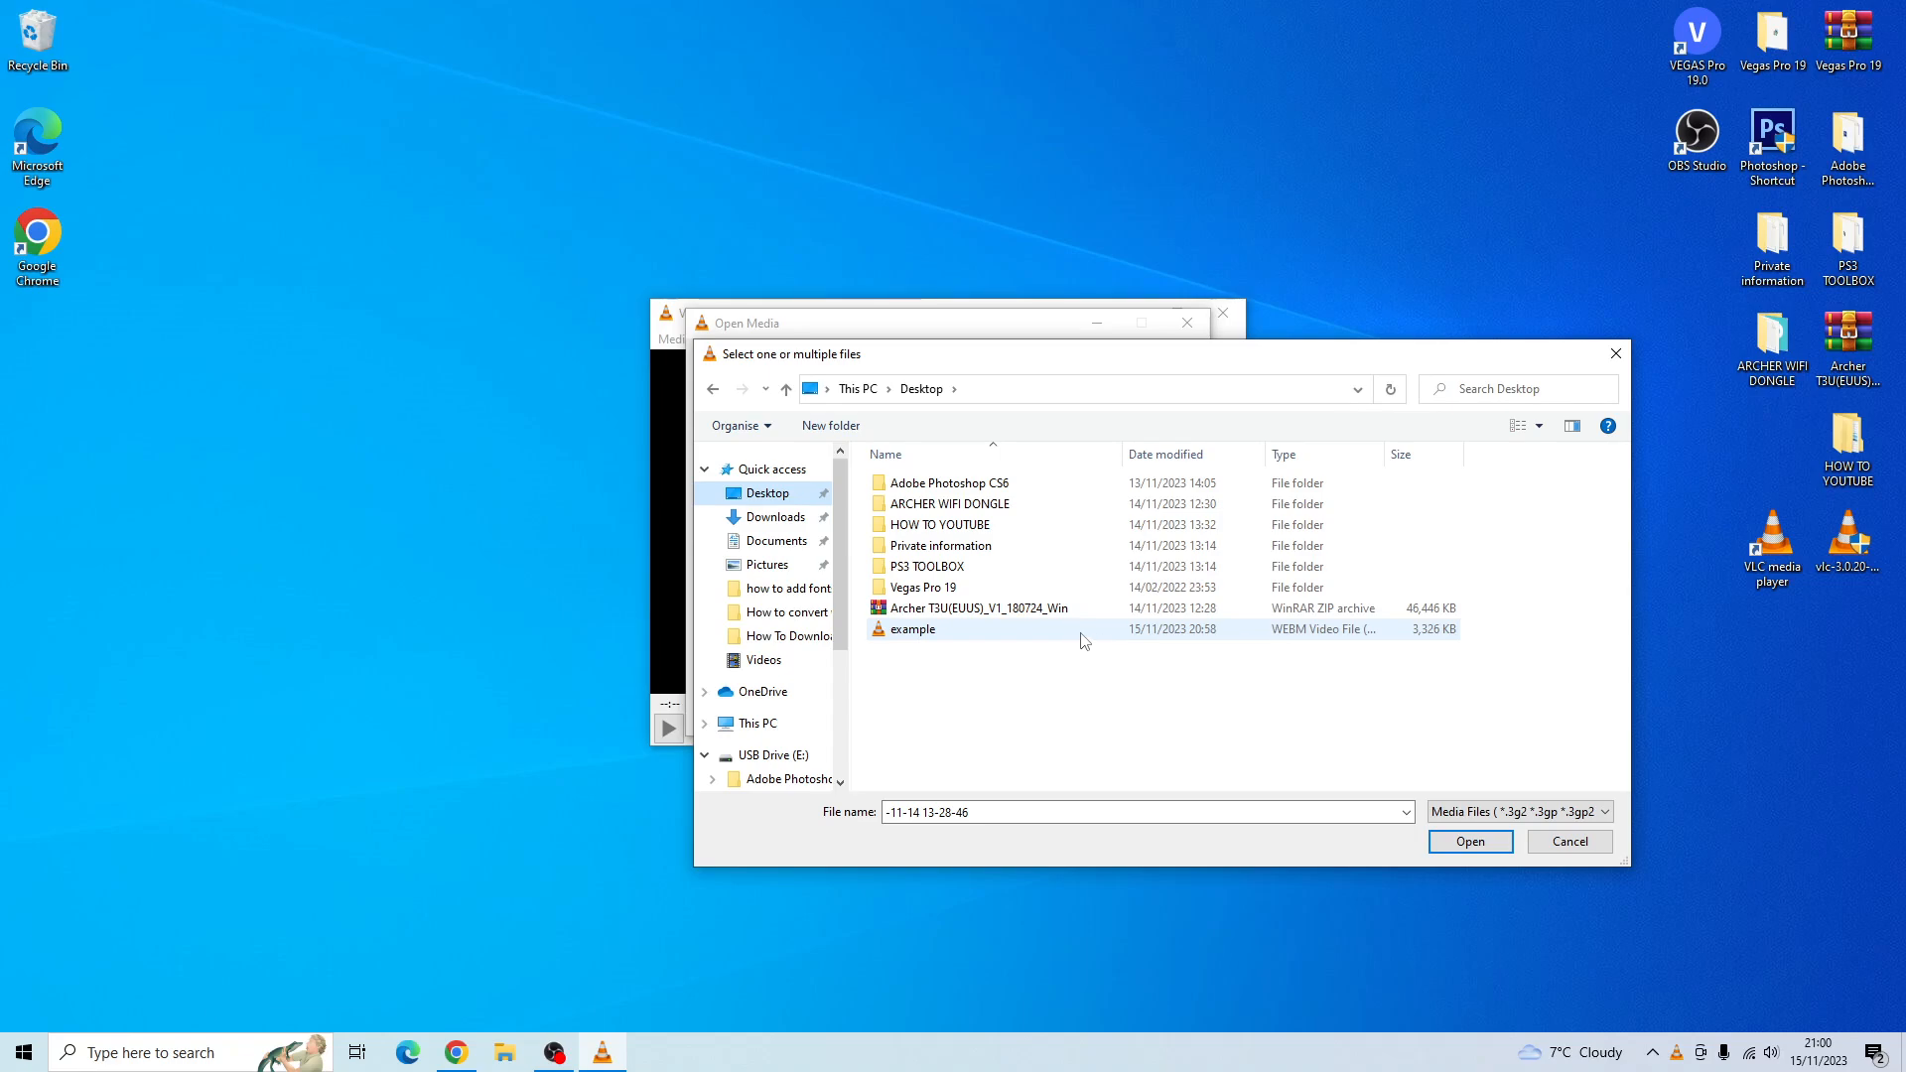
pyautogui.click(1469, 842)
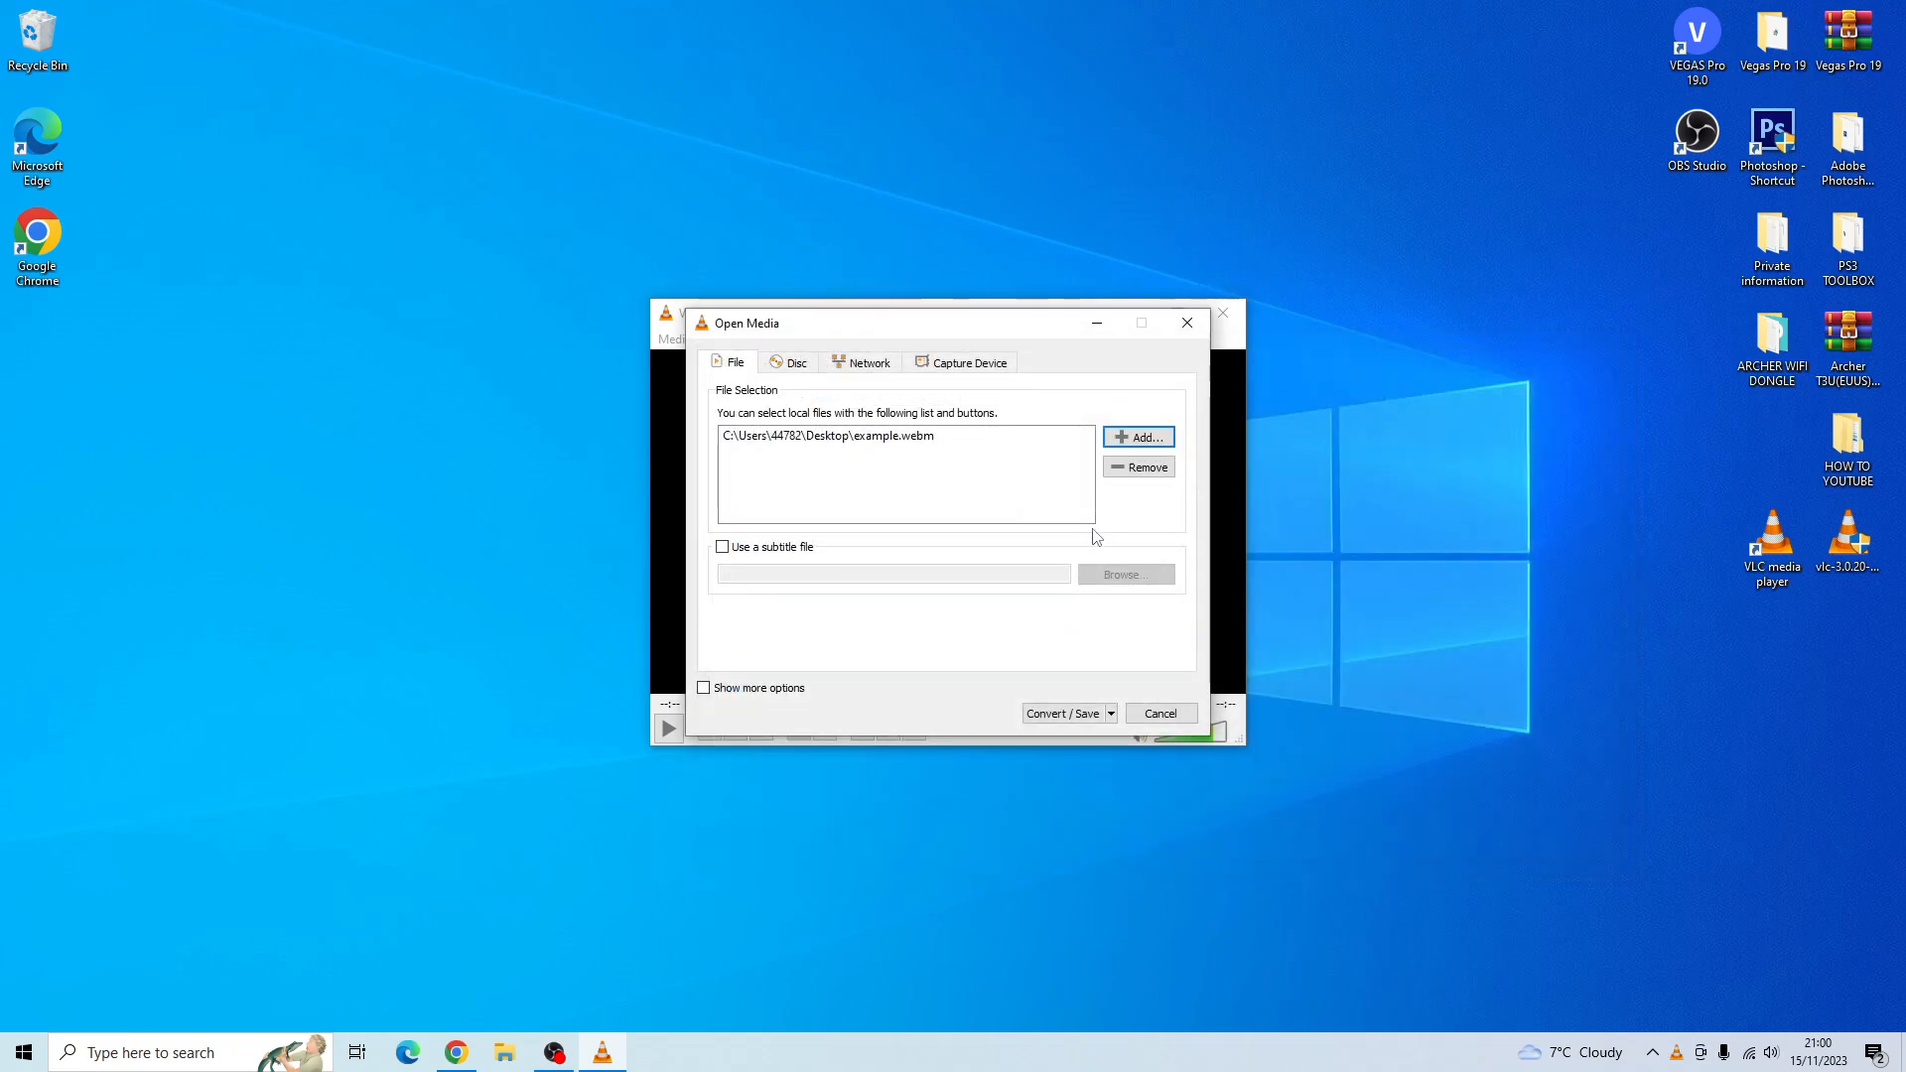
pyautogui.moveTo(1101, 542)
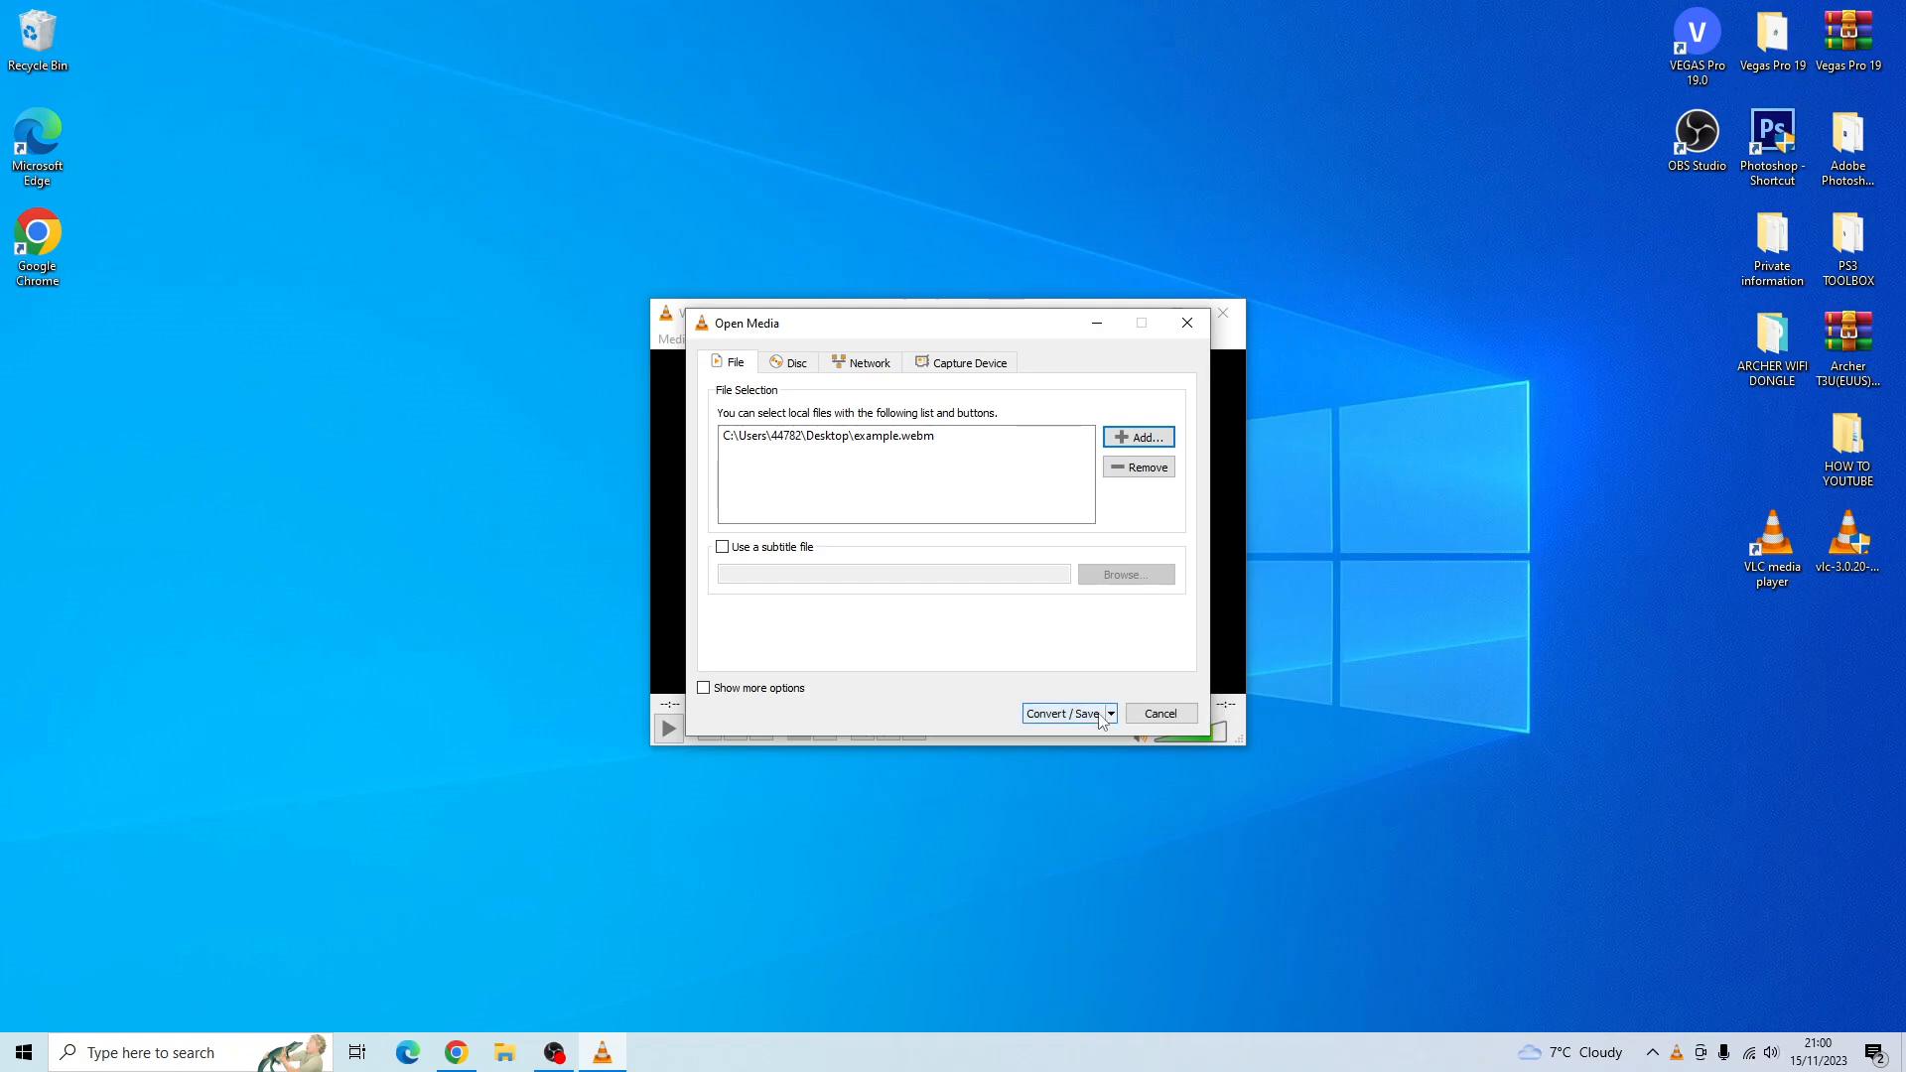
pyautogui.moveTo(1120, 726)
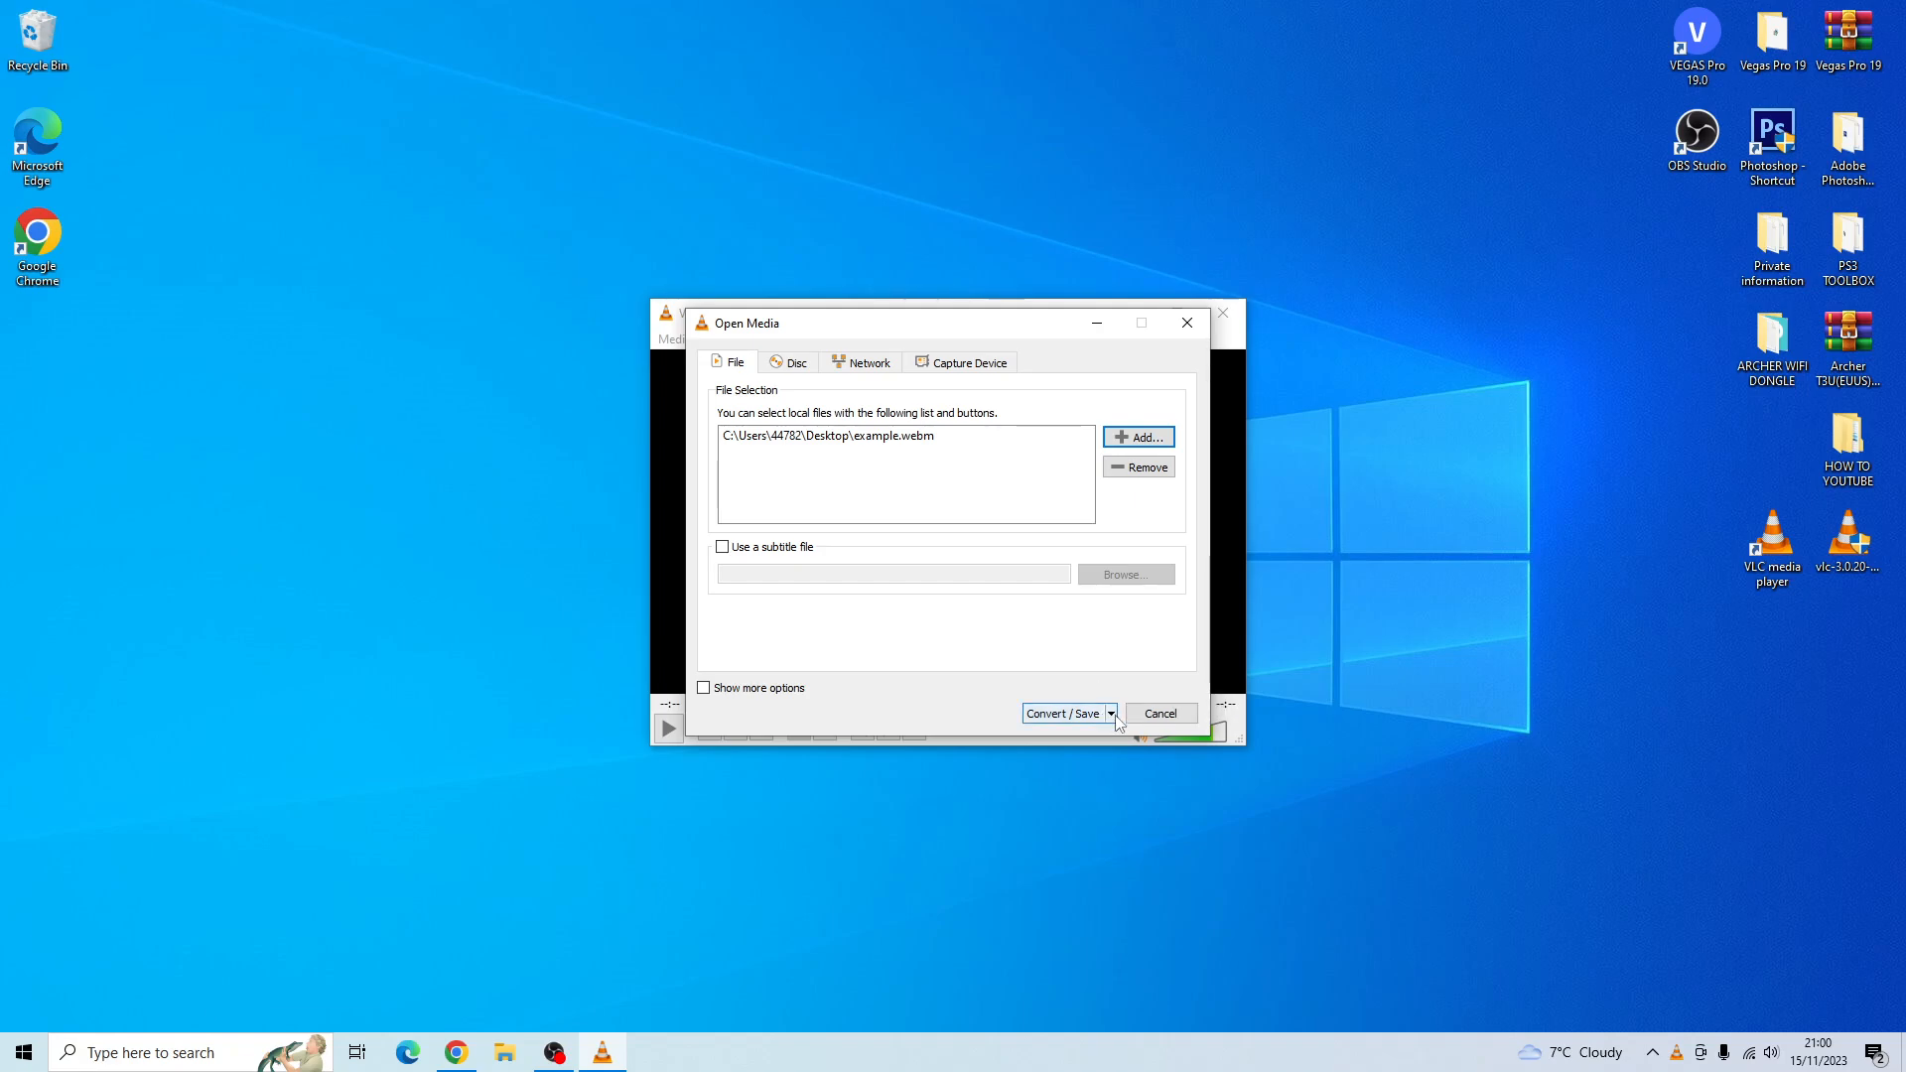
# - Proceed to Convert and choose the Video - H.264 + MP3 (MP4) profile for example.webm
pyautogui.click(1110, 712)
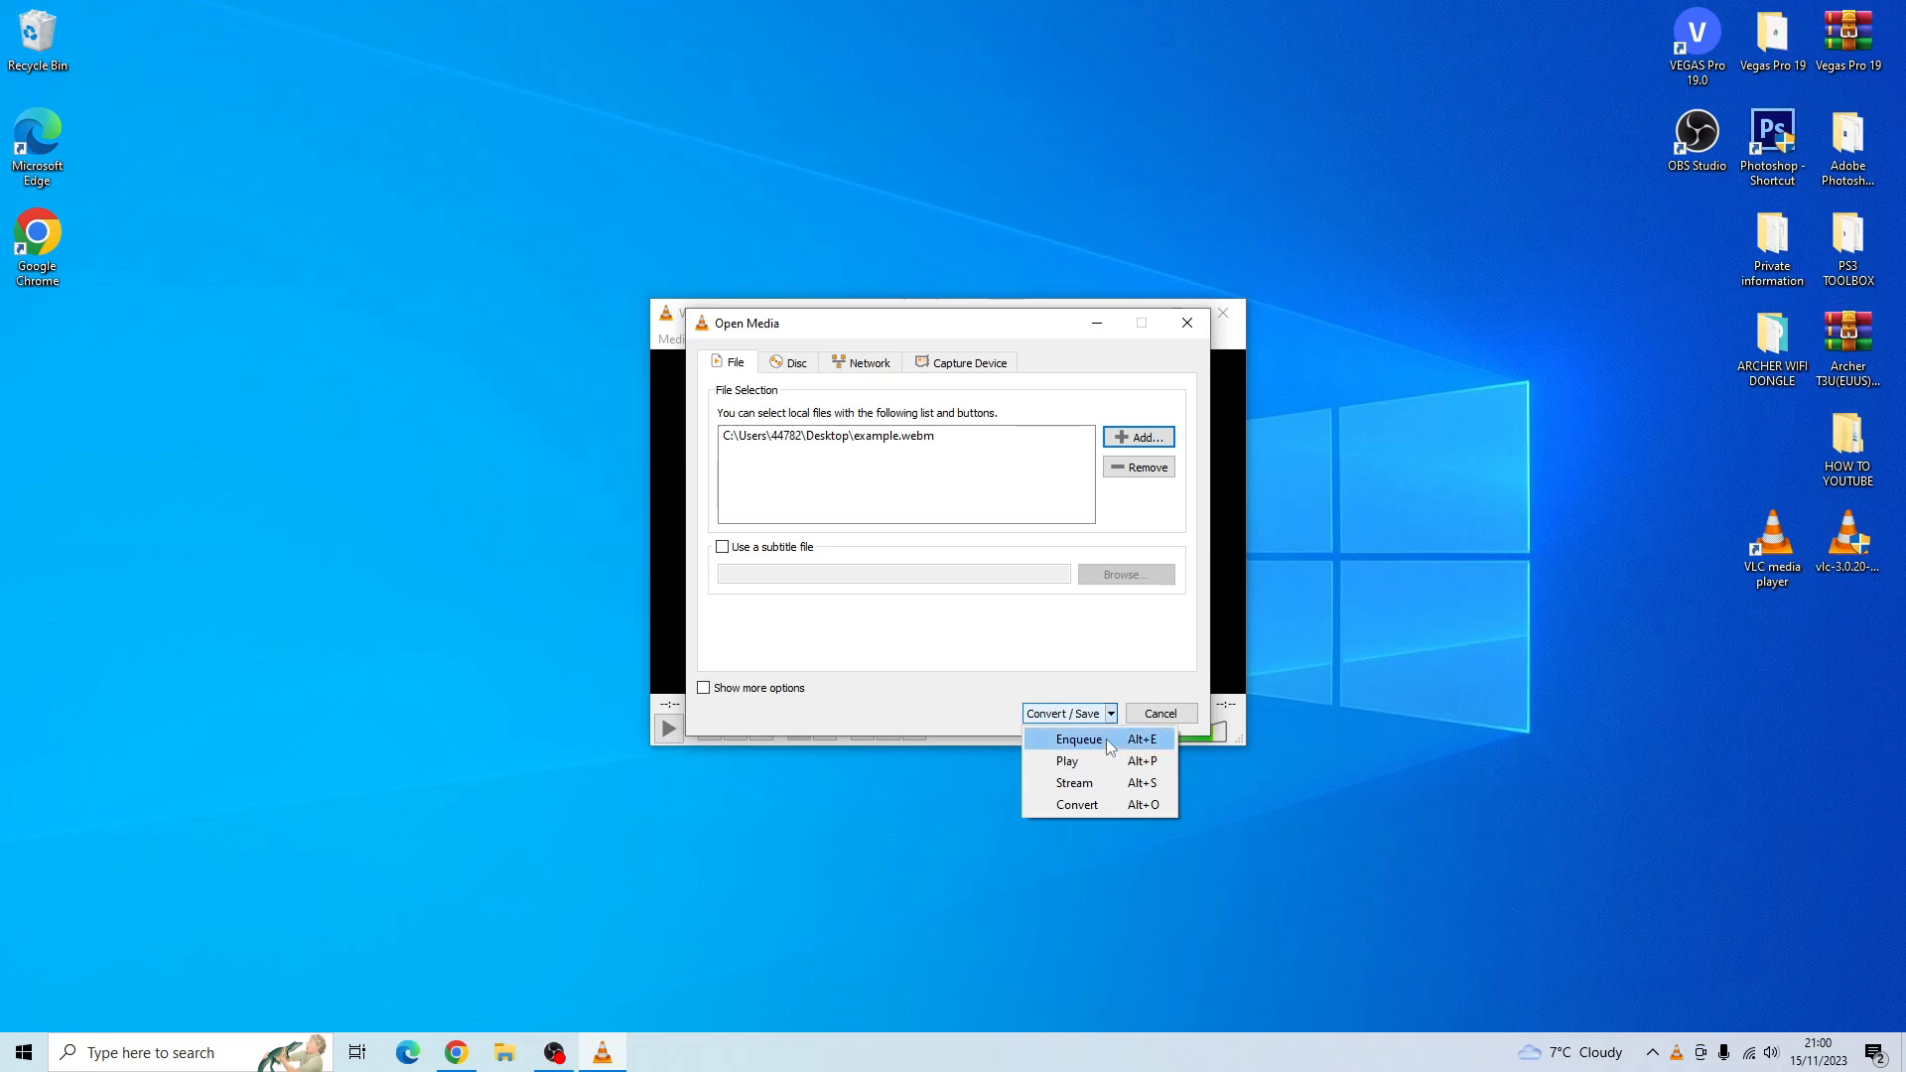
pyautogui.click(1076, 804)
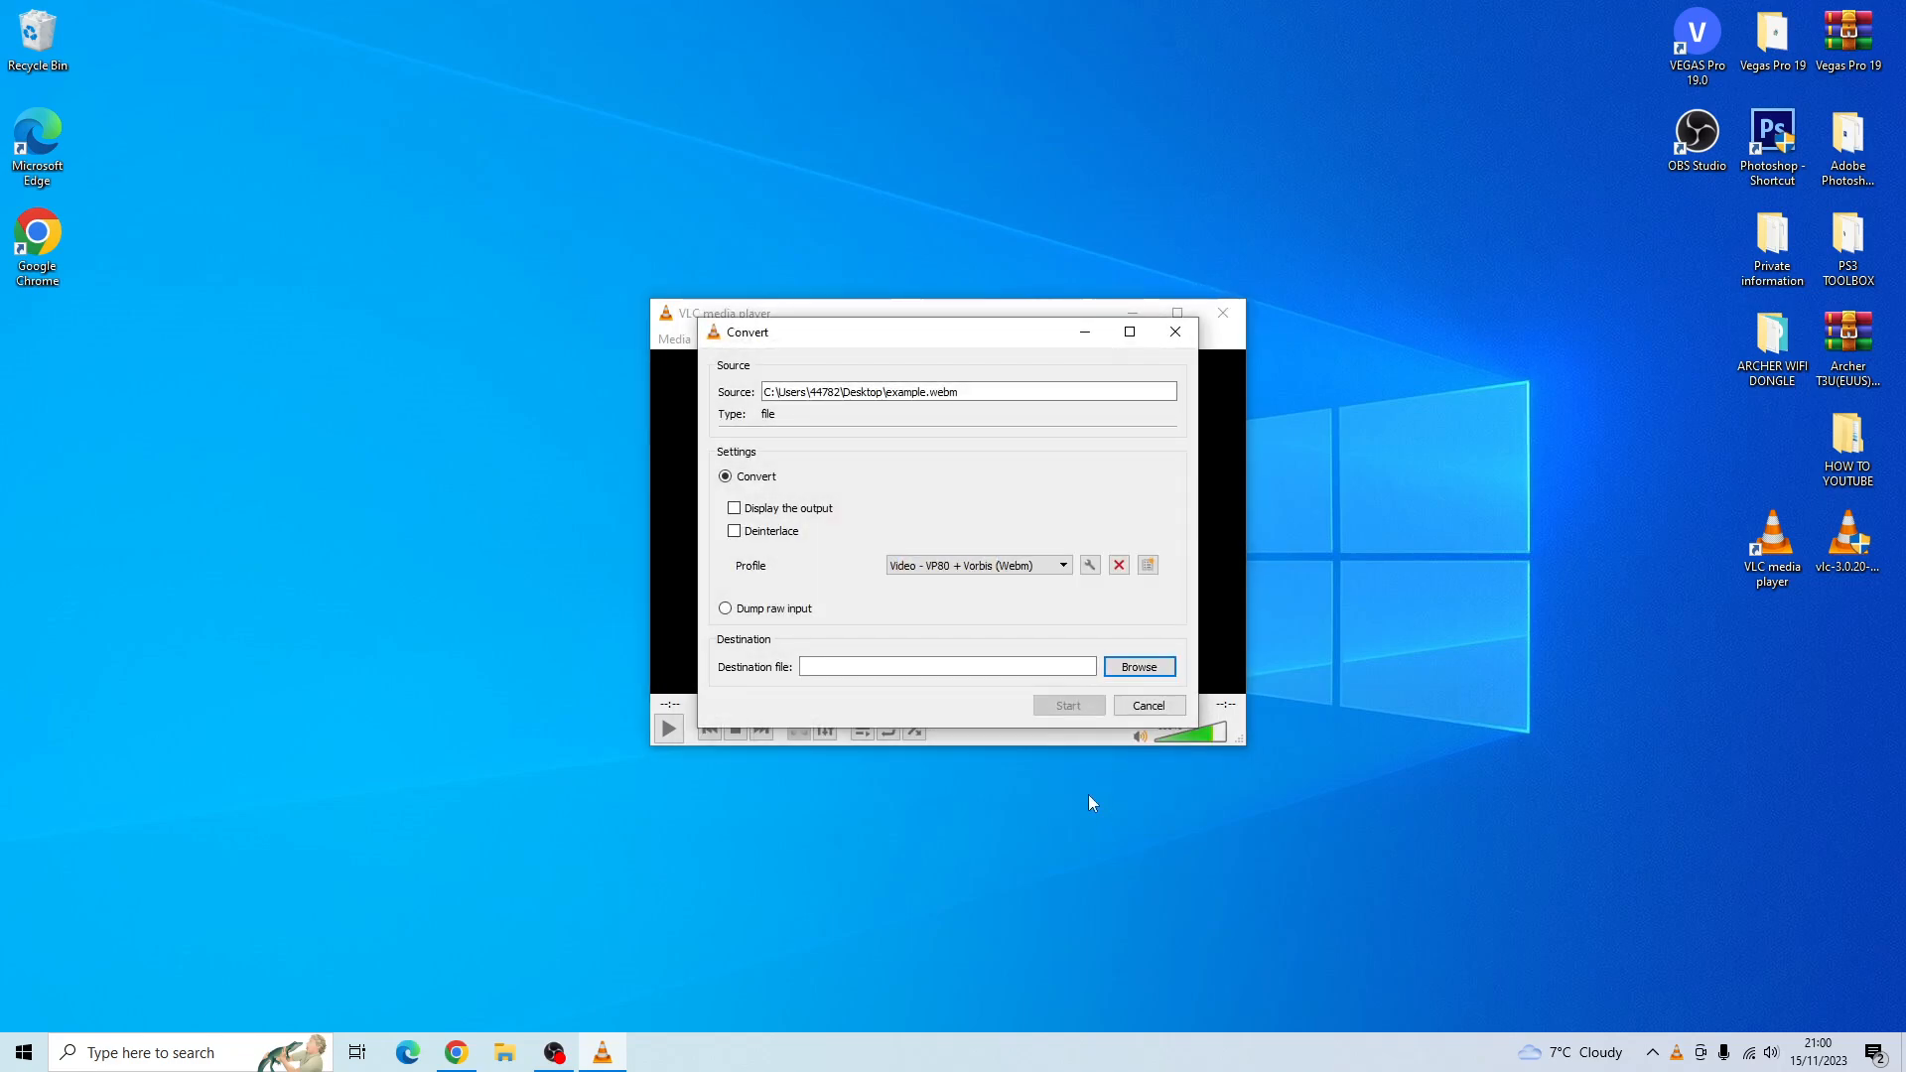
pyautogui.moveTo(1061, 615)
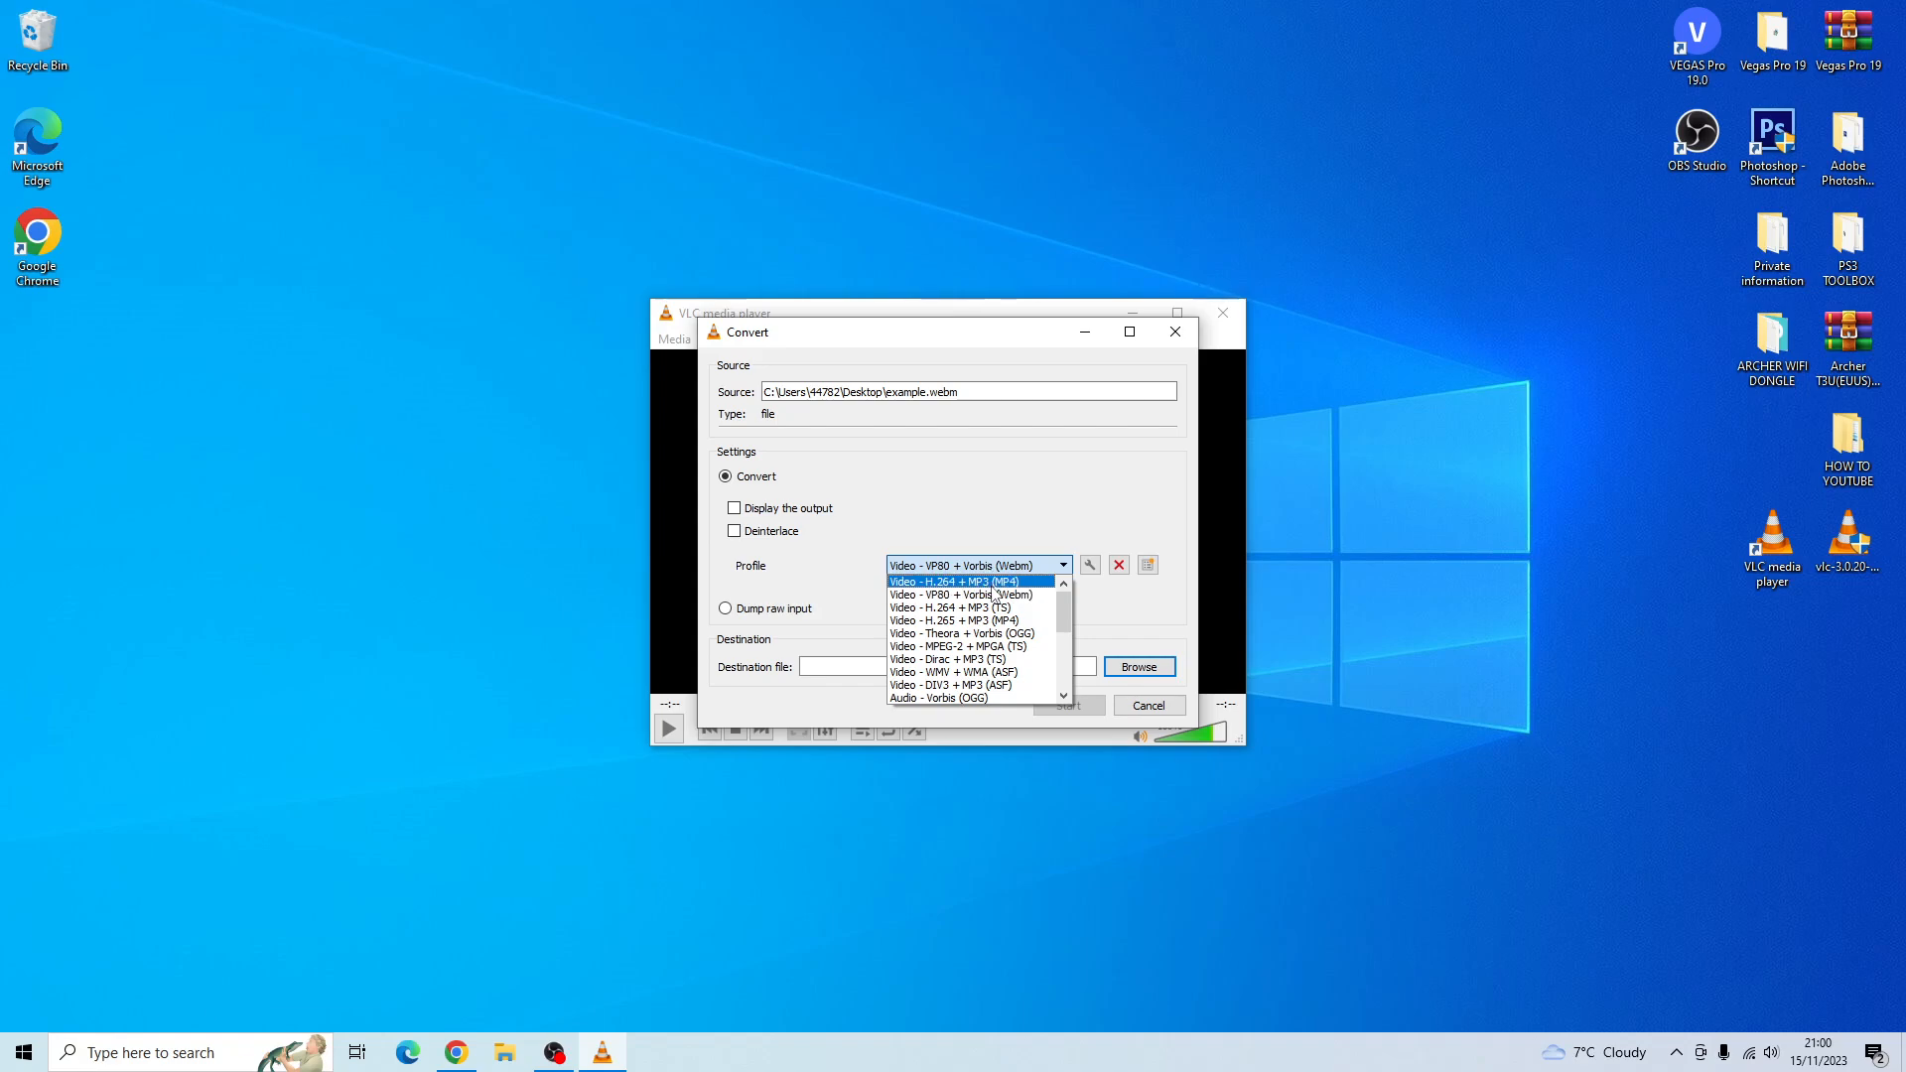
pyautogui.click(953, 582)
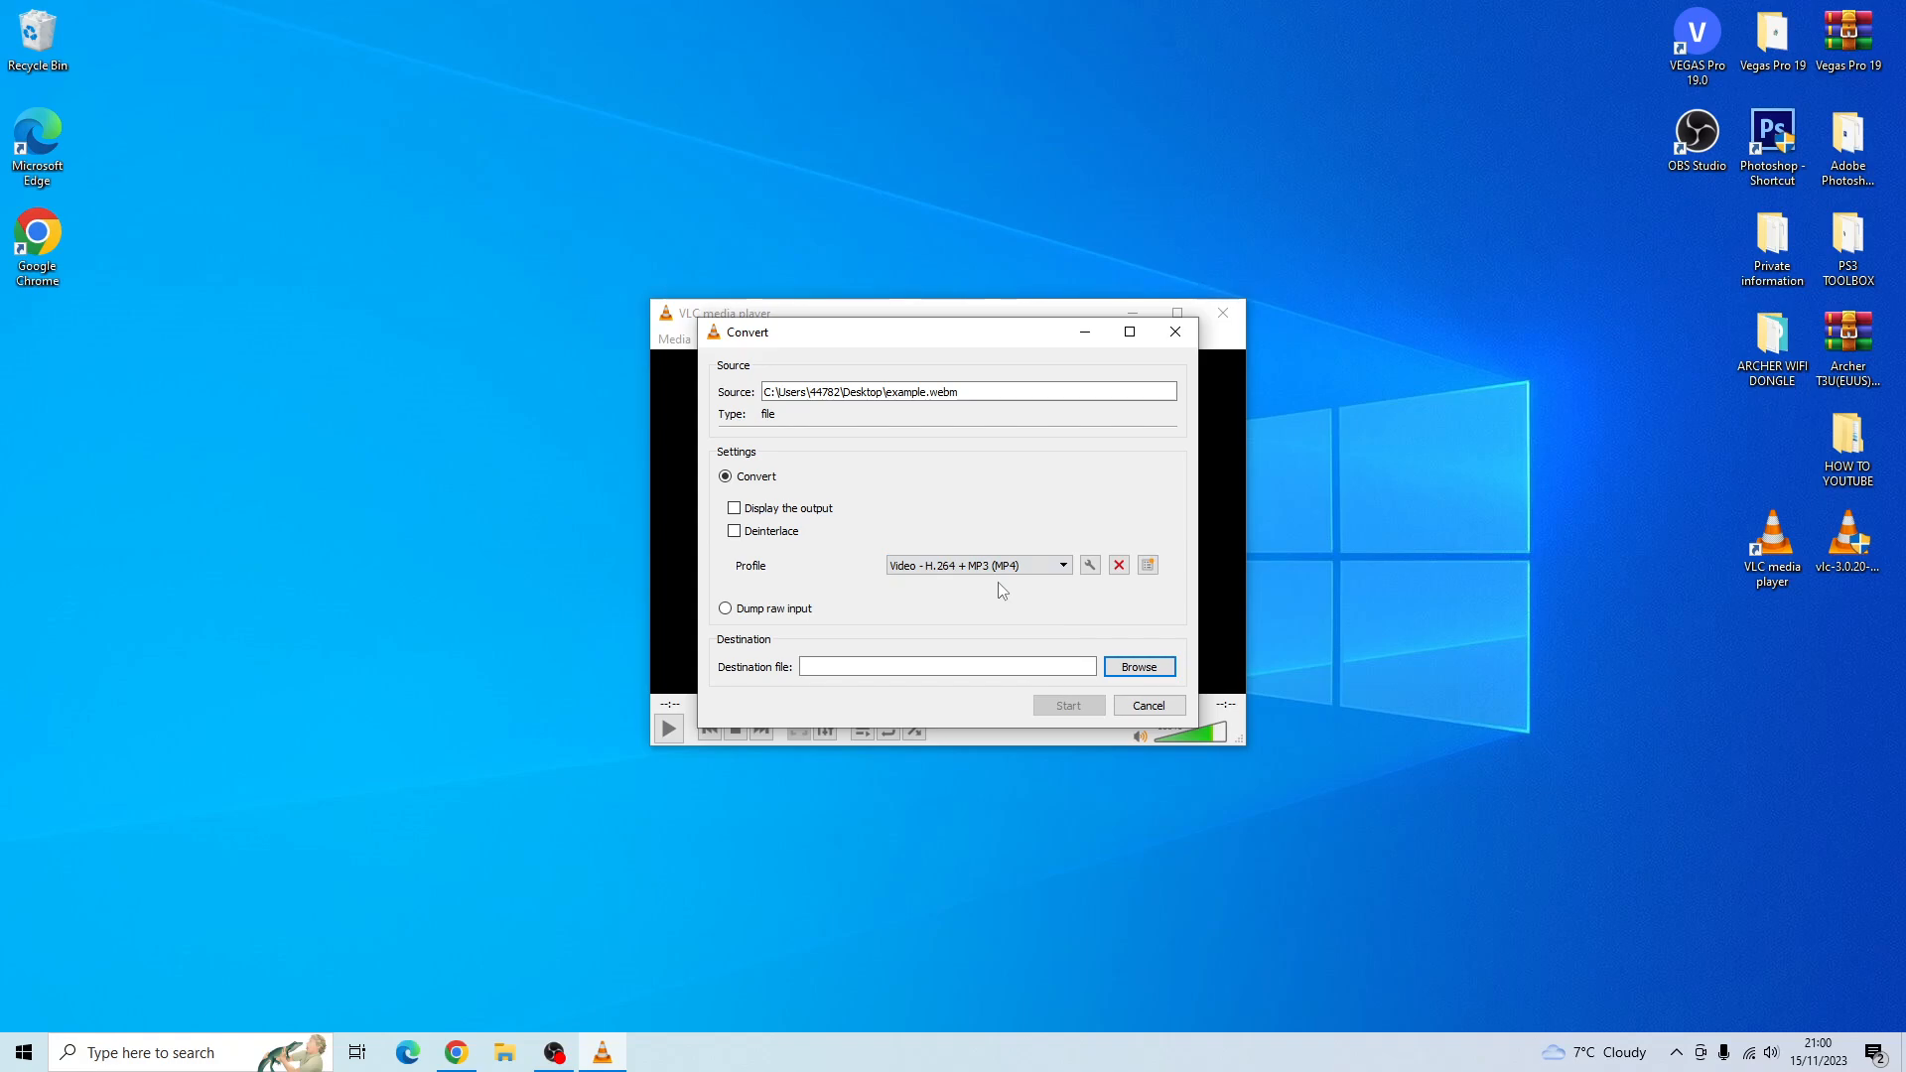
pyautogui.moveTo(1022, 595)
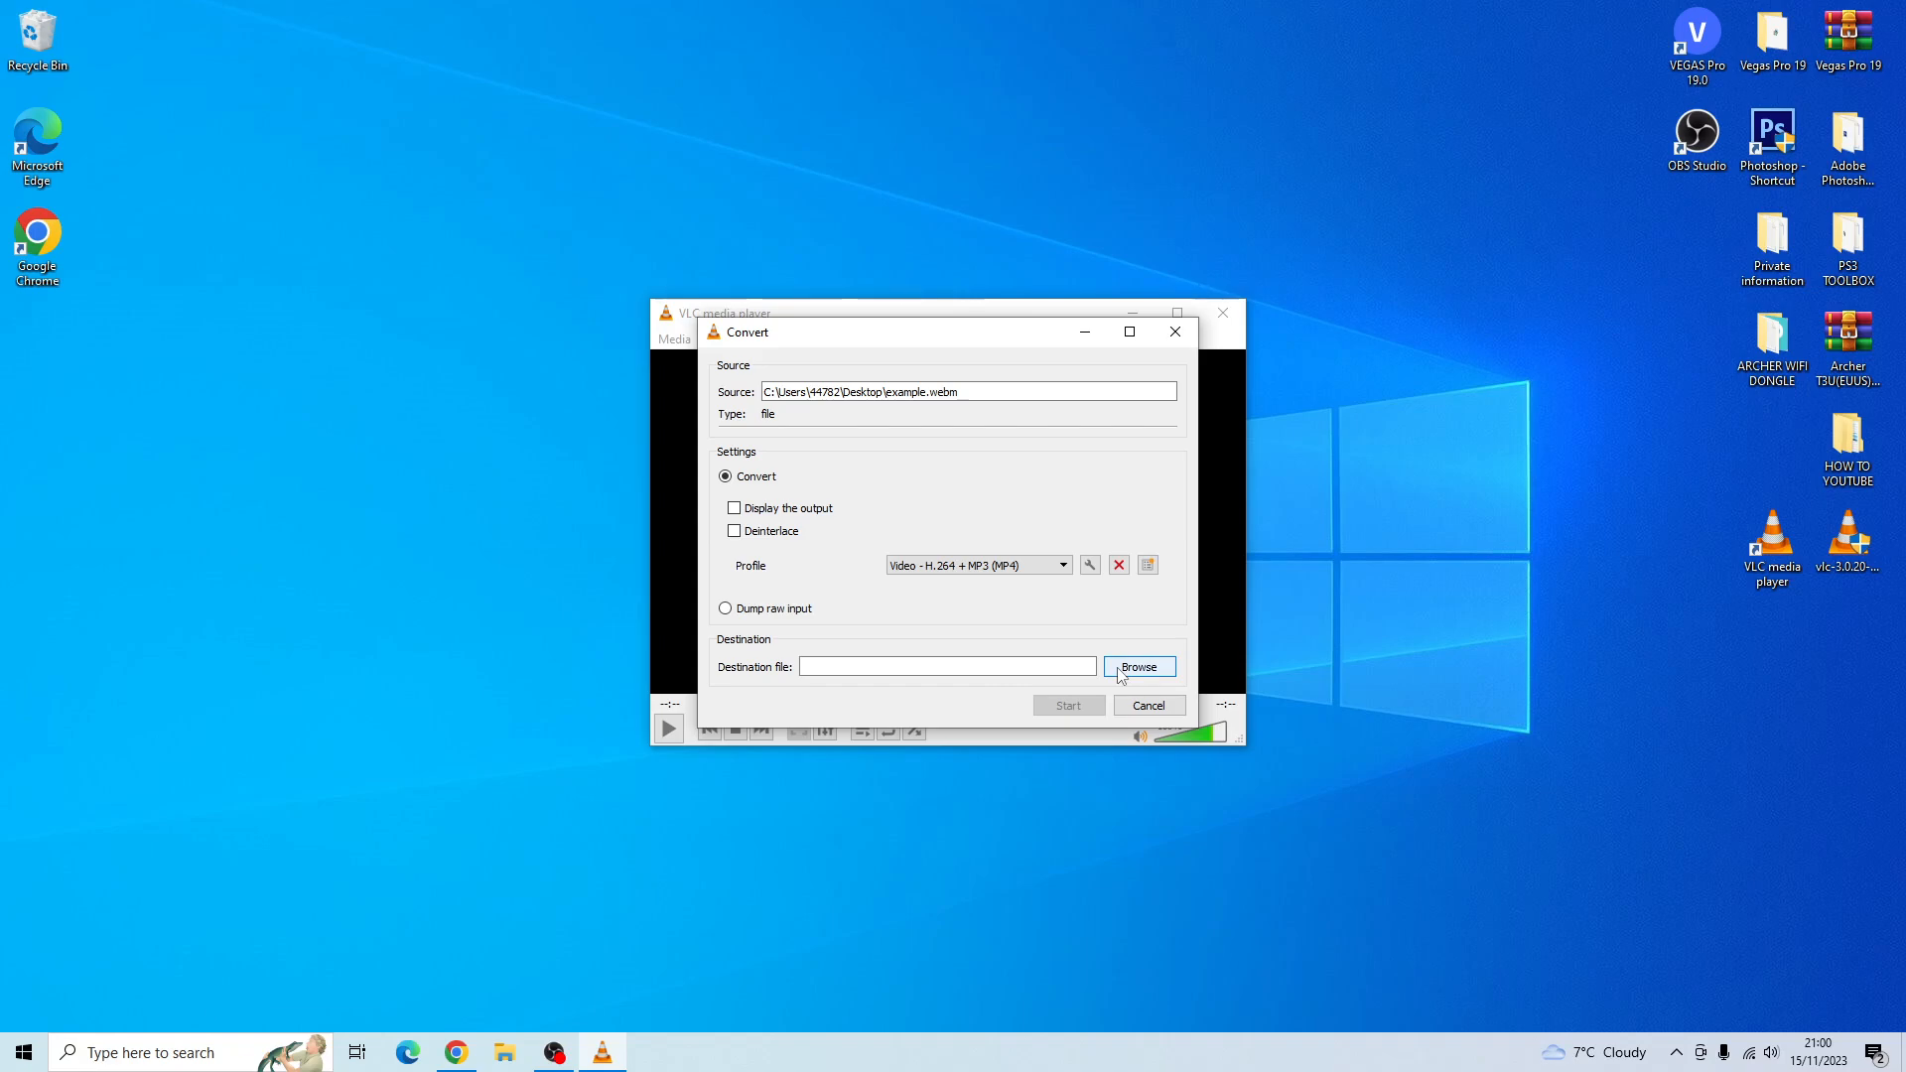
# - Set the destination file name to 'example youtube' on the Desktop and save it
pyautogui.click(1140, 667)
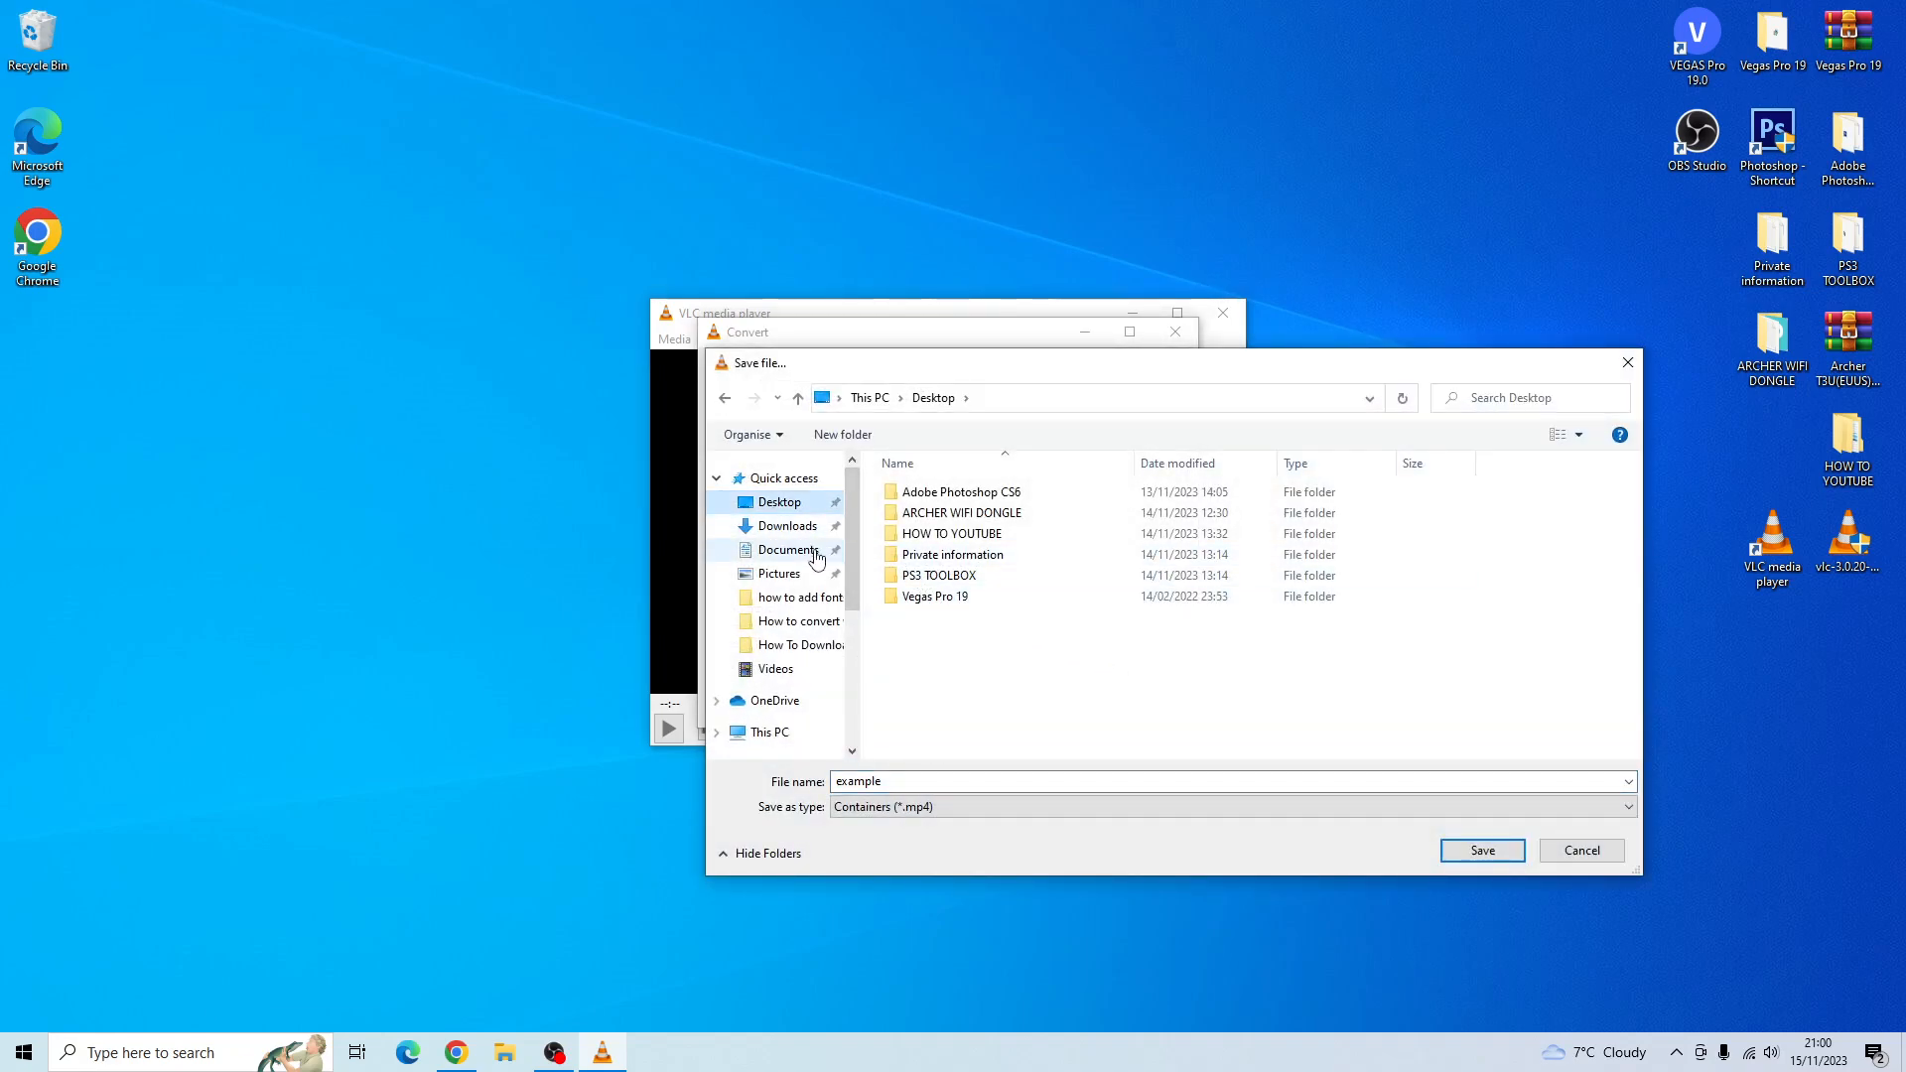
pyautogui.click(885, 782)
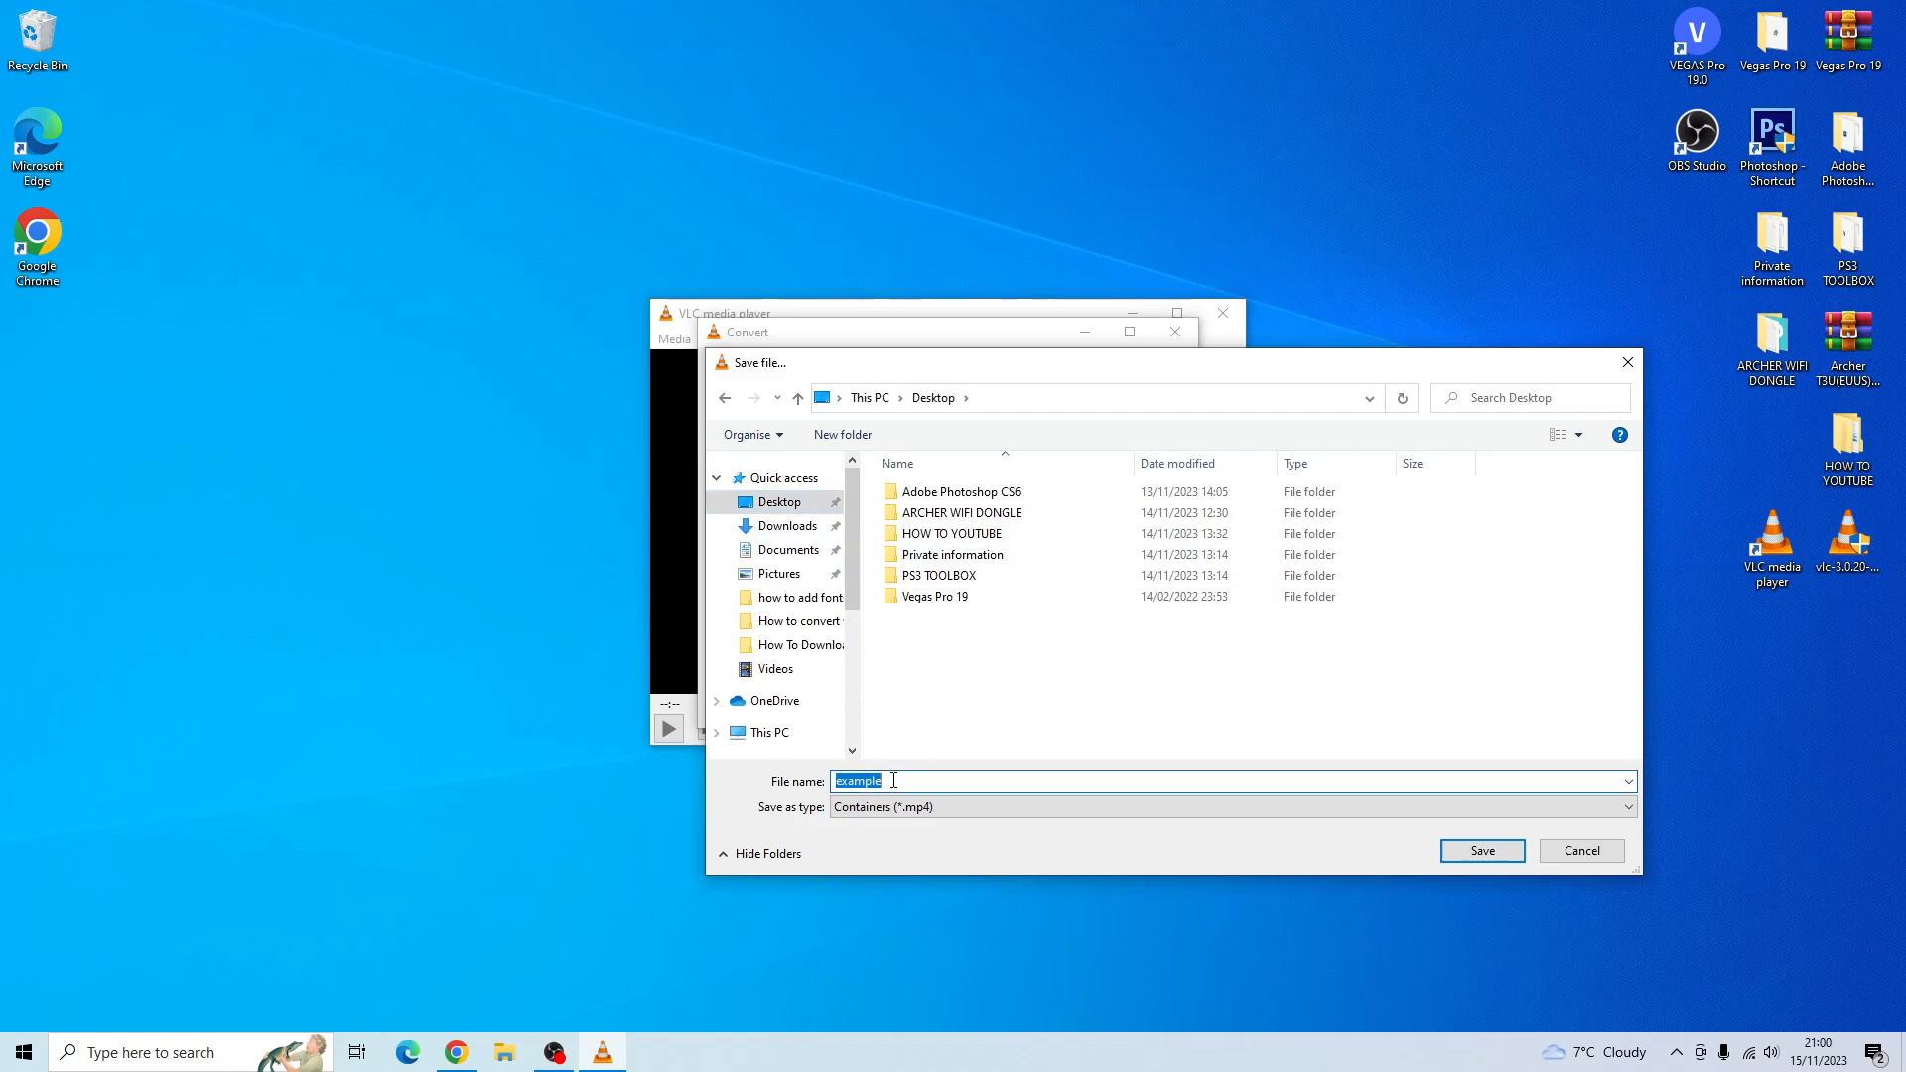
pyautogui.click(893, 782)
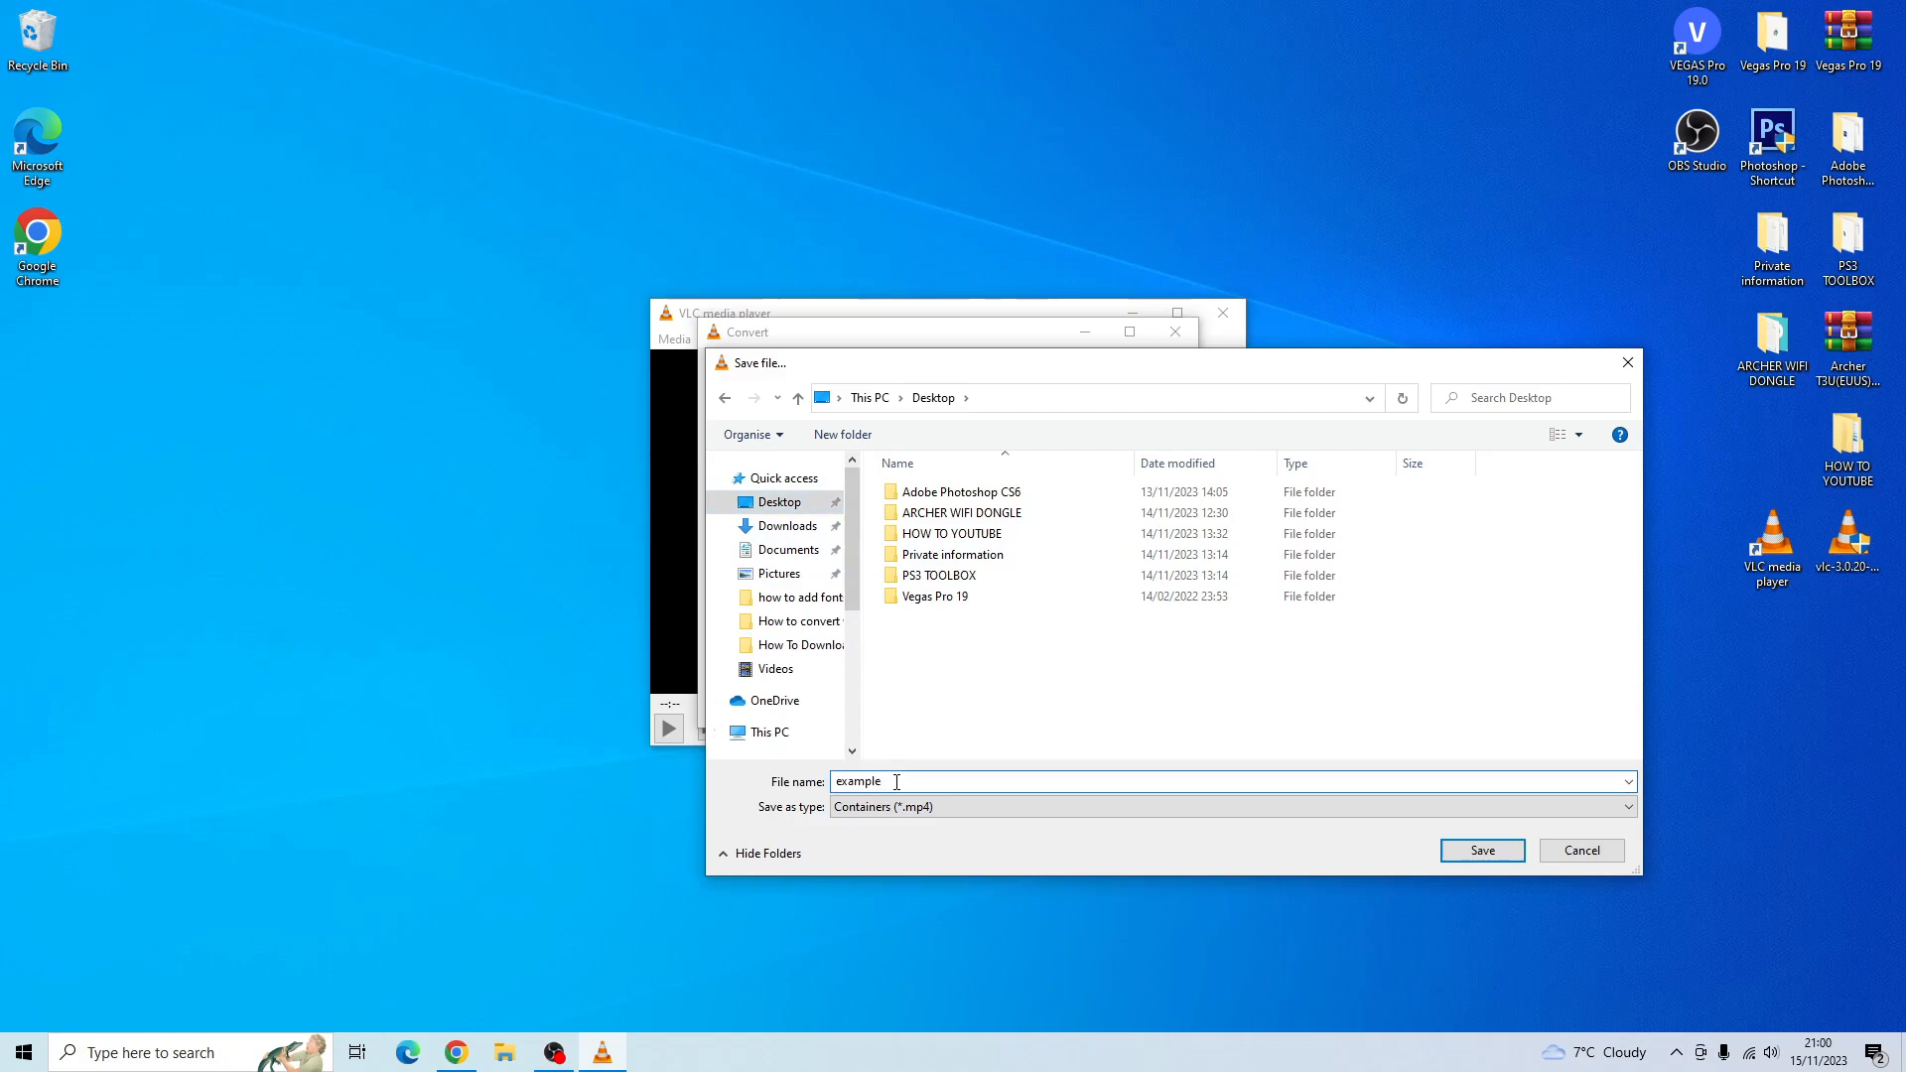
pyautogui.write('yo')
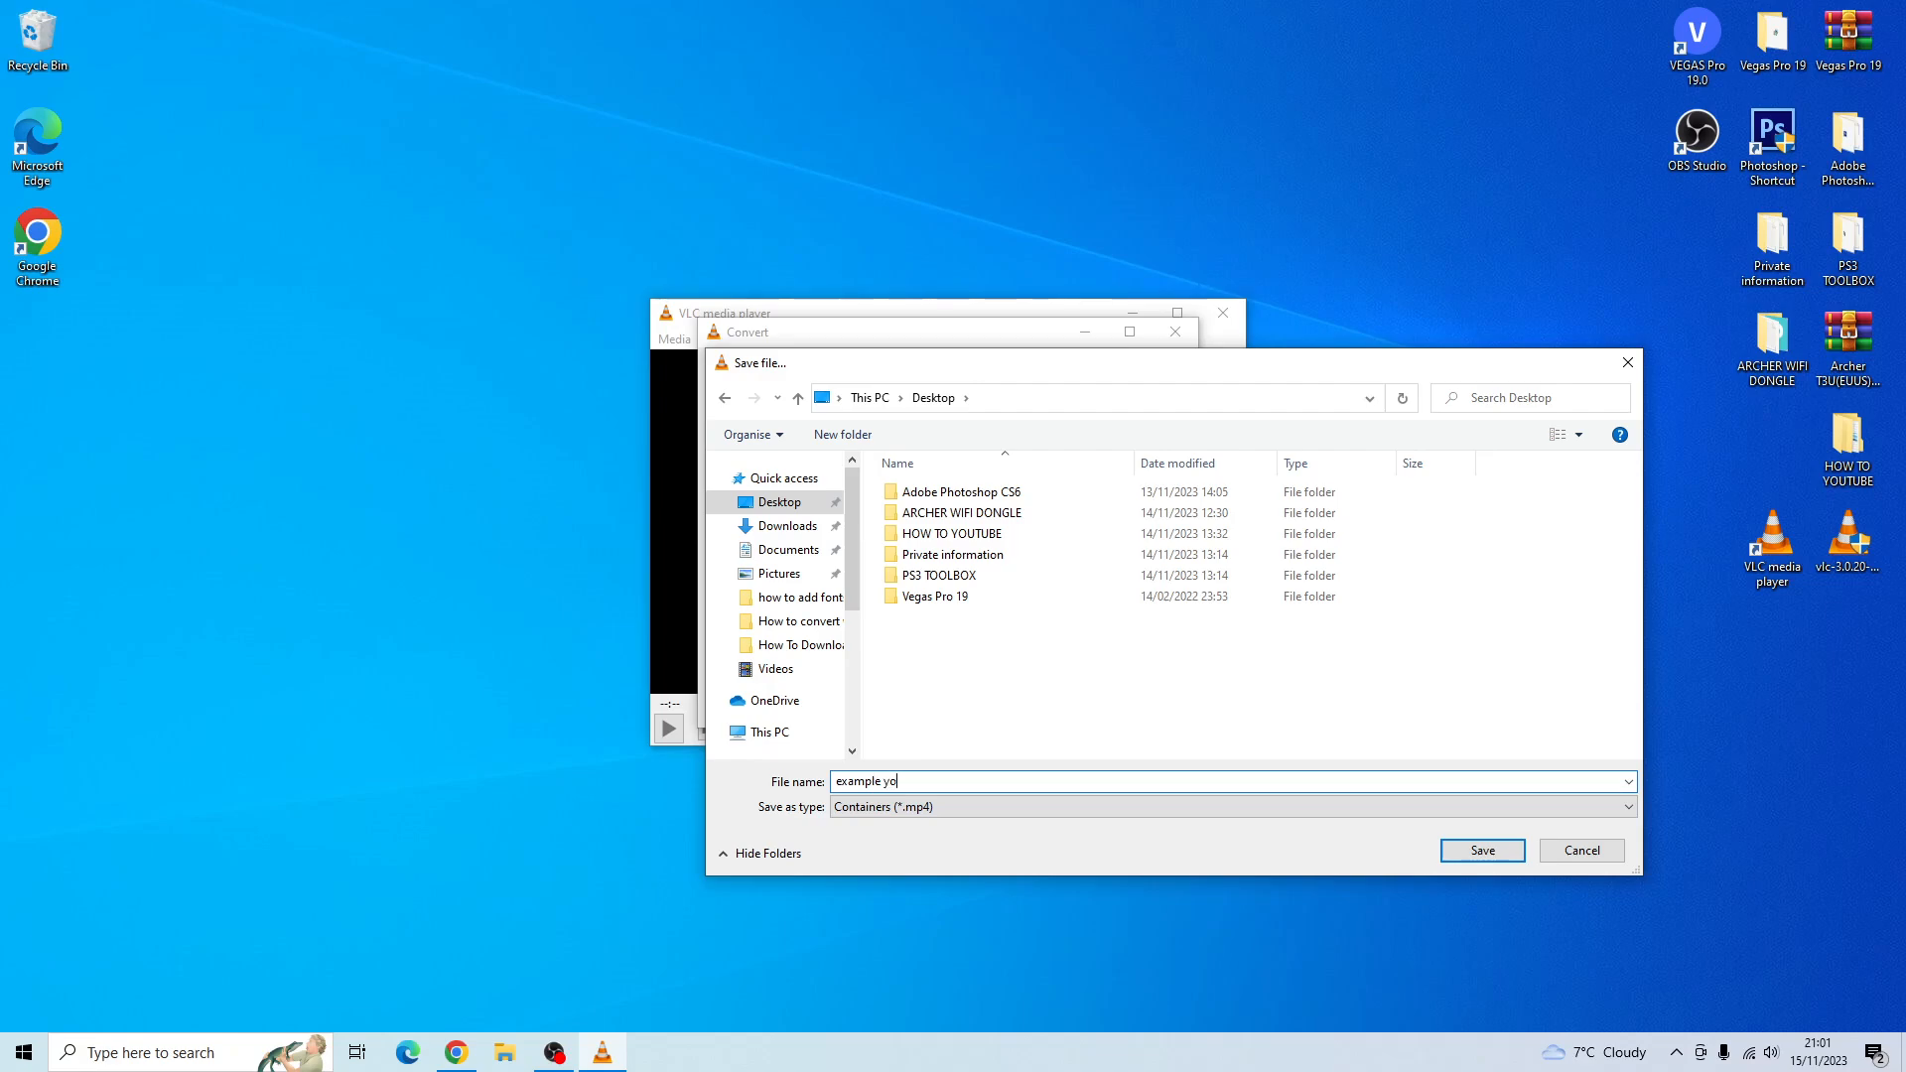
pyautogui.write('utuber')
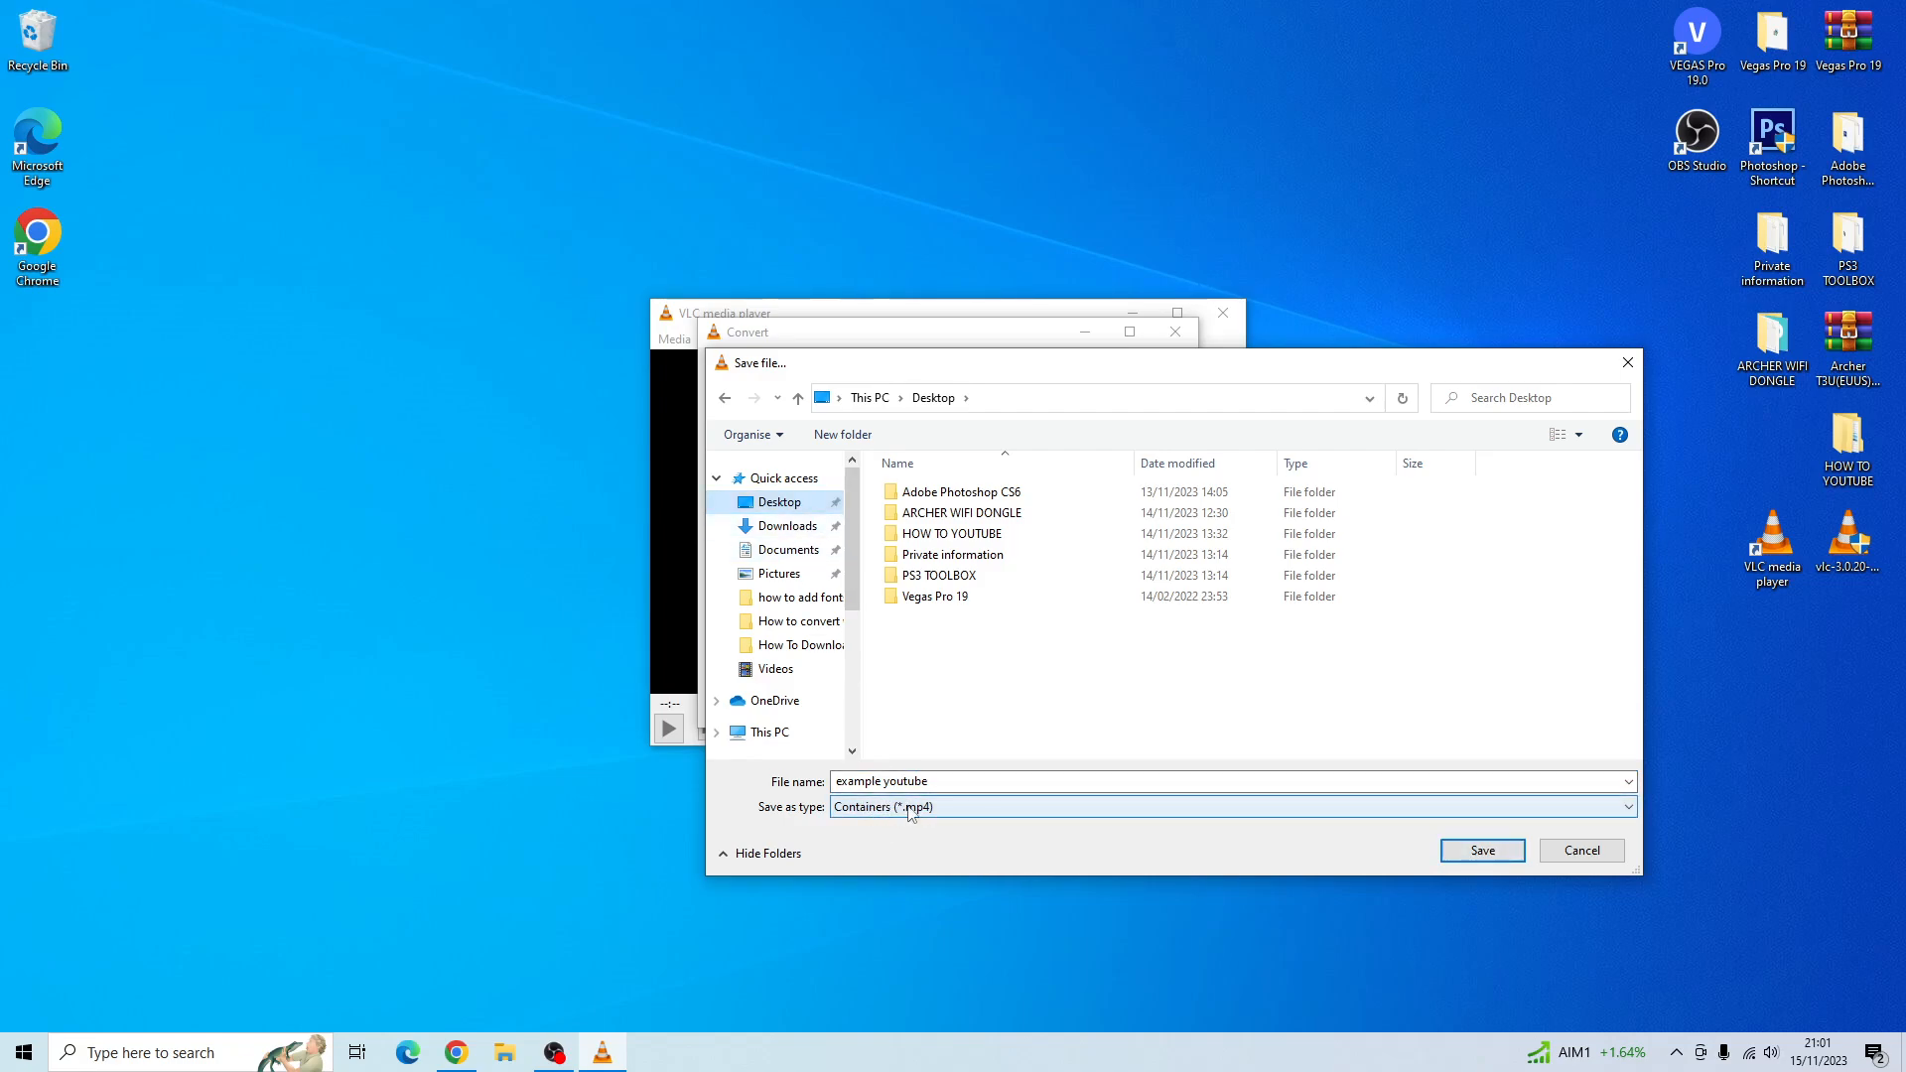
pyautogui.click(1481, 850)
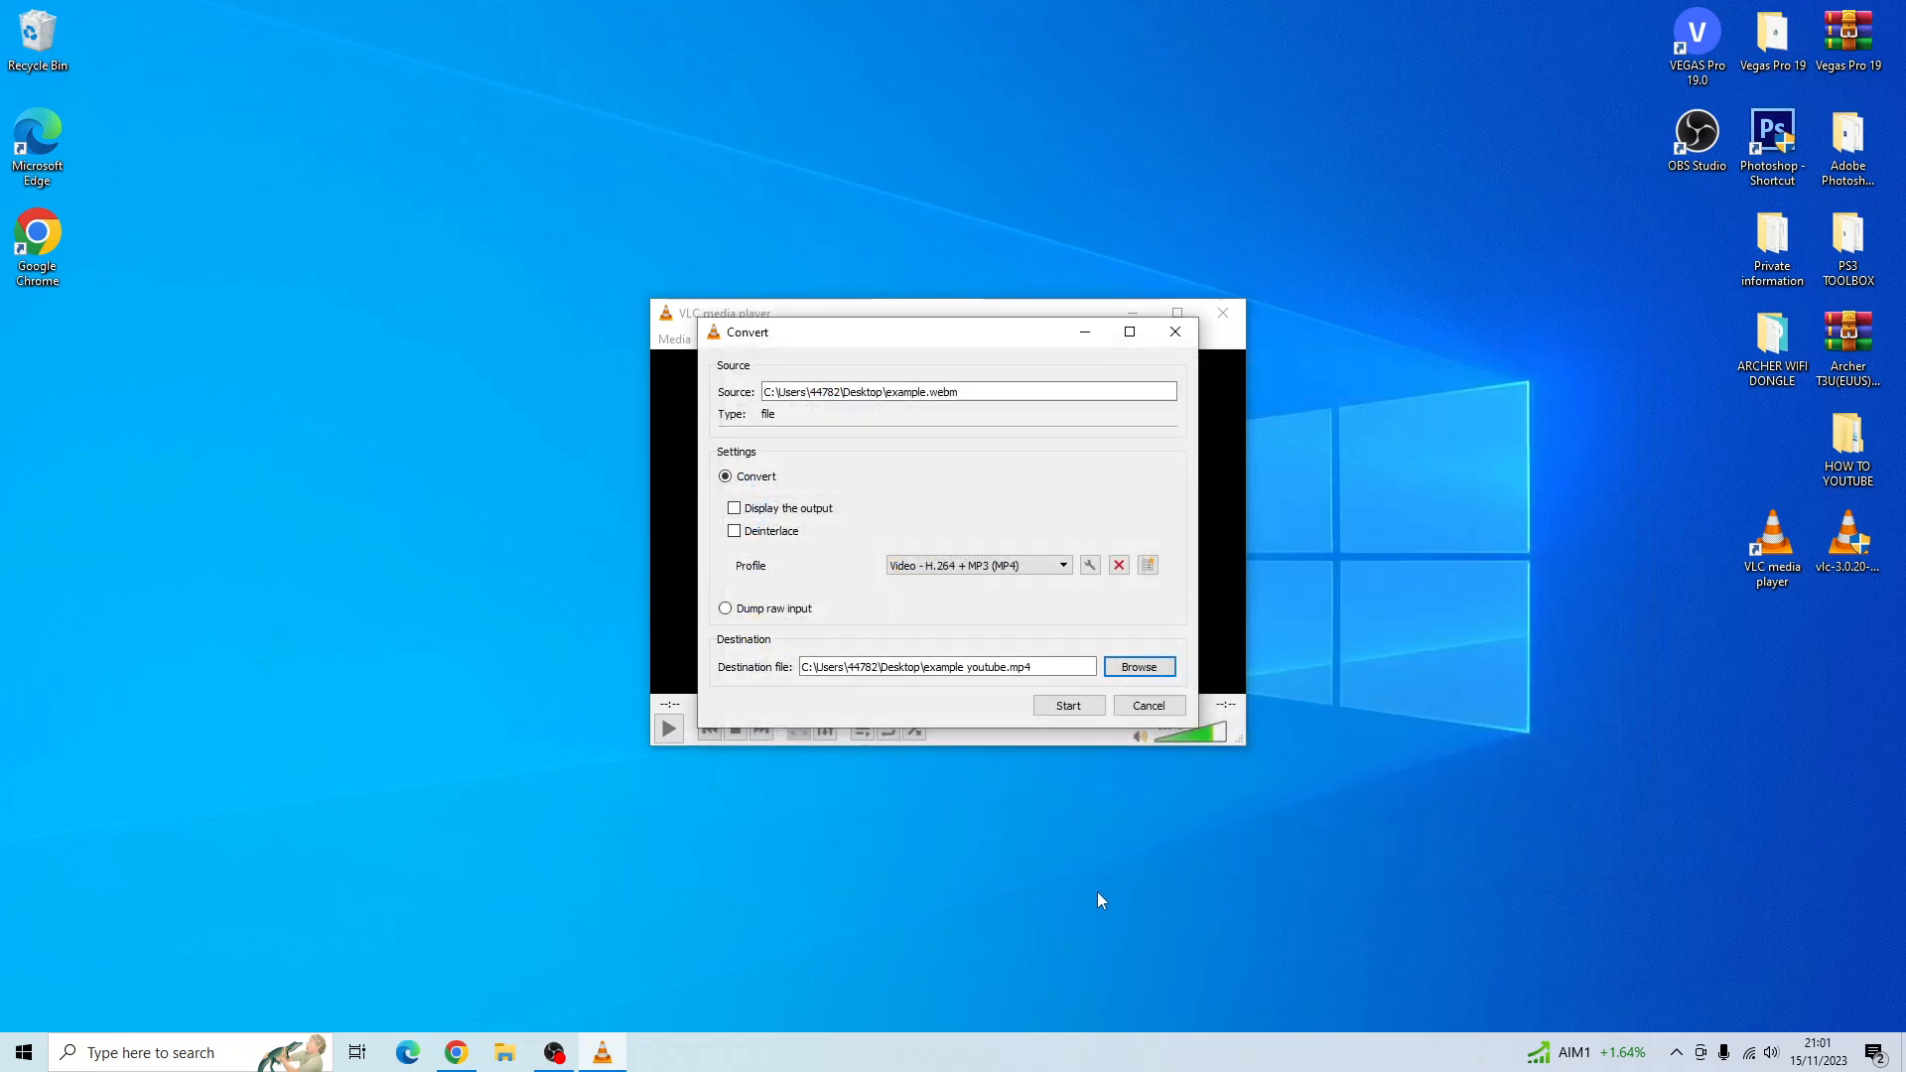
# - Start the conversion so example youtube is written to the Desktop
pyautogui.click(1068, 705)
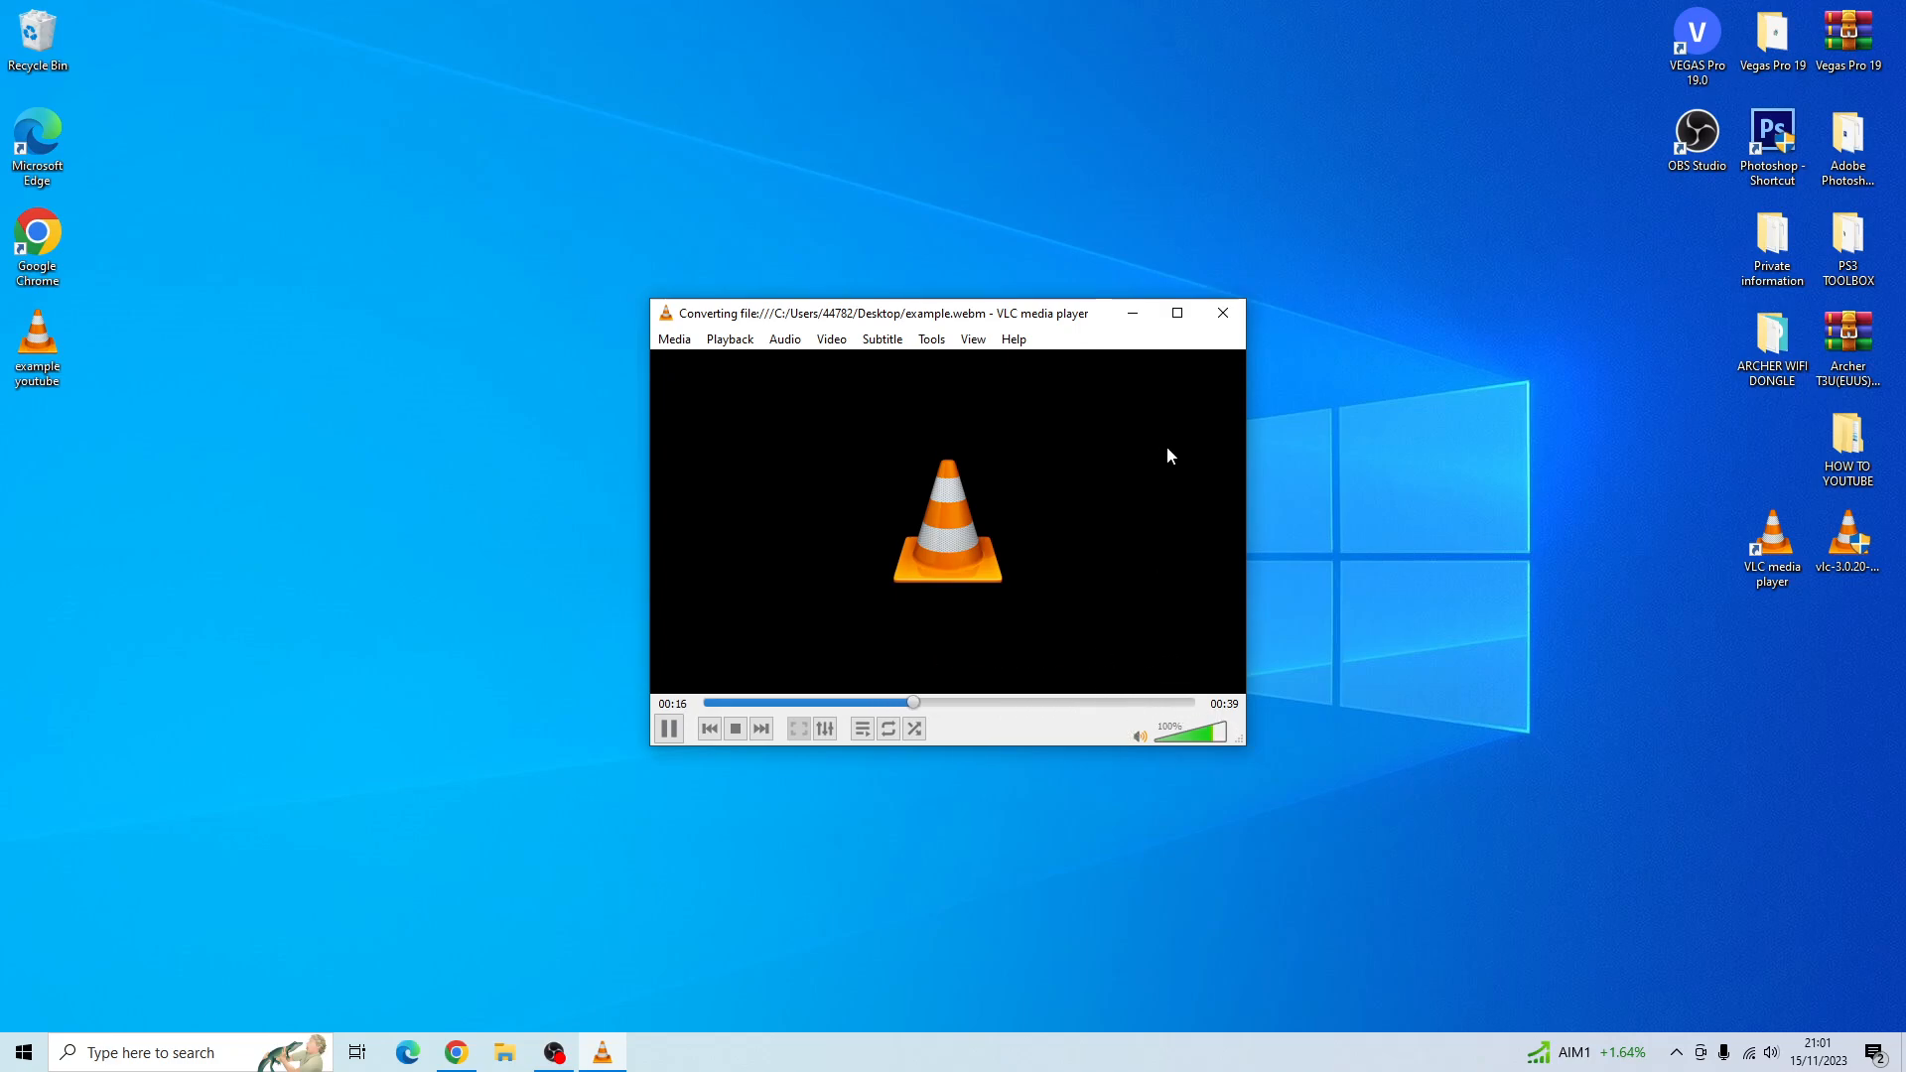
pyautogui.moveTo(1151, 544)
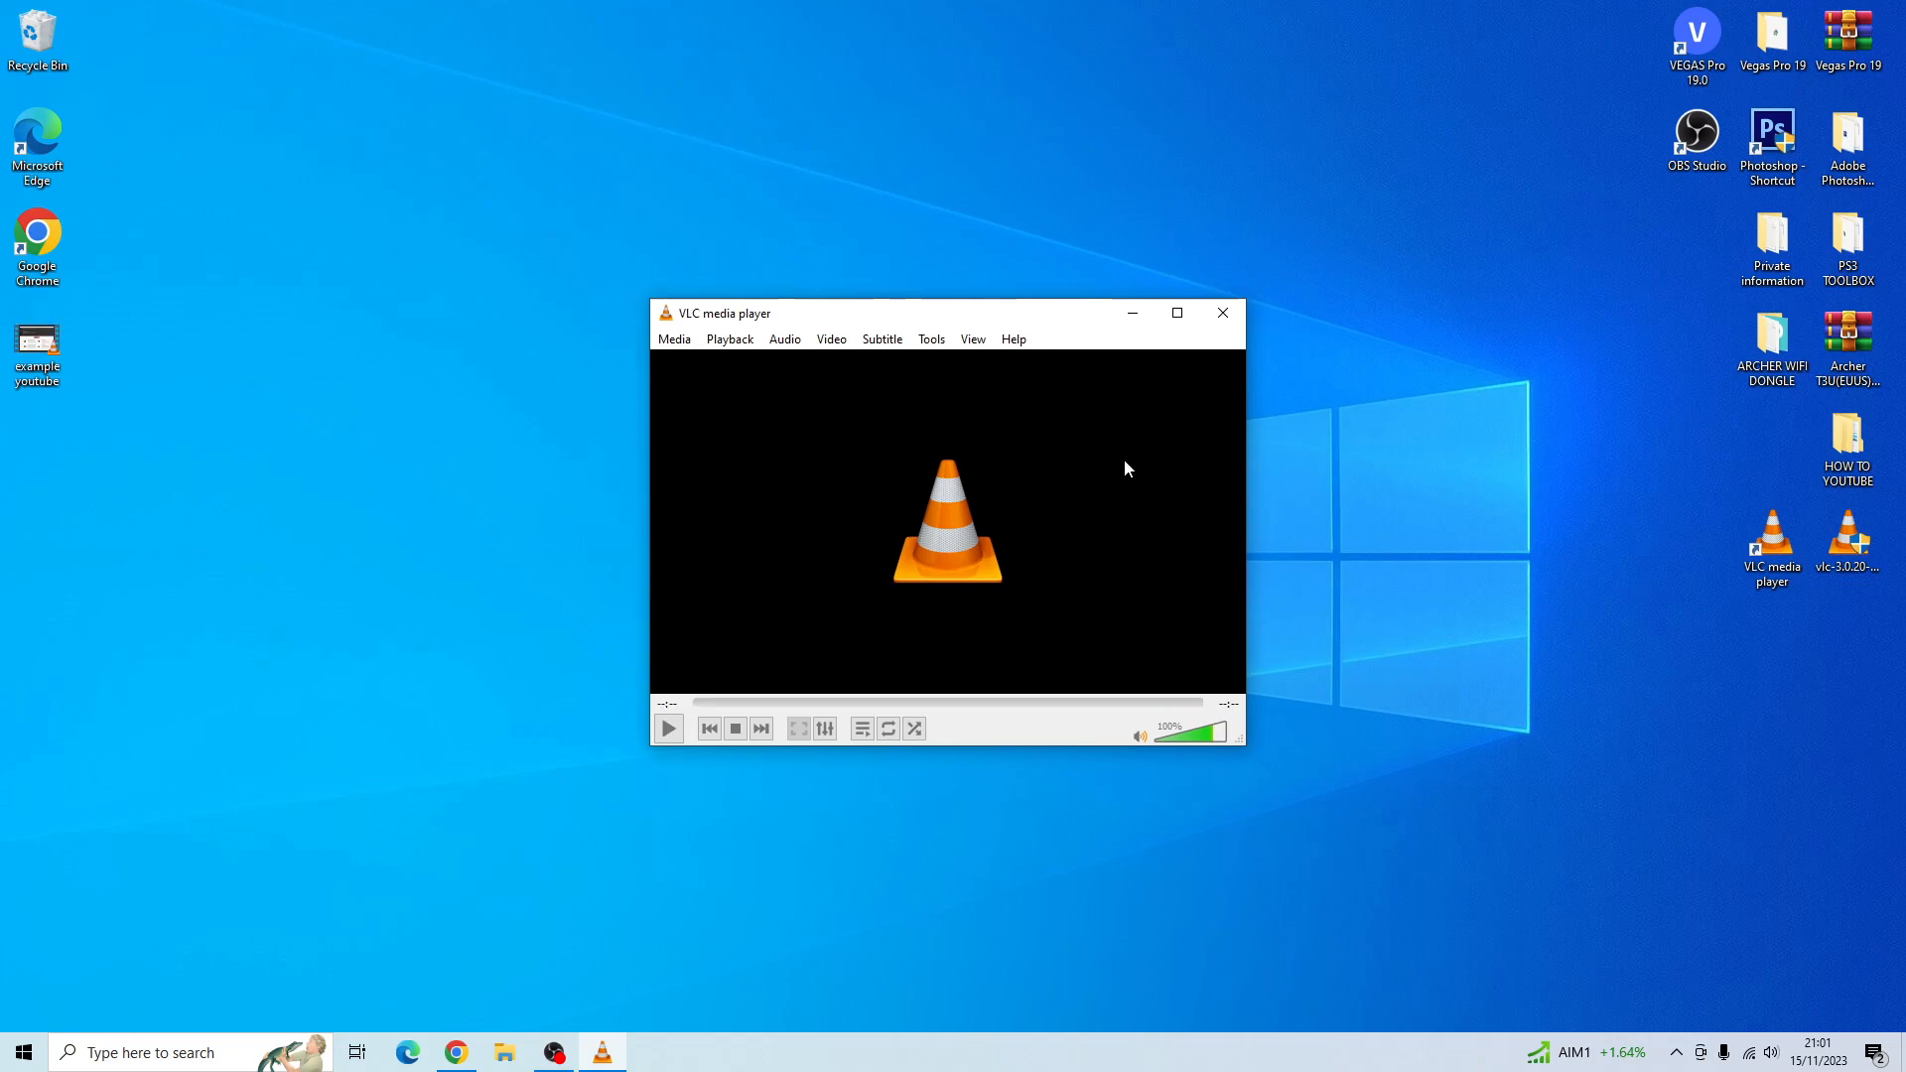
pyautogui.moveTo(1148, 389)
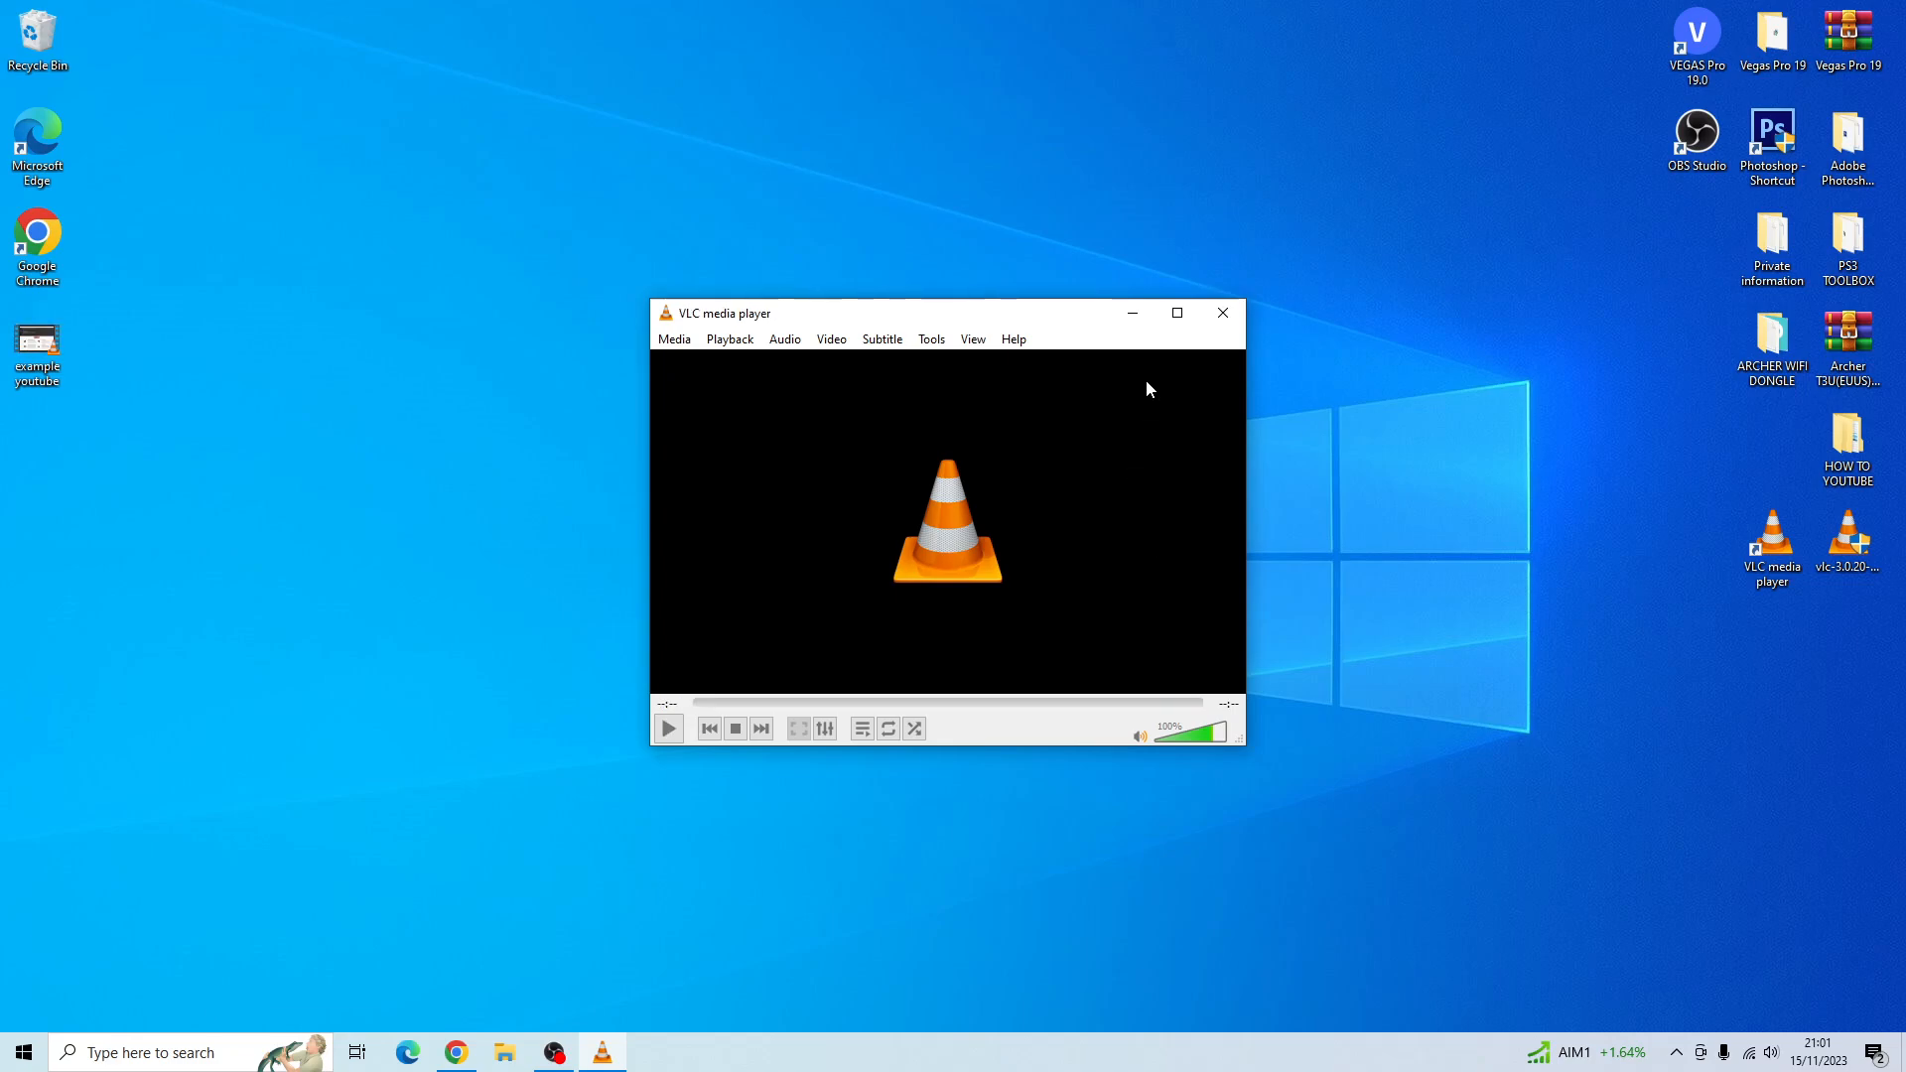
pyautogui.moveTo(1211, 329)
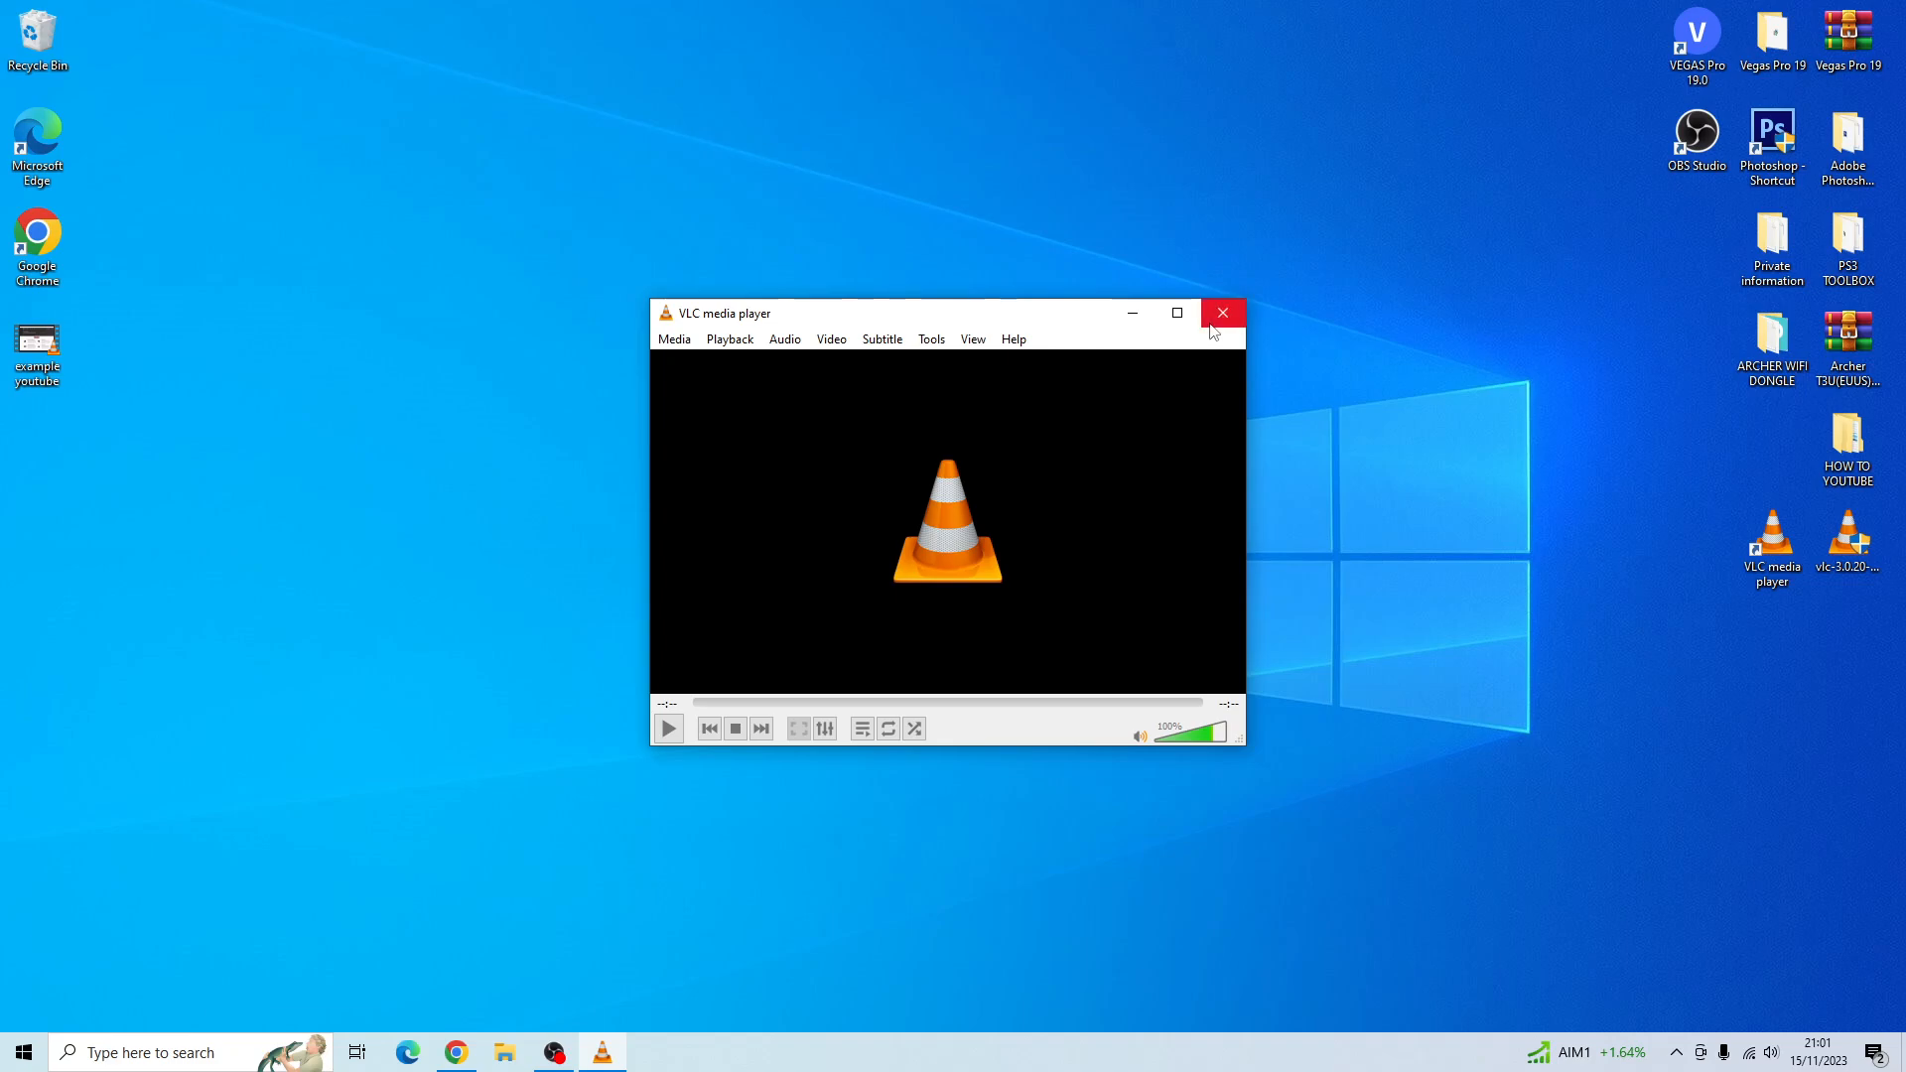
# - Close VLC and view the original example.webm file's Properties
pyautogui.click(1223, 314)
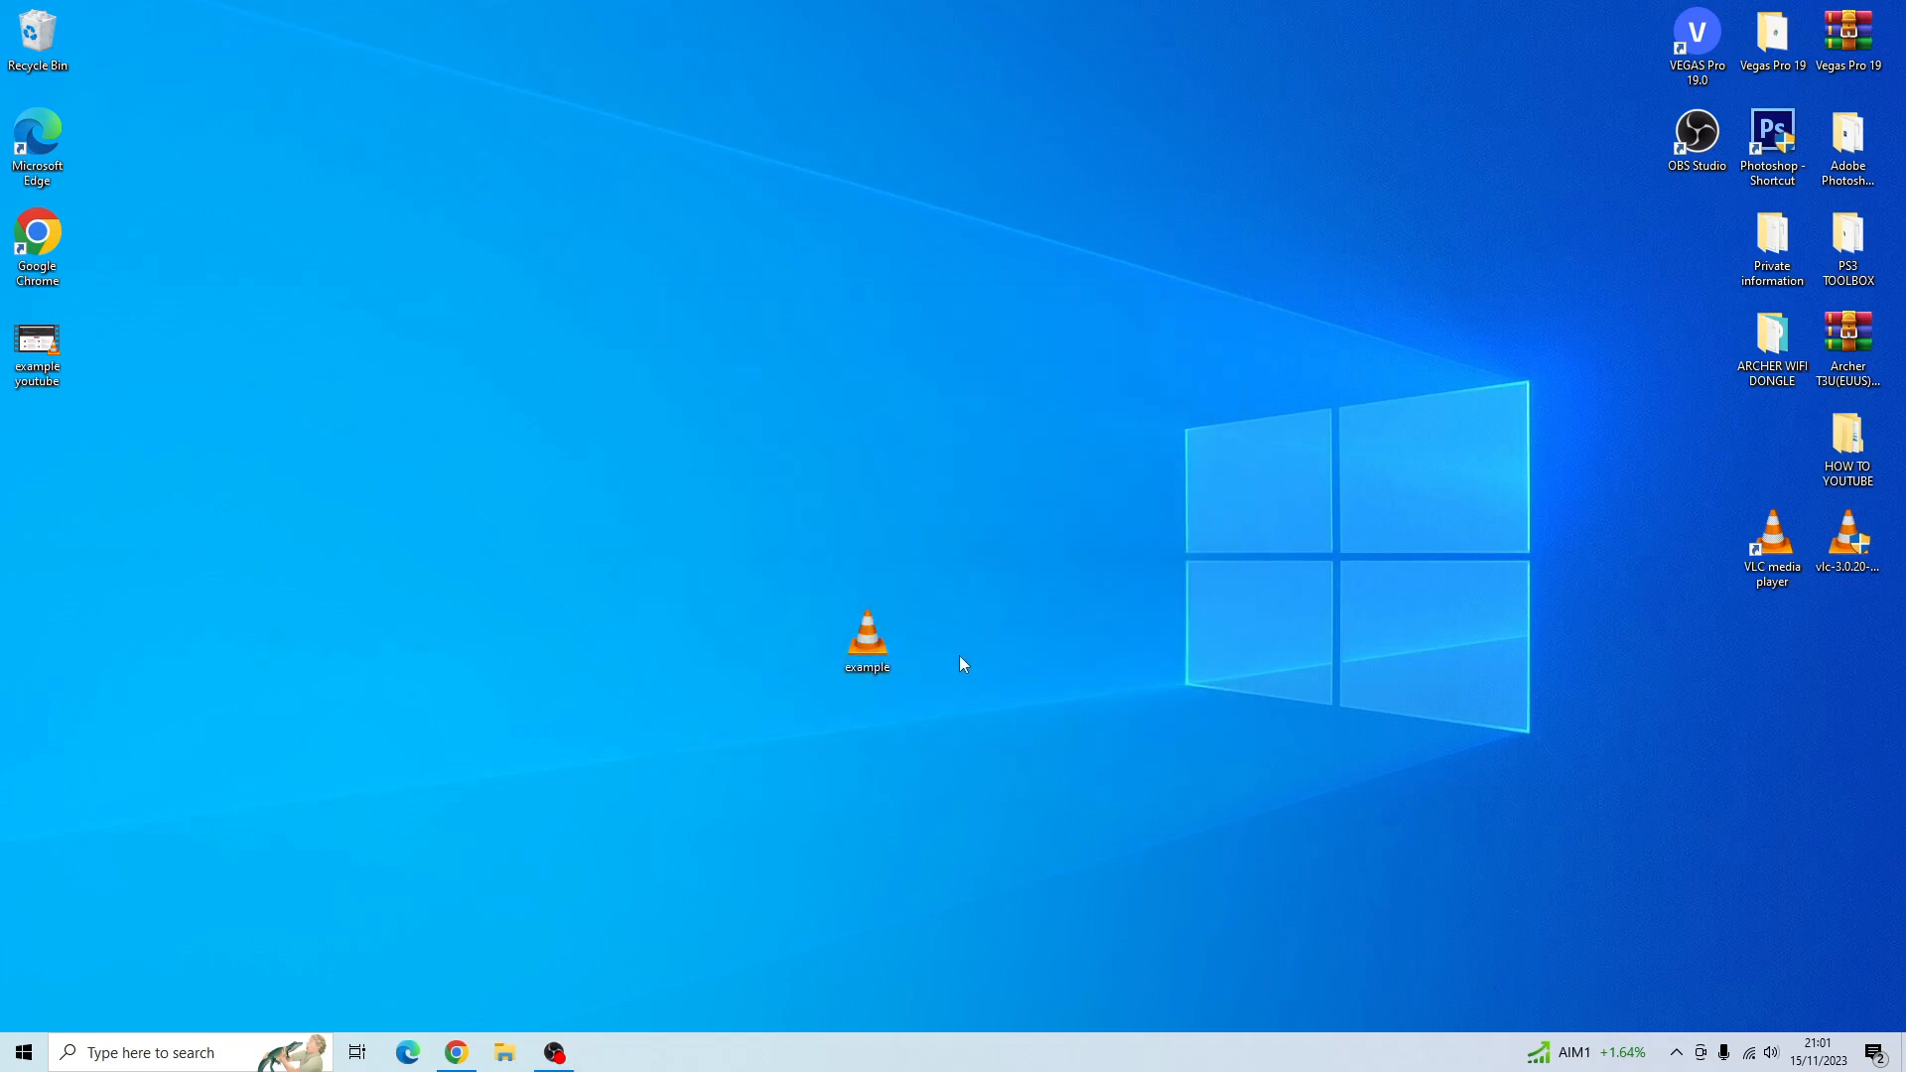
pyautogui.rightClick(866, 642)
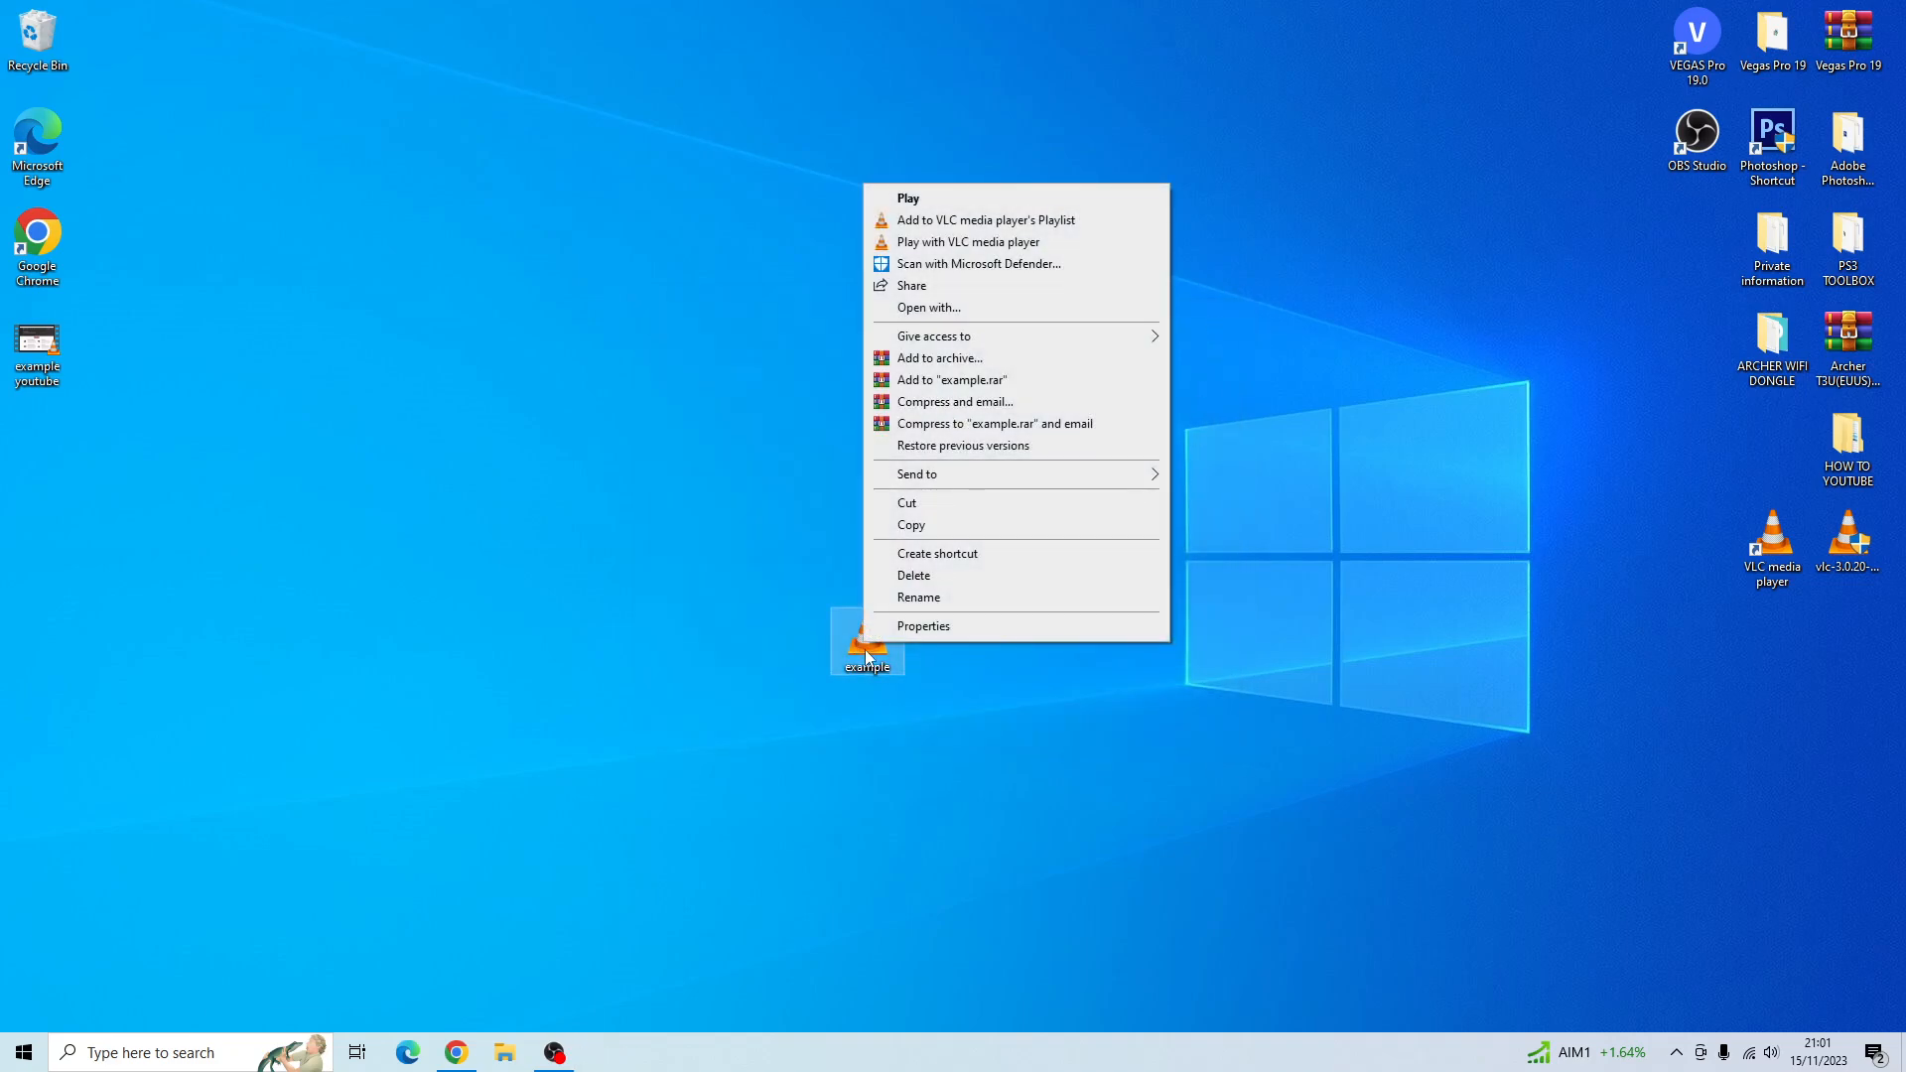
pyautogui.click(923, 625)
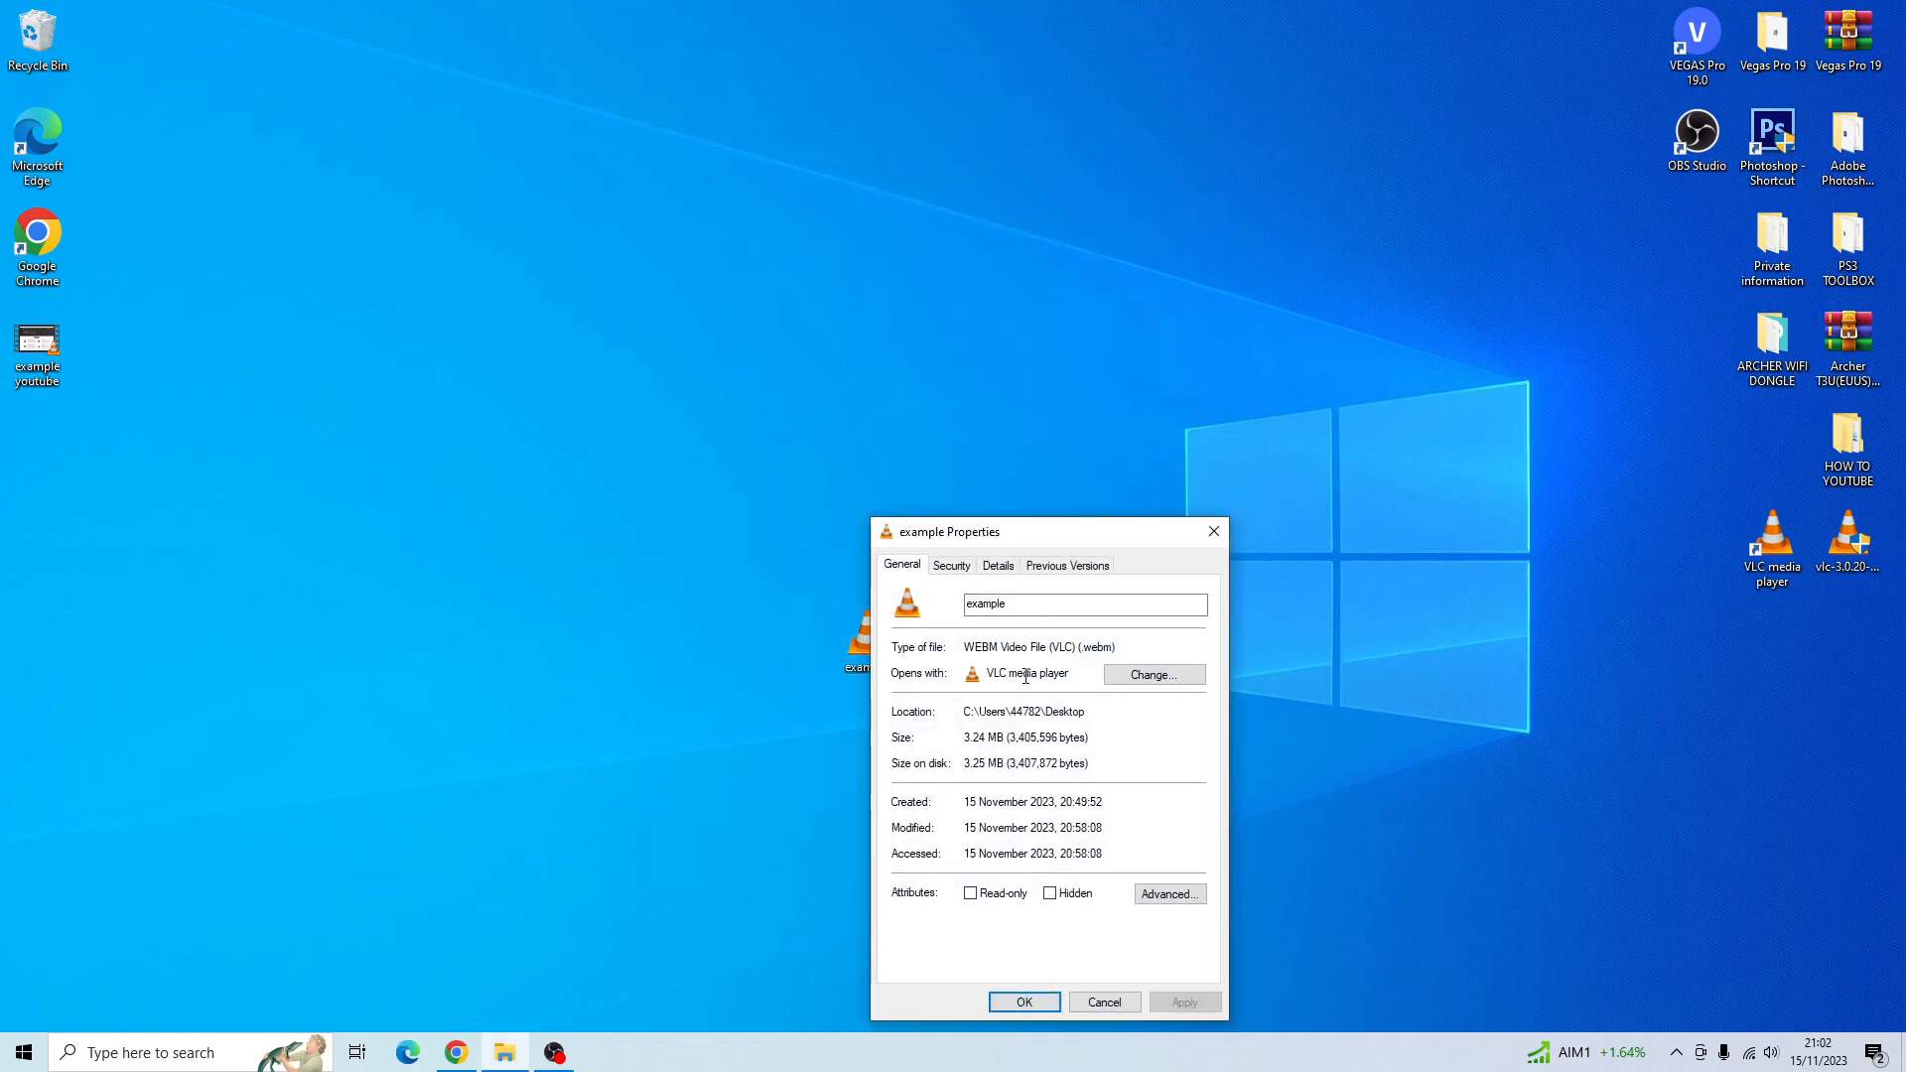
pyautogui.moveTo(1203, 552)
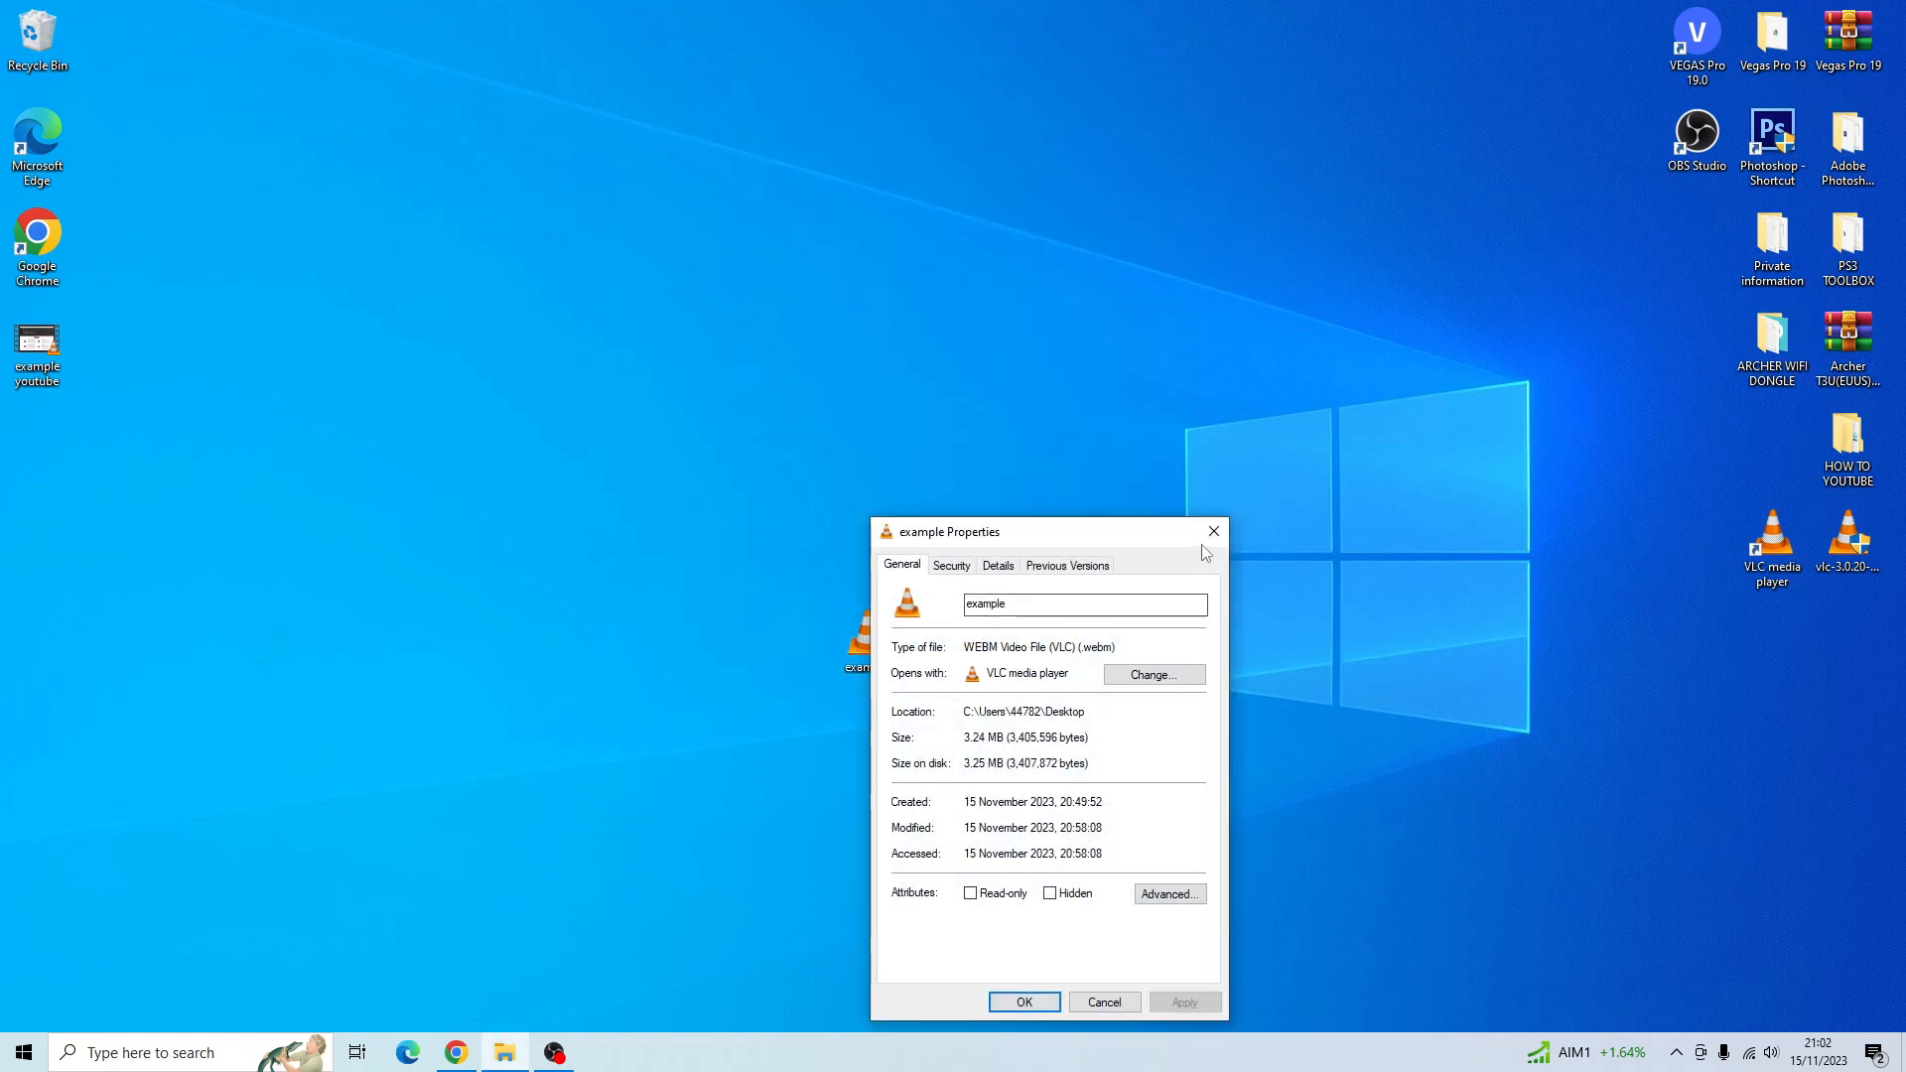
pyautogui.click(1213, 532)
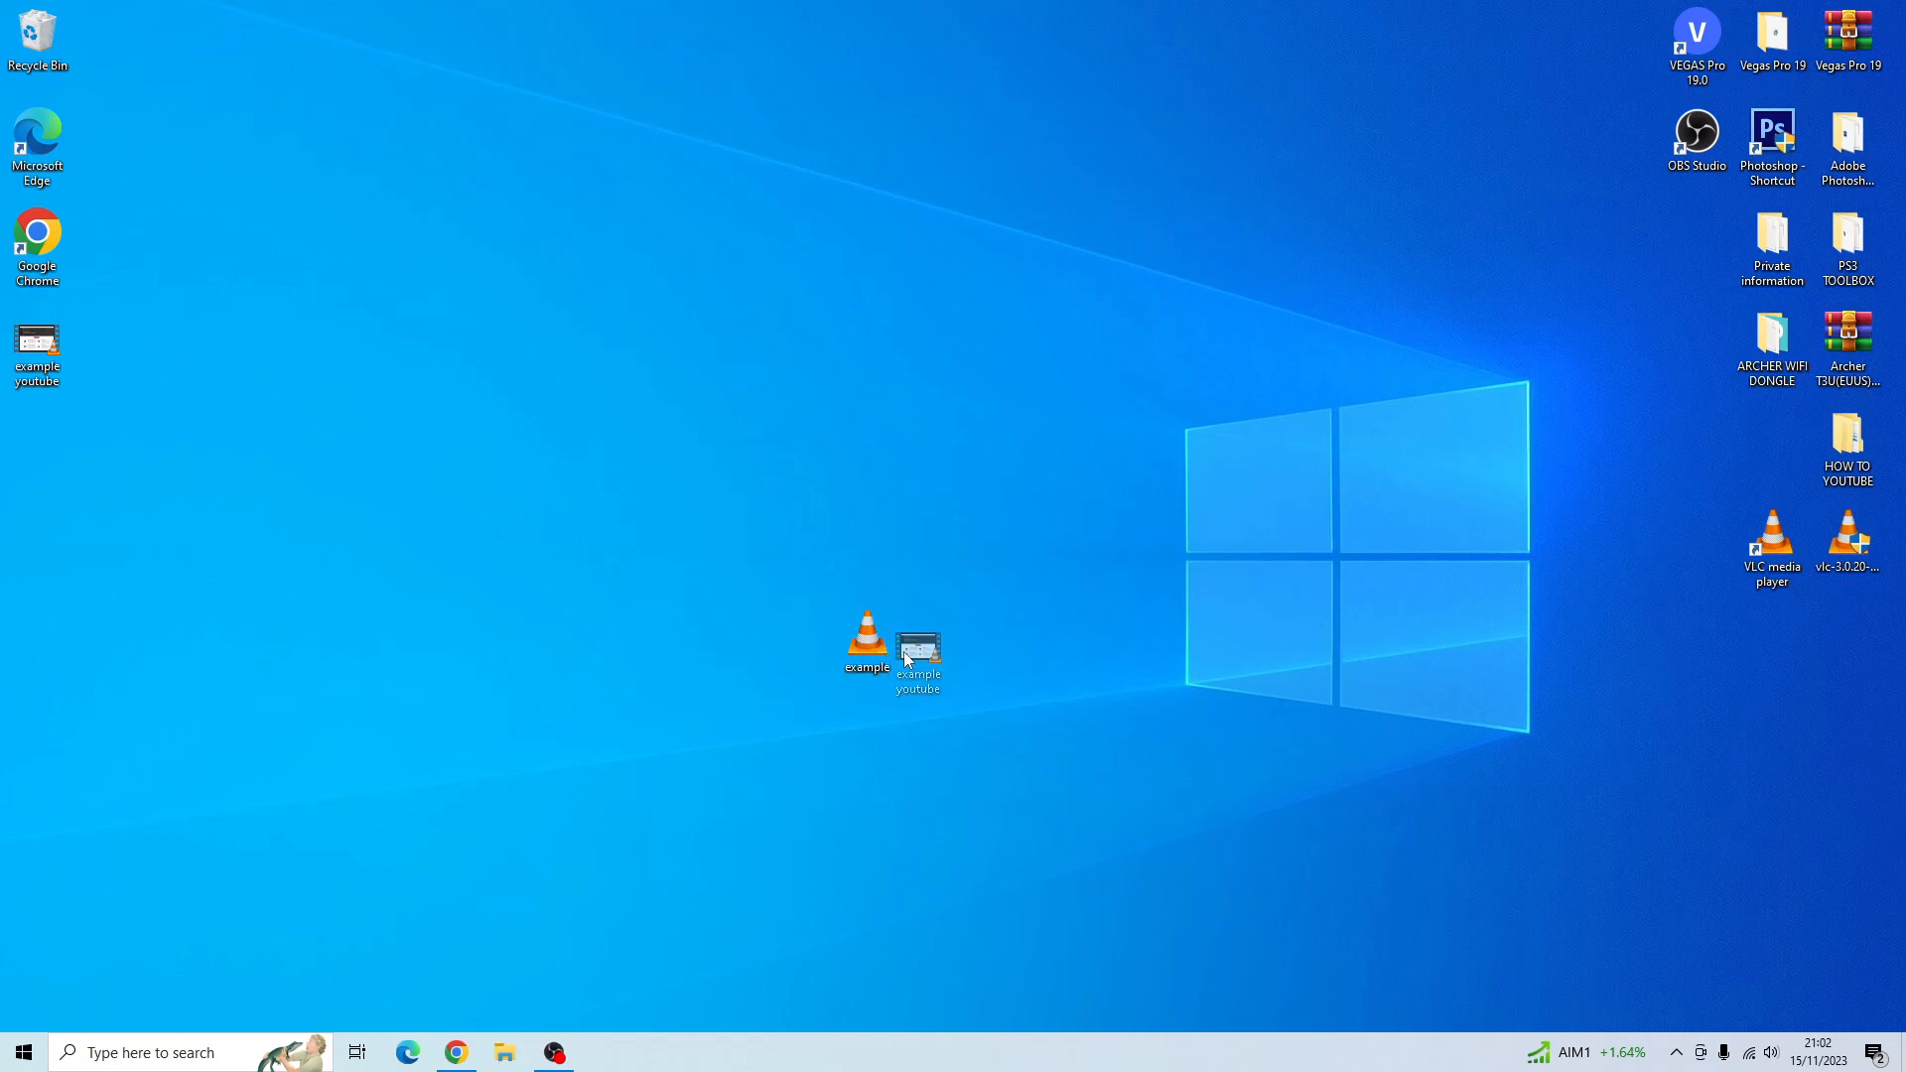
# - View example youtube's Properties, confirming it is an MP4 video file
pyautogui.rightClick(919, 649)
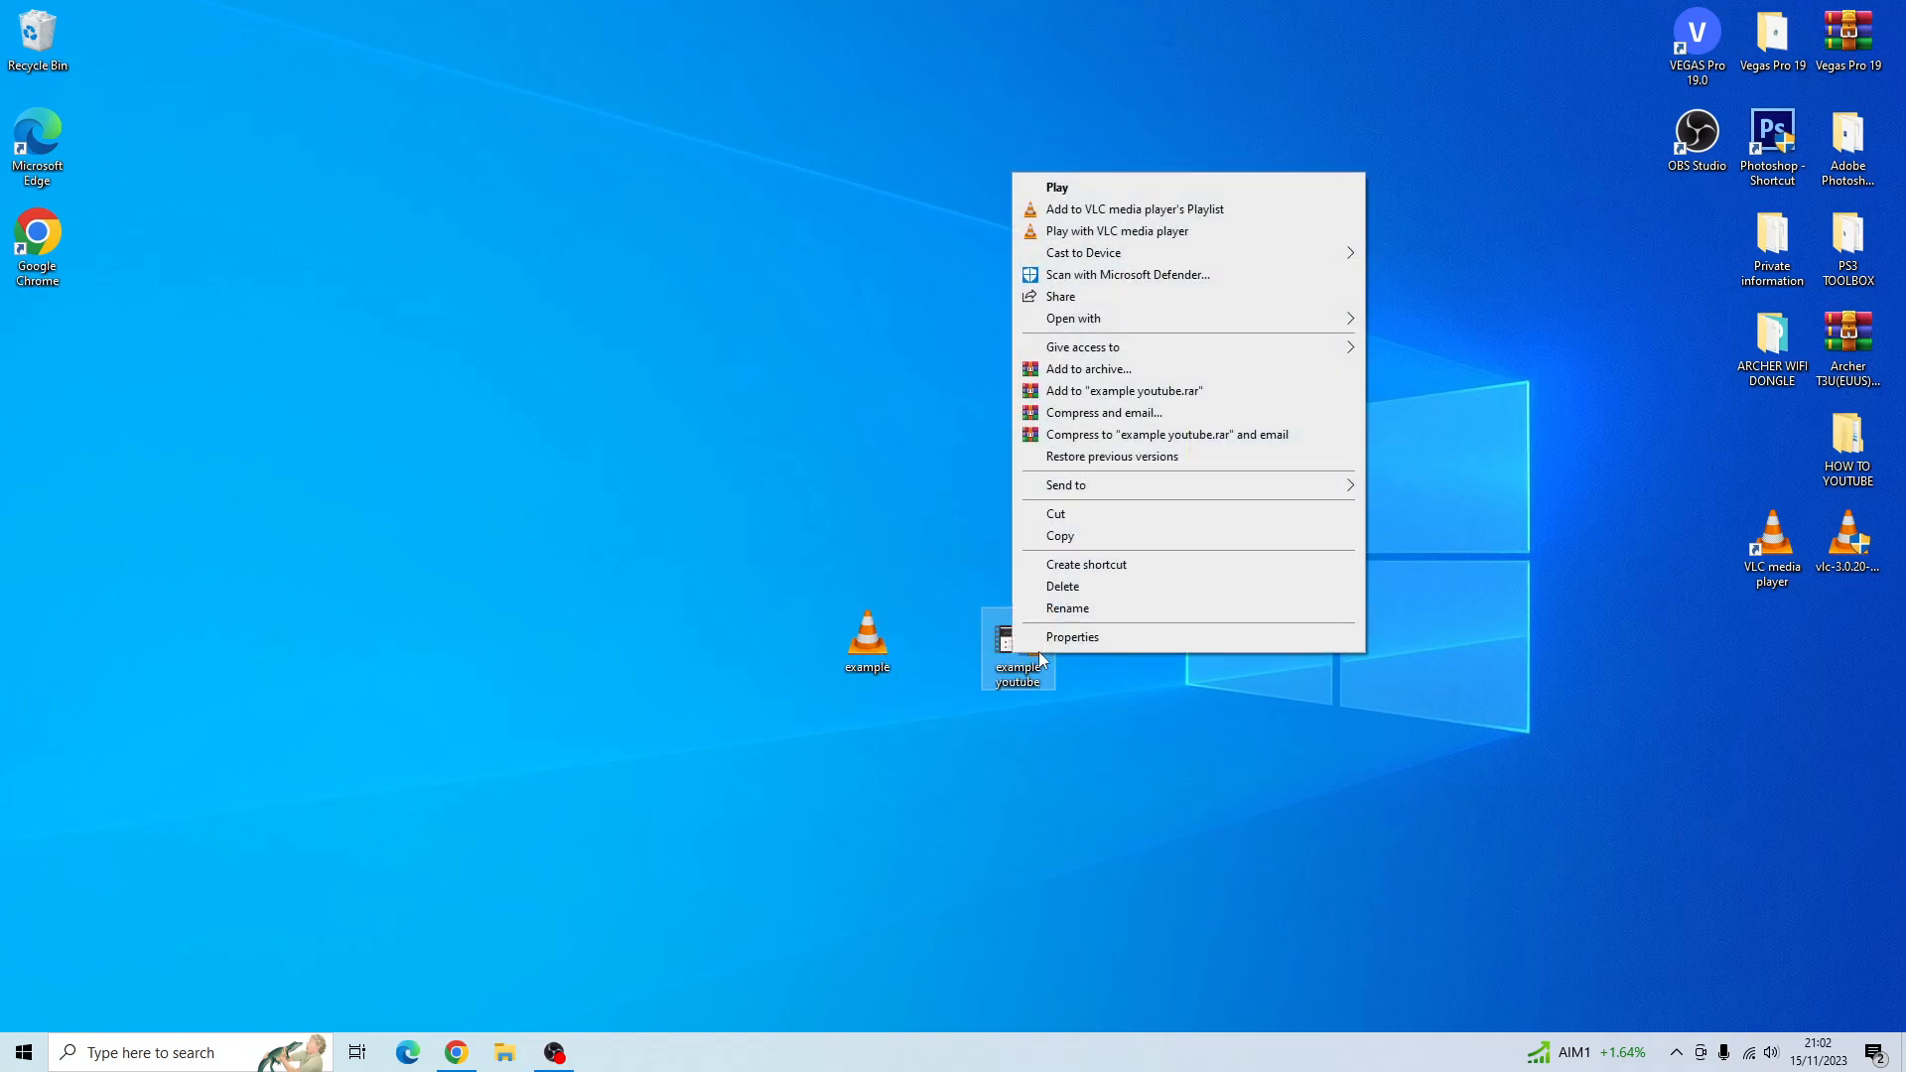
pyautogui.click(1072, 638)
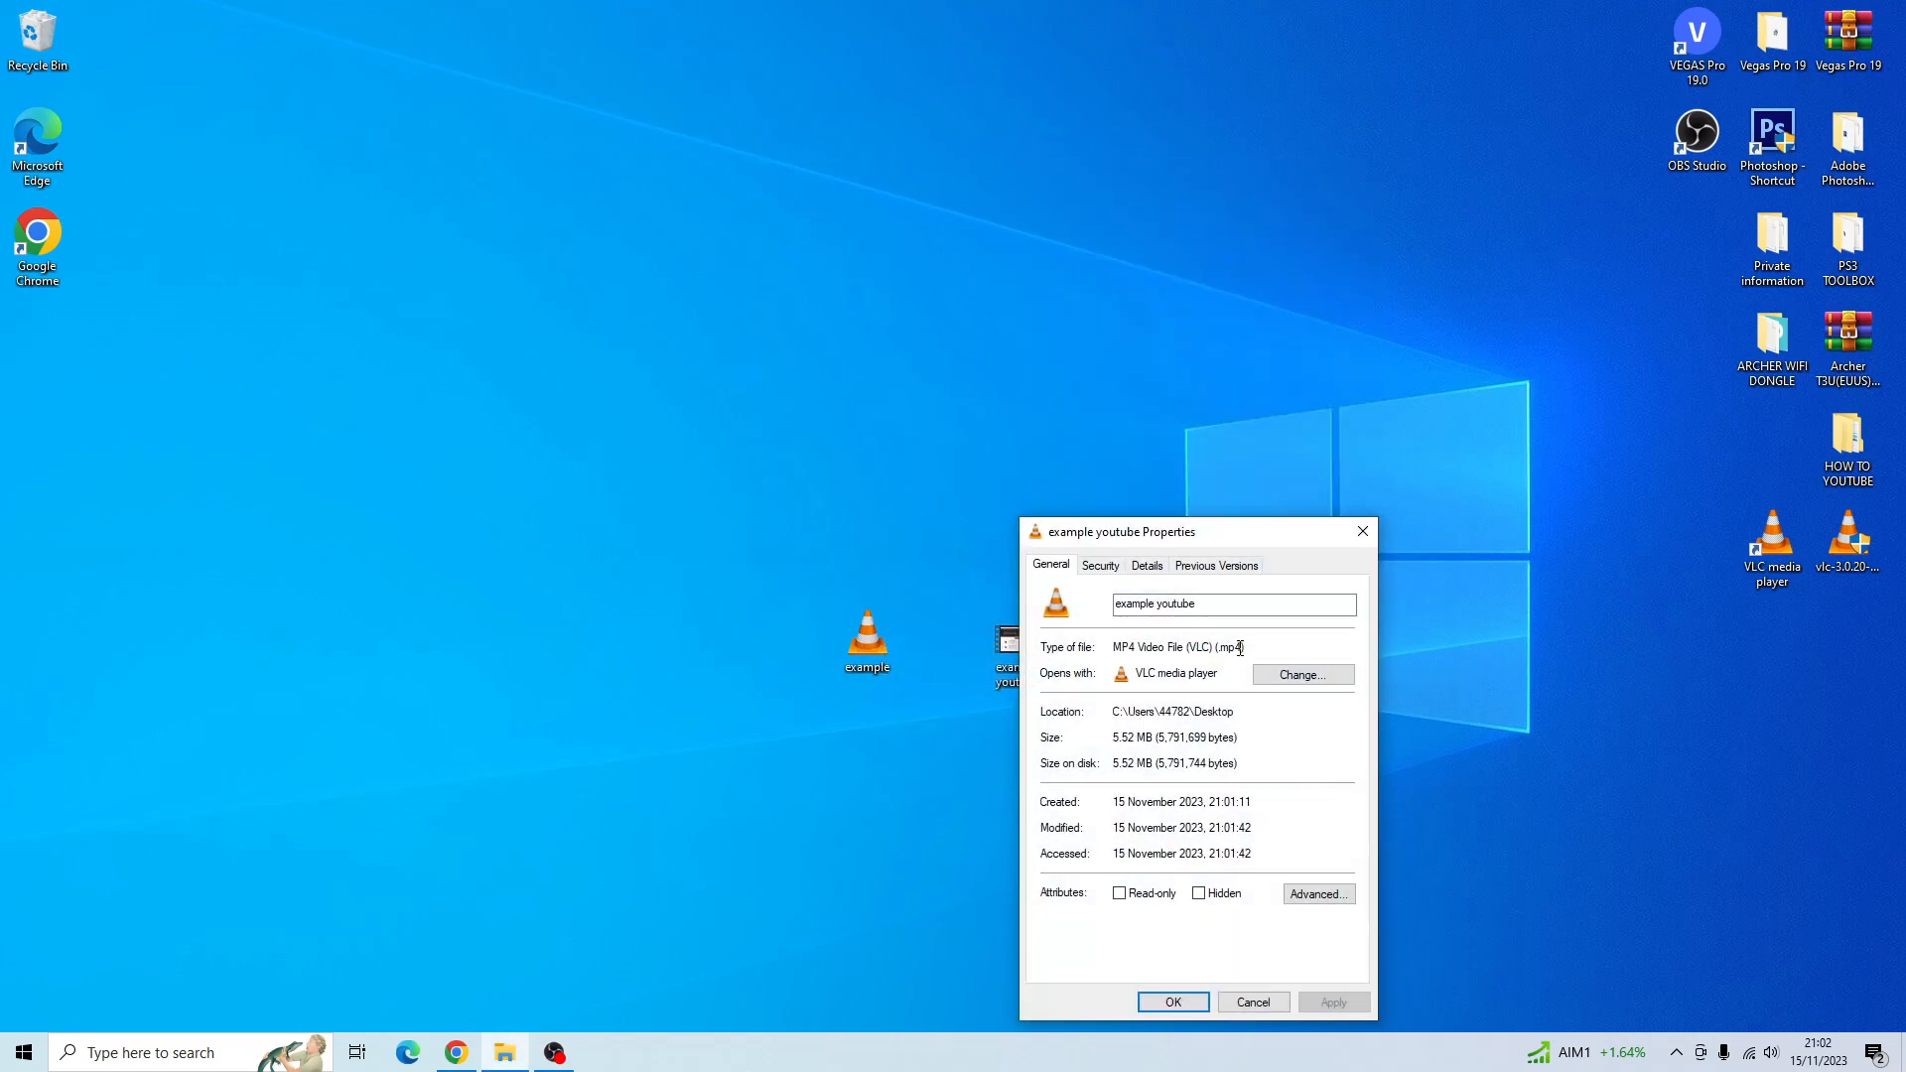
pyautogui.moveTo(1360, 579)
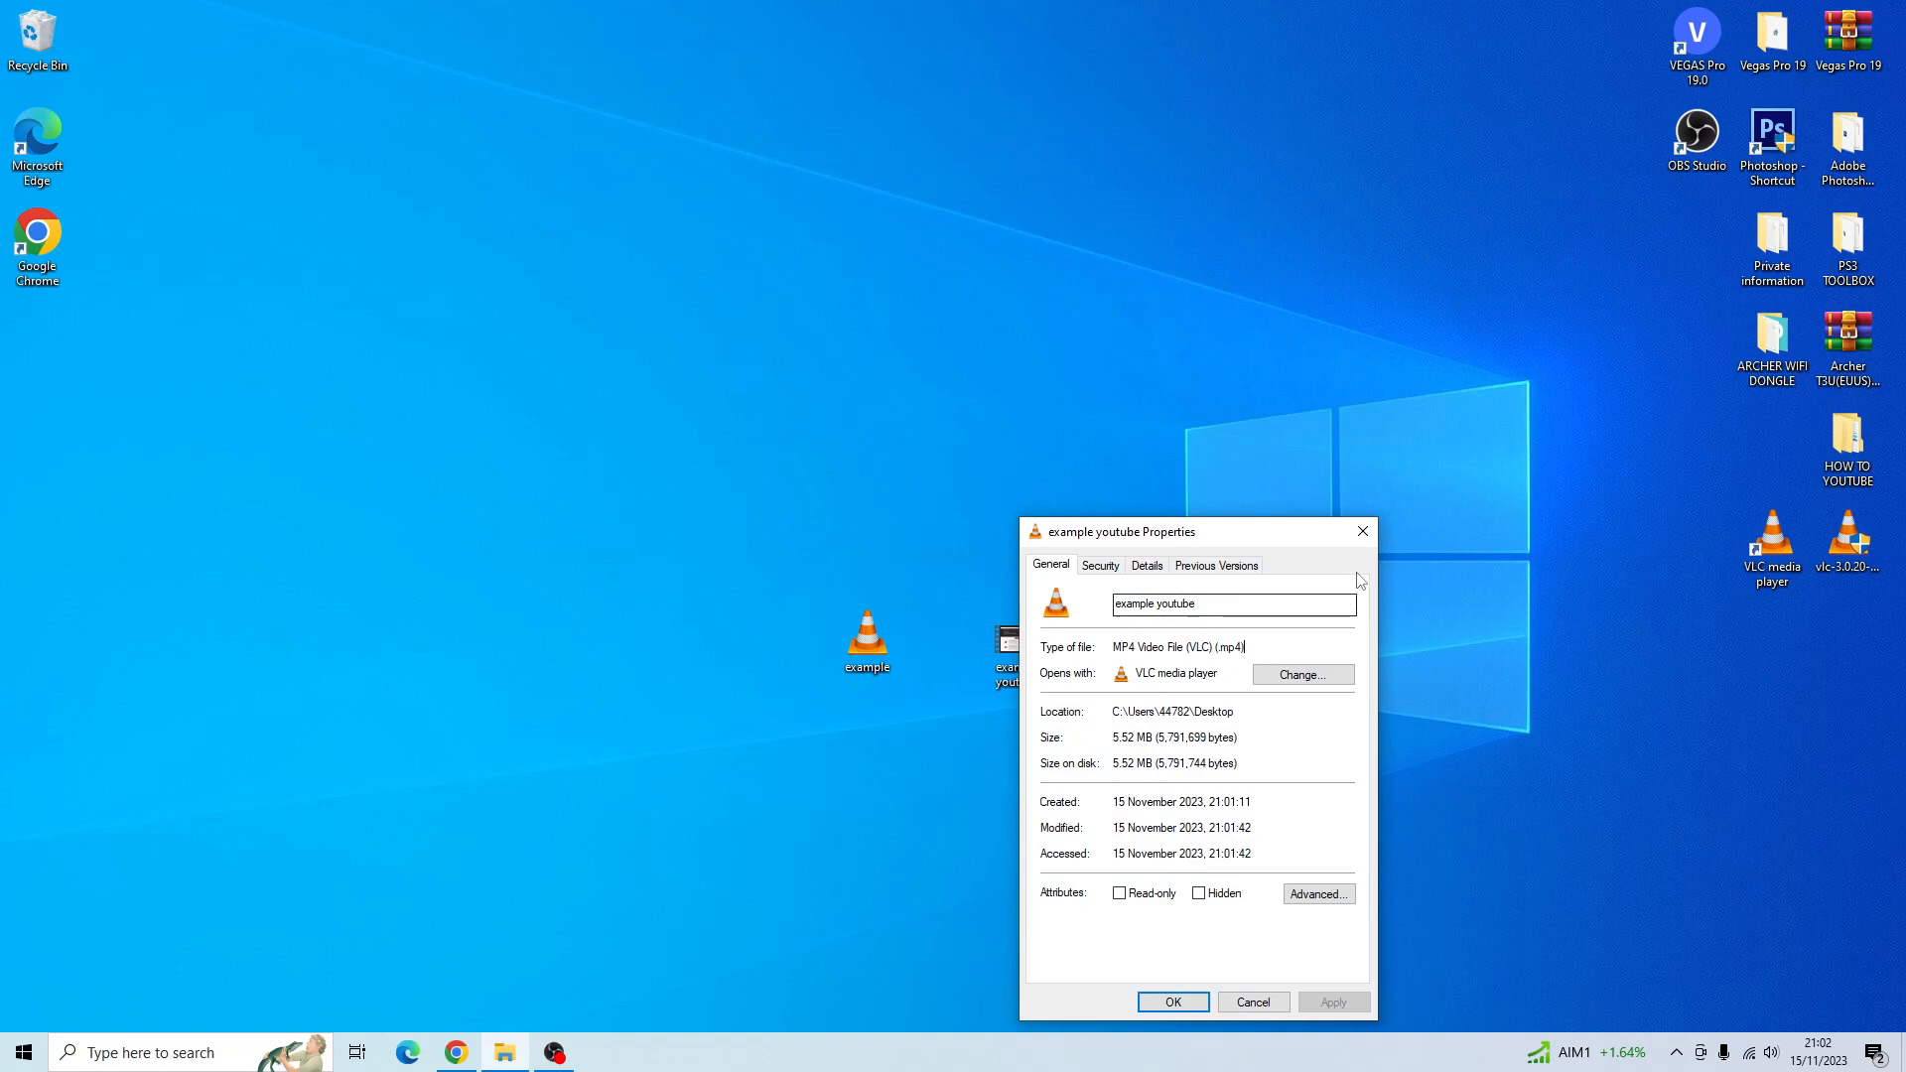